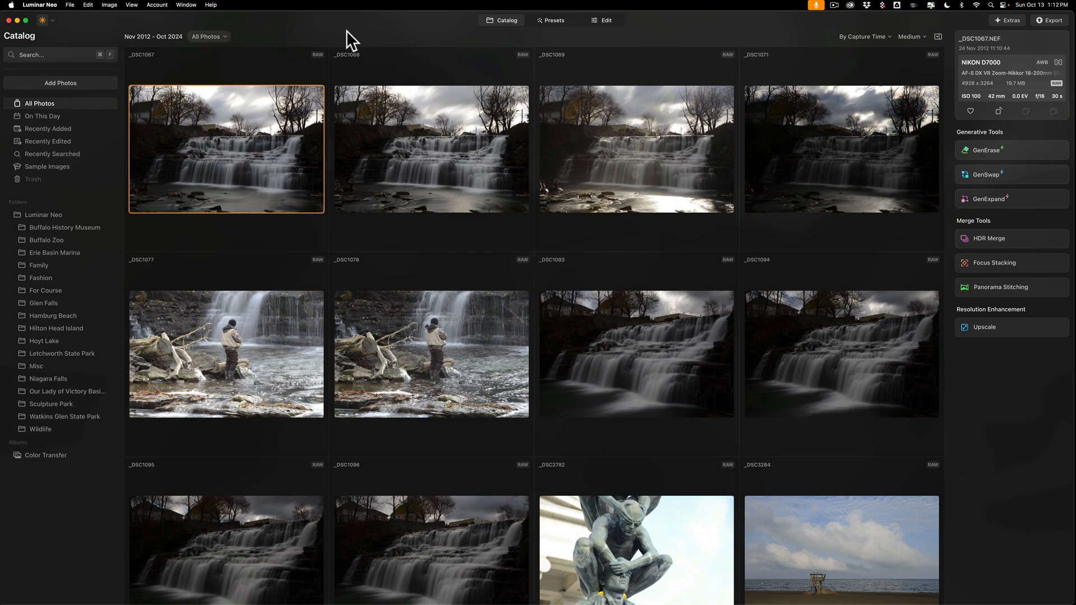
mouse_move(82, 33)
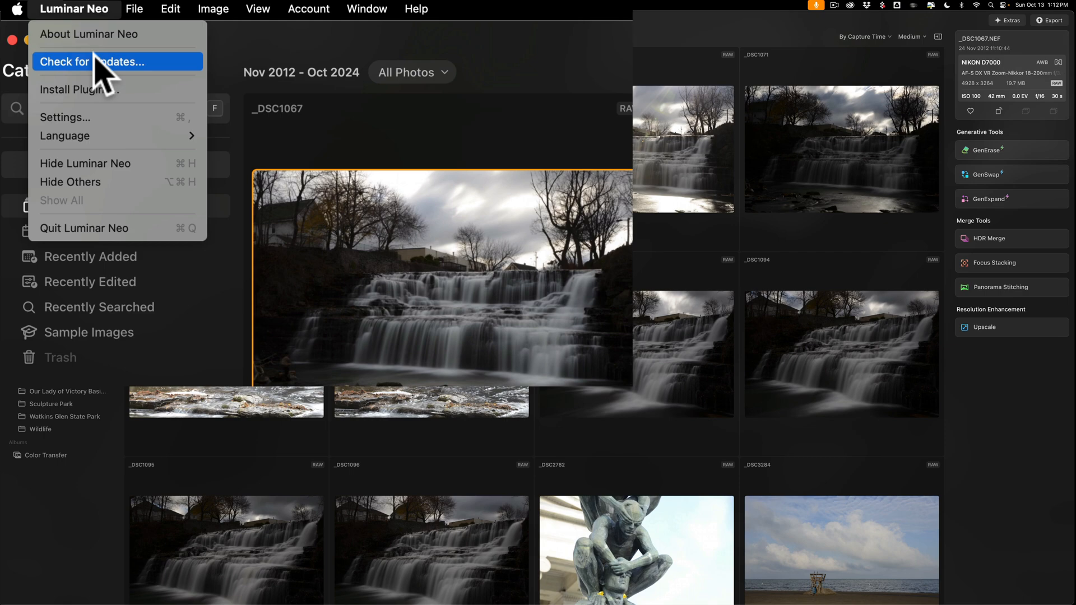
Search the catalog for 'Statue' and select the statue photo of a woman gazing up
click(415, 9)
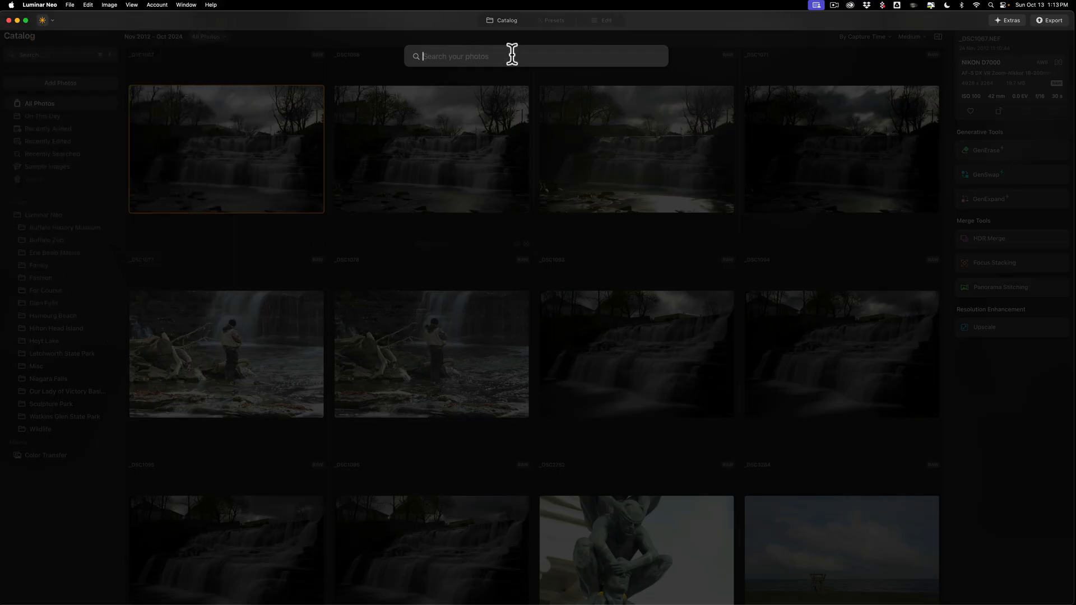
text(St)
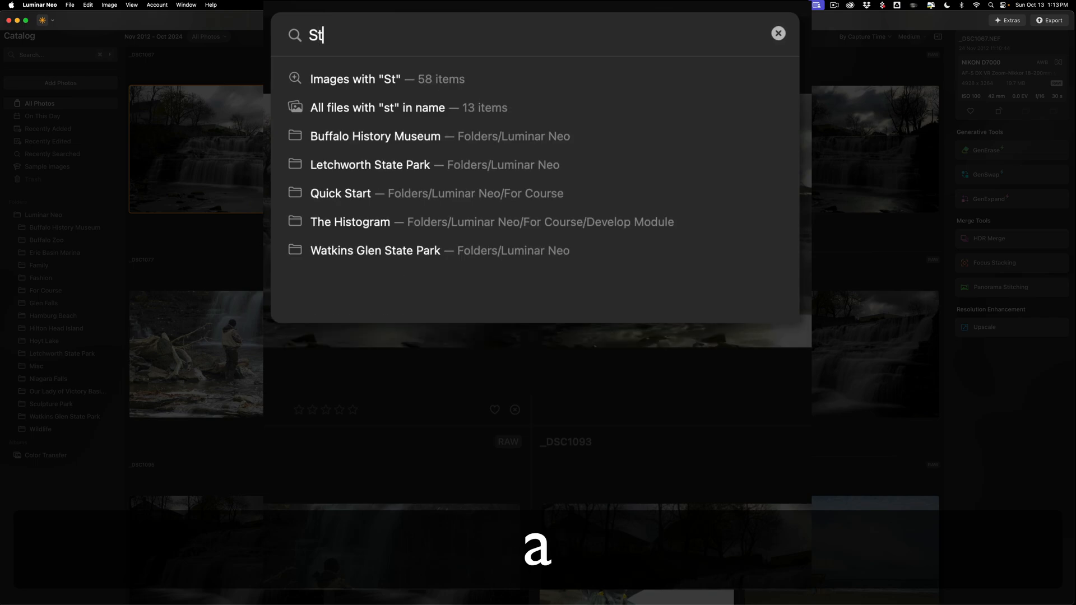
text(atue)
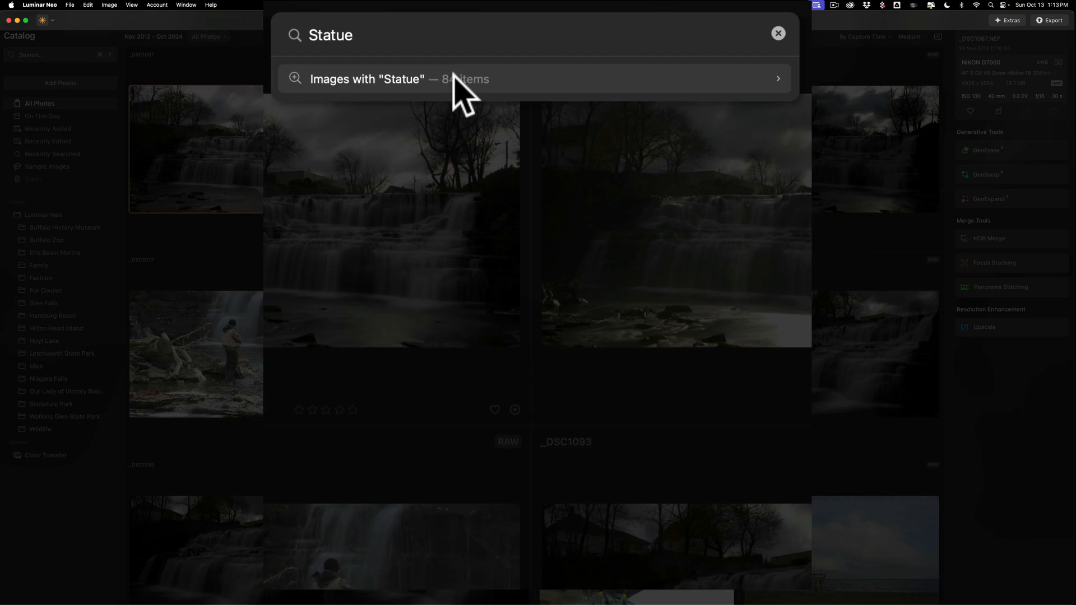
click(535, 78)
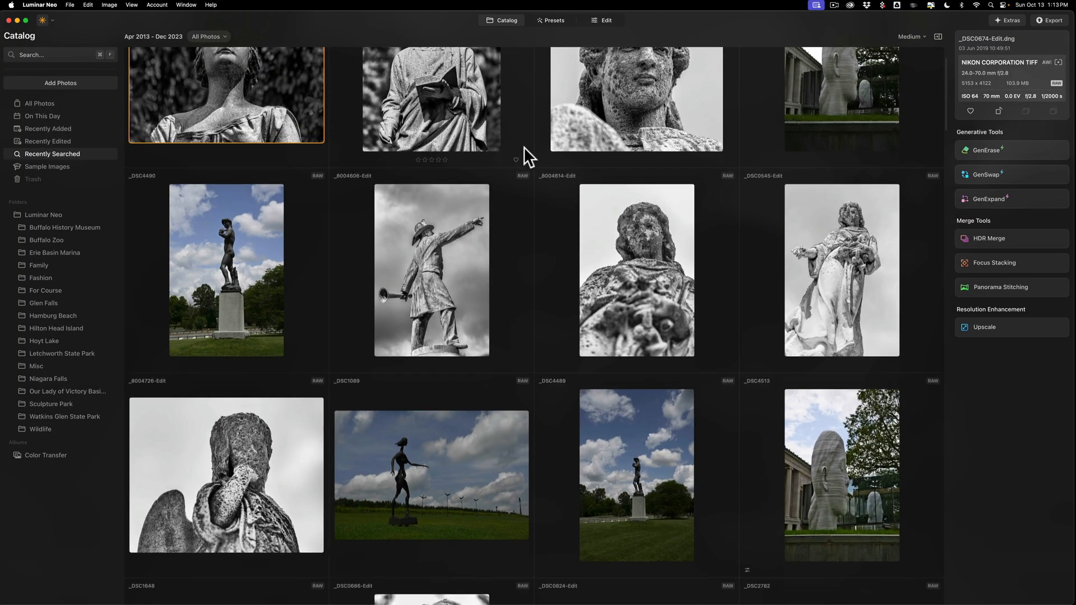
scroll(down, 3)
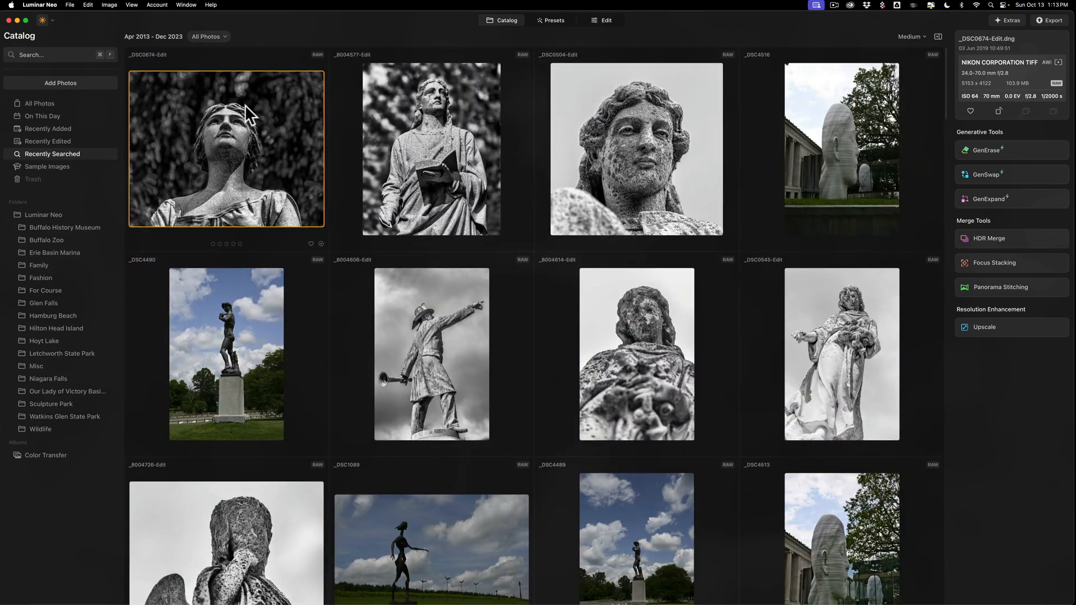
click(60, 55)
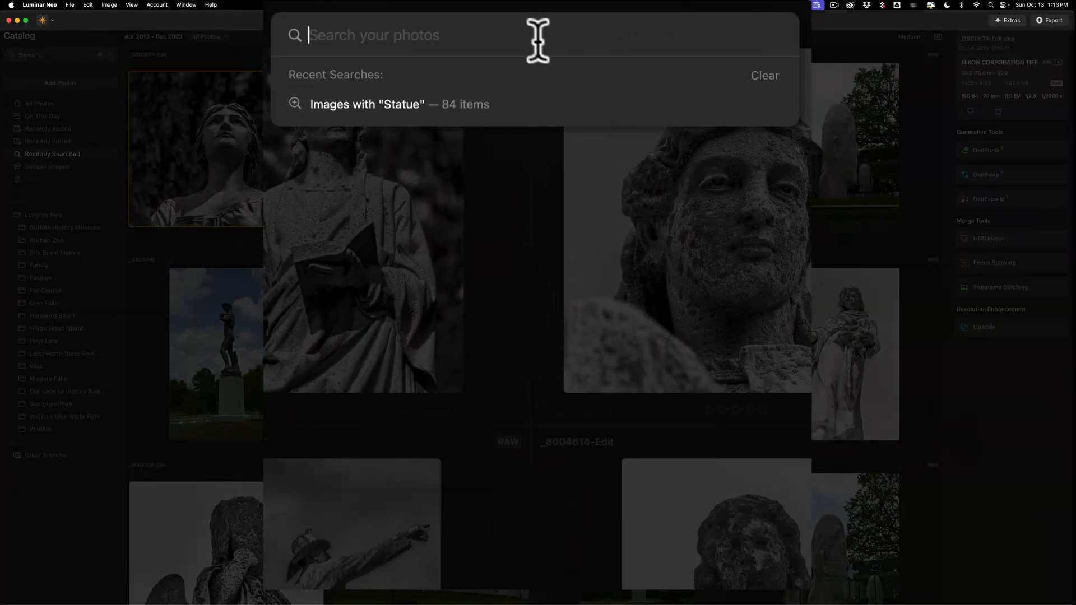
Search the catalog for 'Waterfalls' to list all 15 matching photos
text(W)
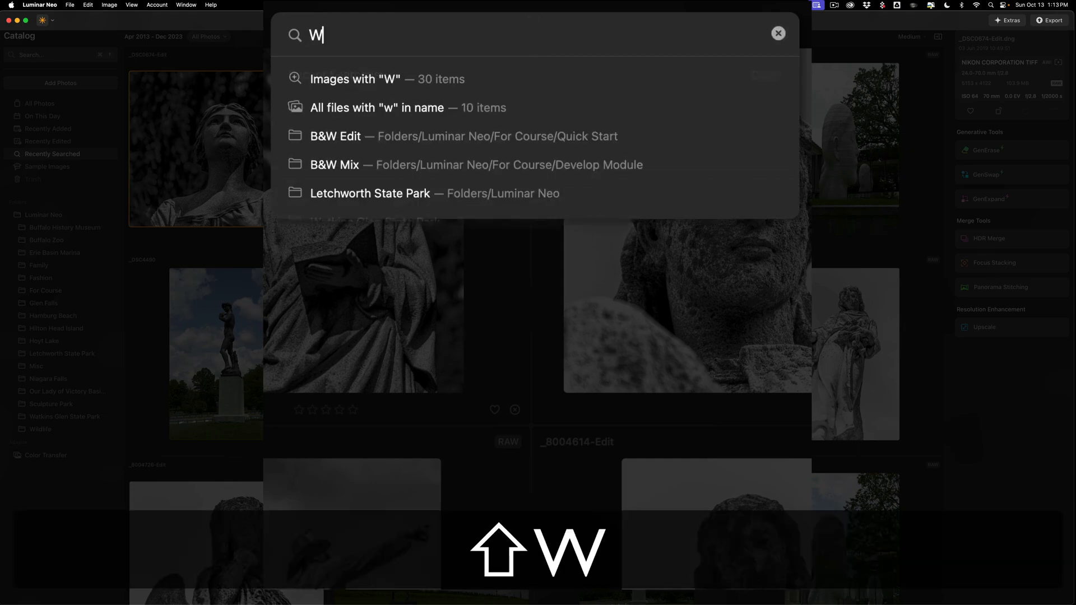
text(aterfalls)
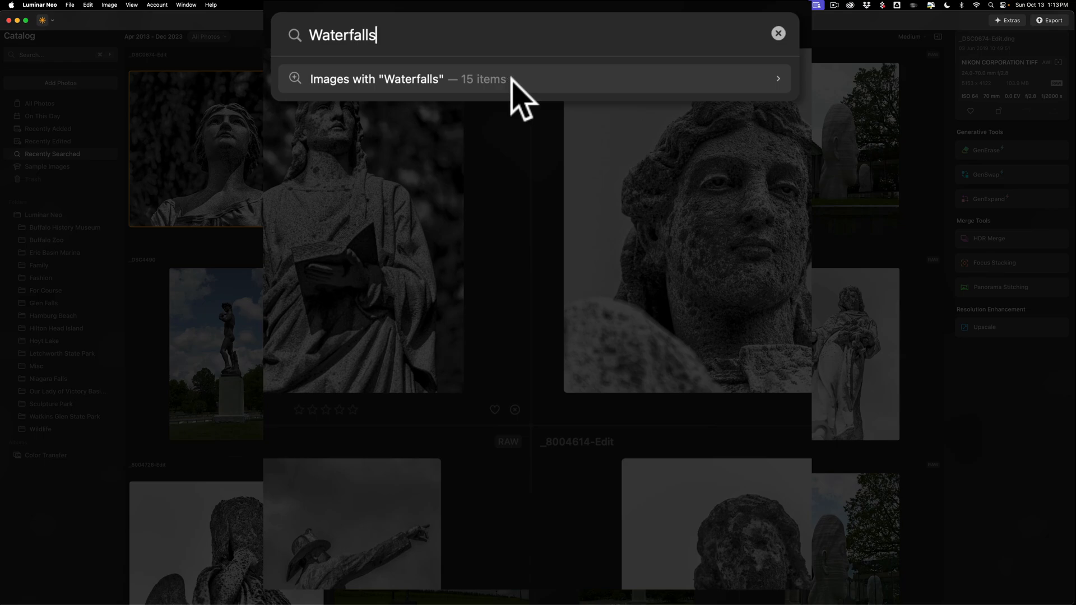
click(534, 79)
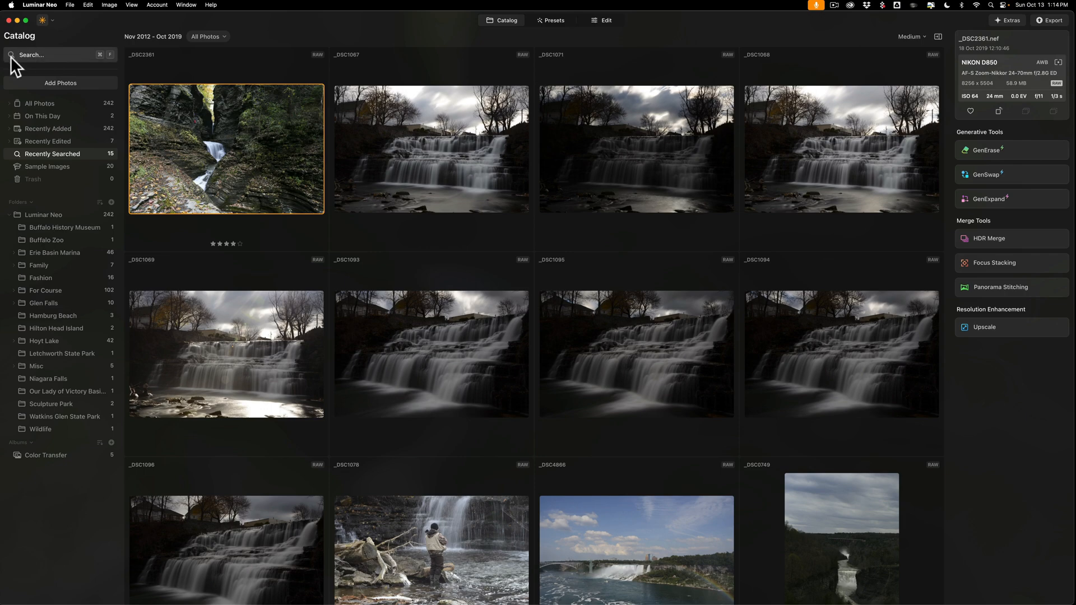
mouse_move(47, 72)
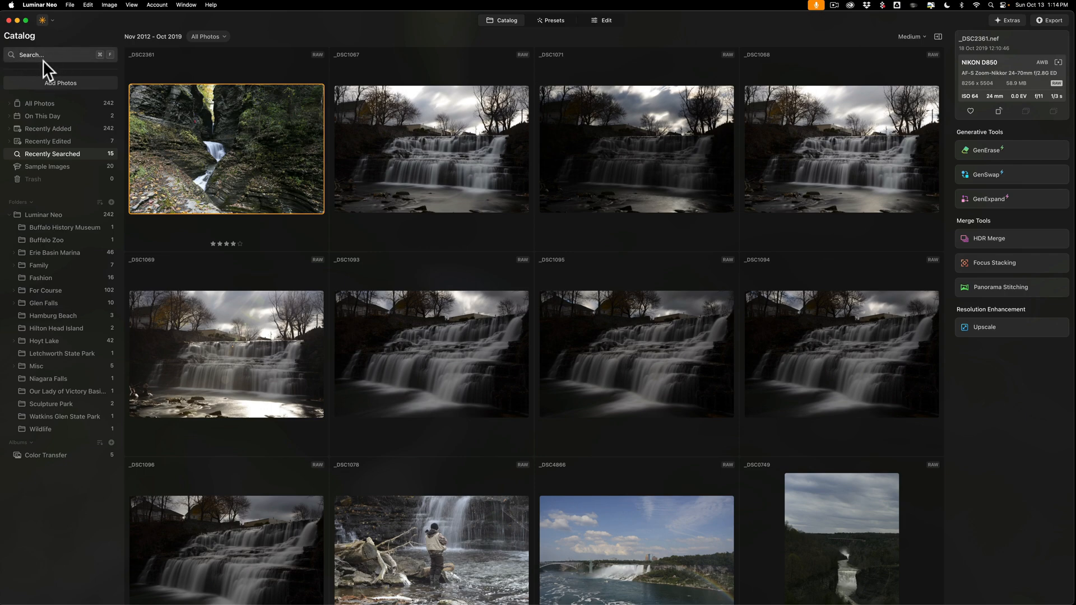
mouse_move(71, 70)
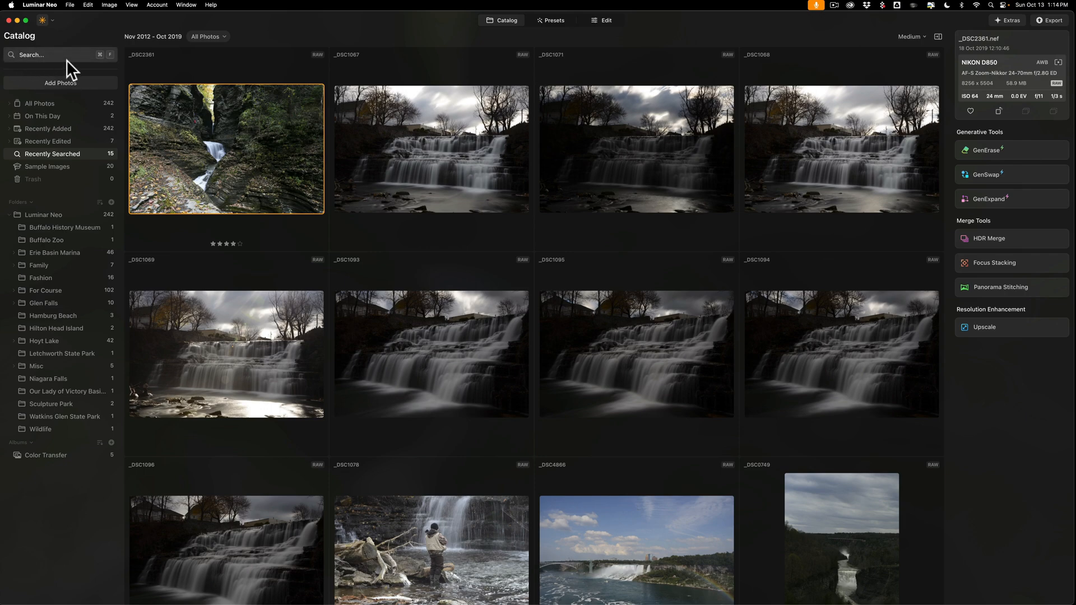
mouse_move(457, 129)
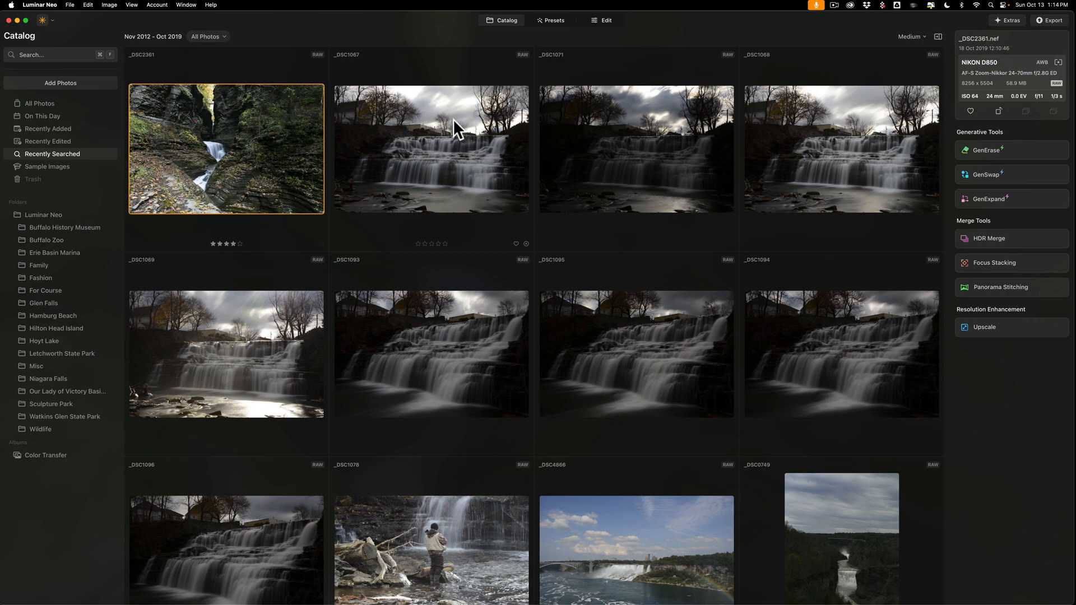
mouse_move(427, 136)
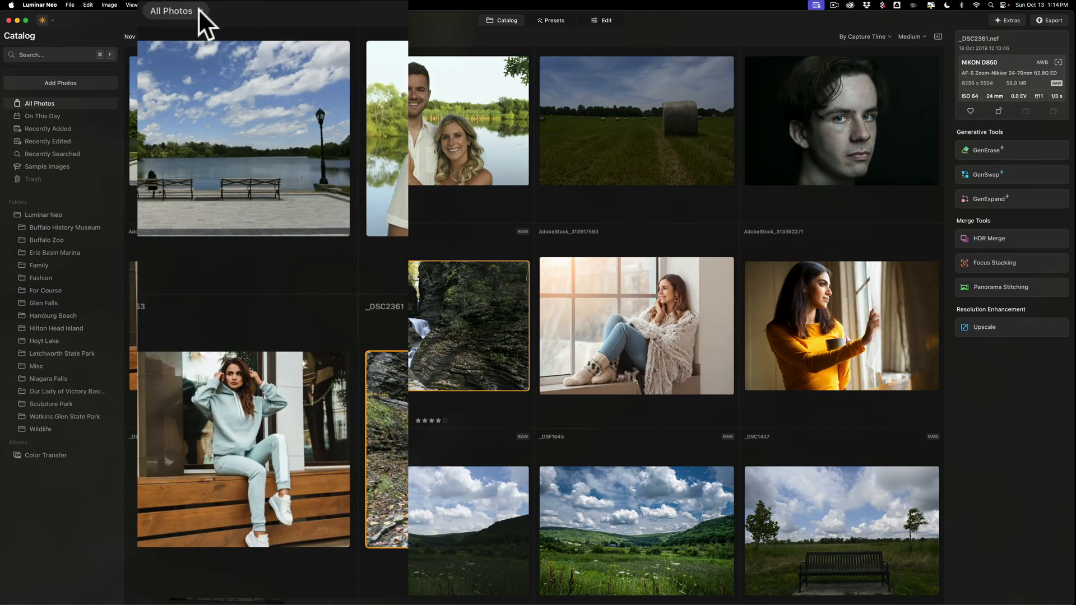
click(171, 11)
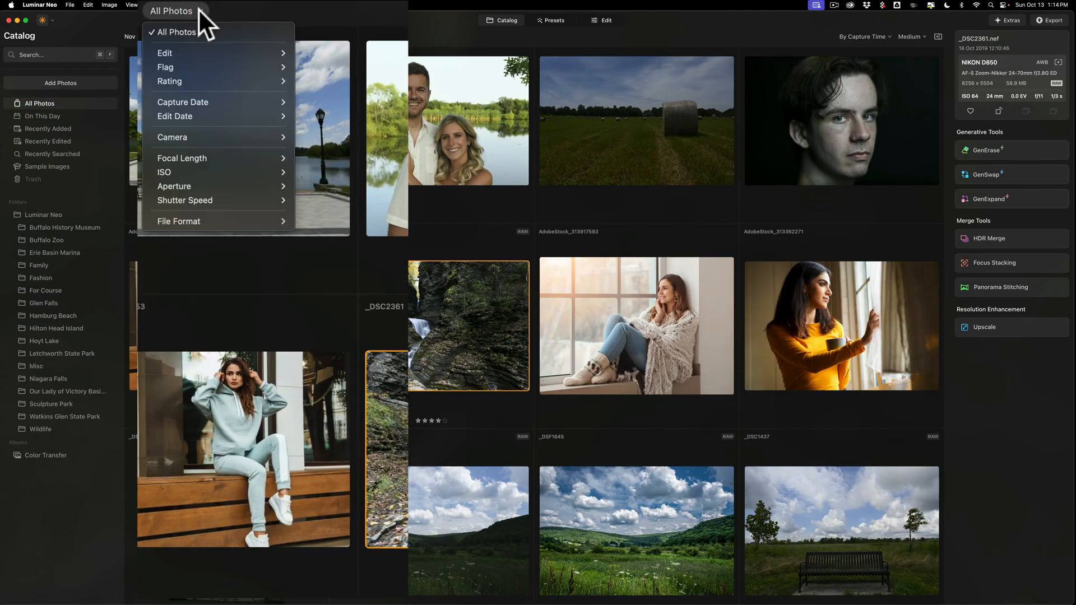
mouse_move(172, 137)
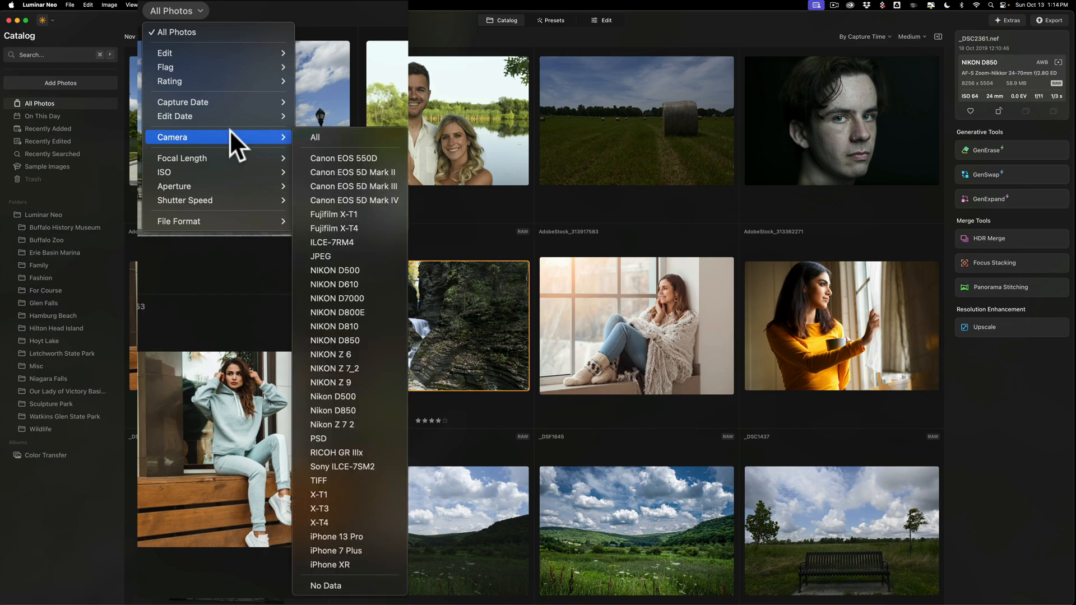
mouse_move(343, 369)
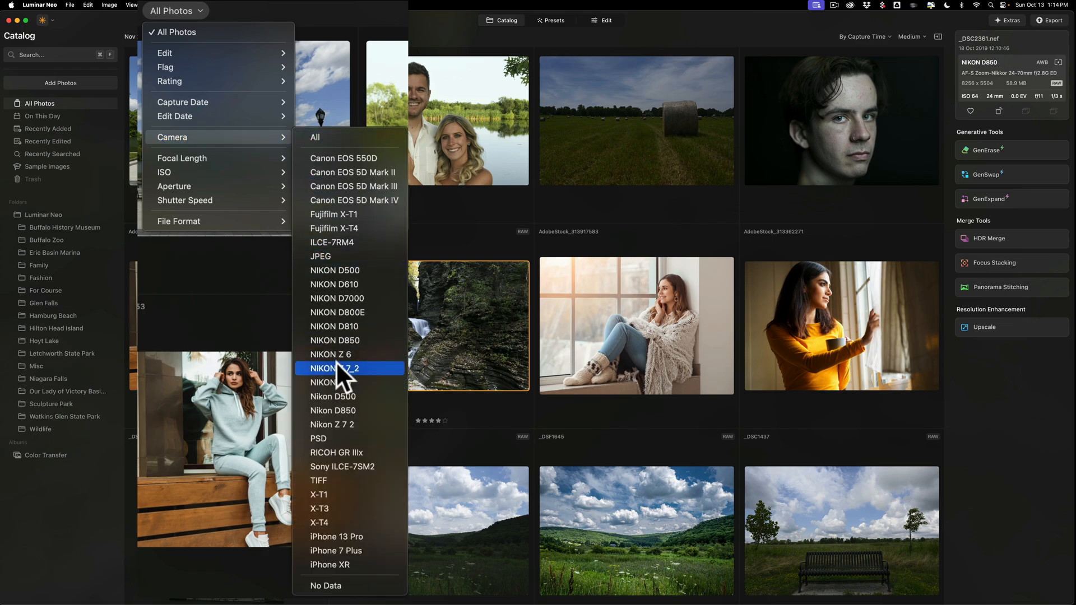
click(333, 368)
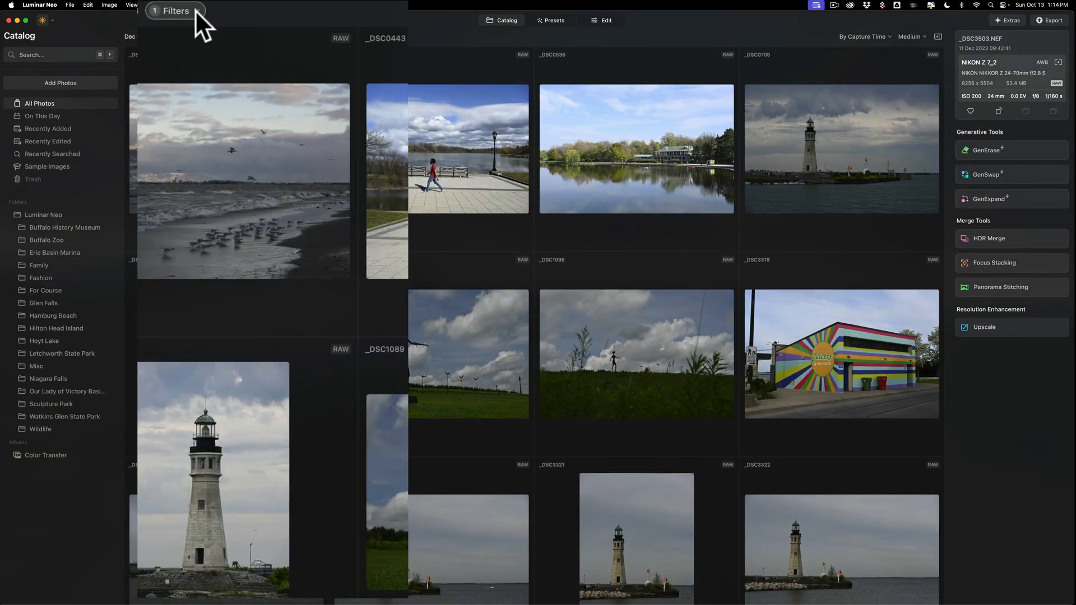
click(174, 10)
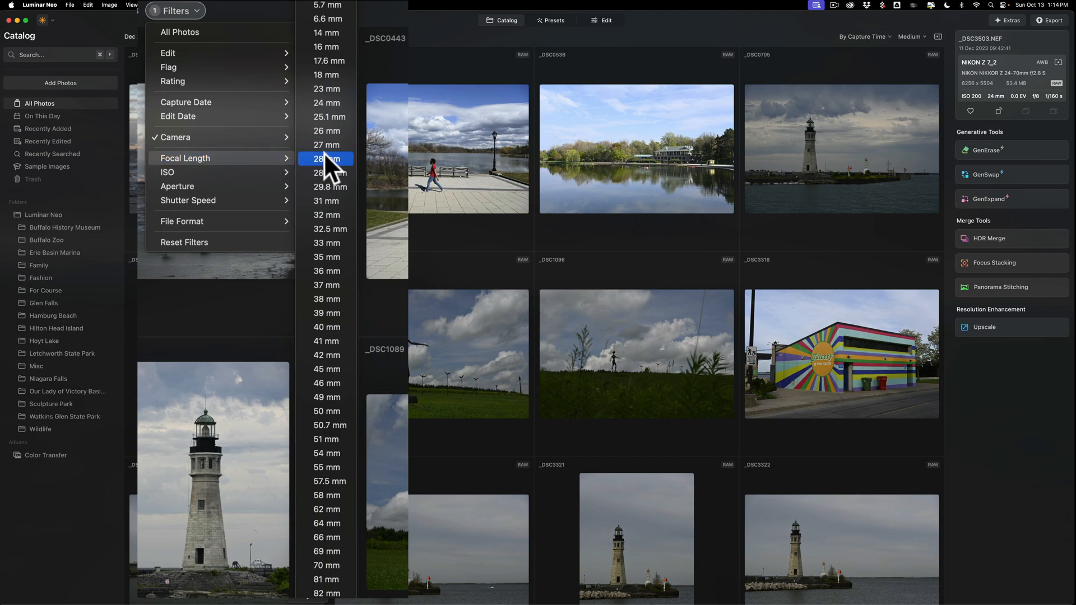
click(319, 158)
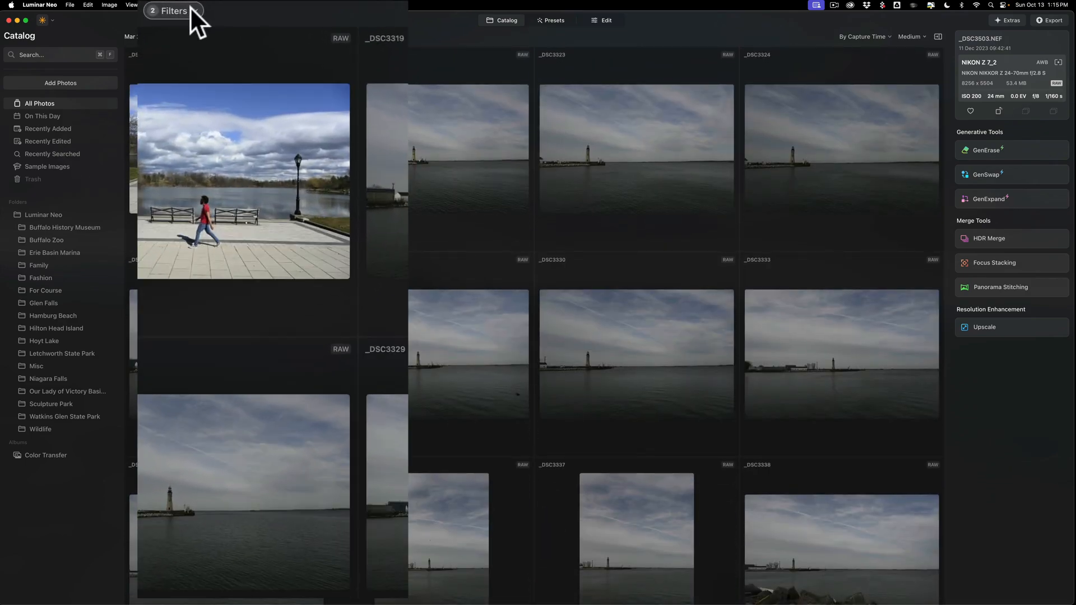
click(174, 11)
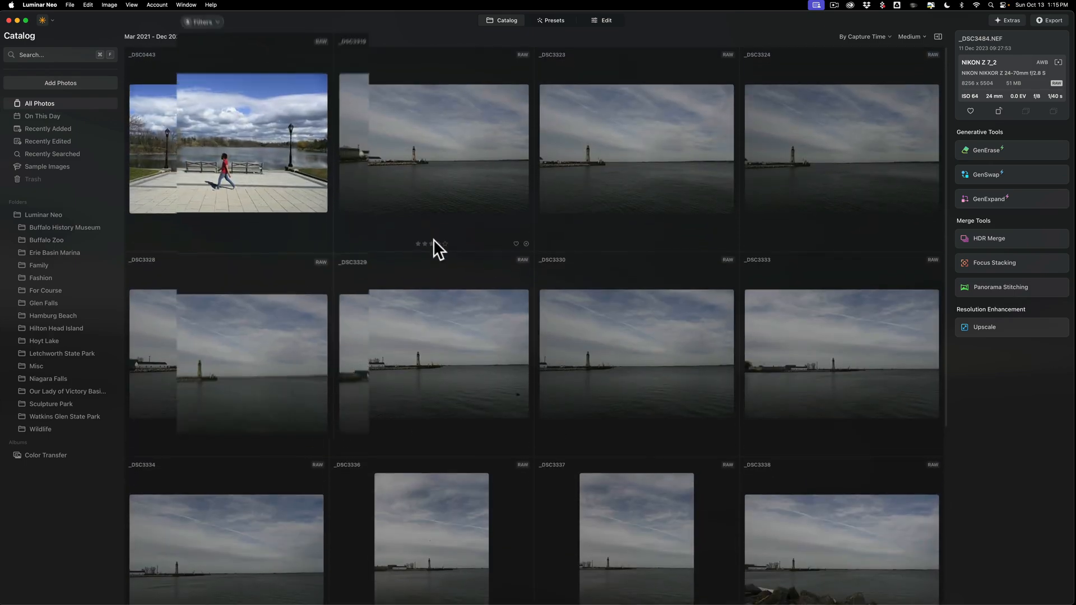
click(199, 21)
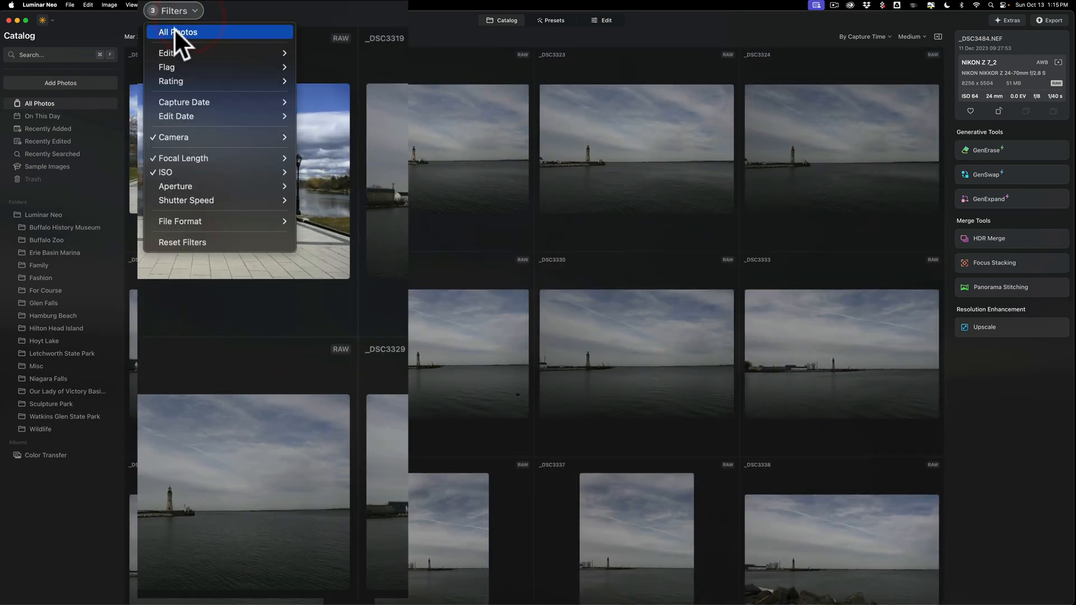
click(178, 32)
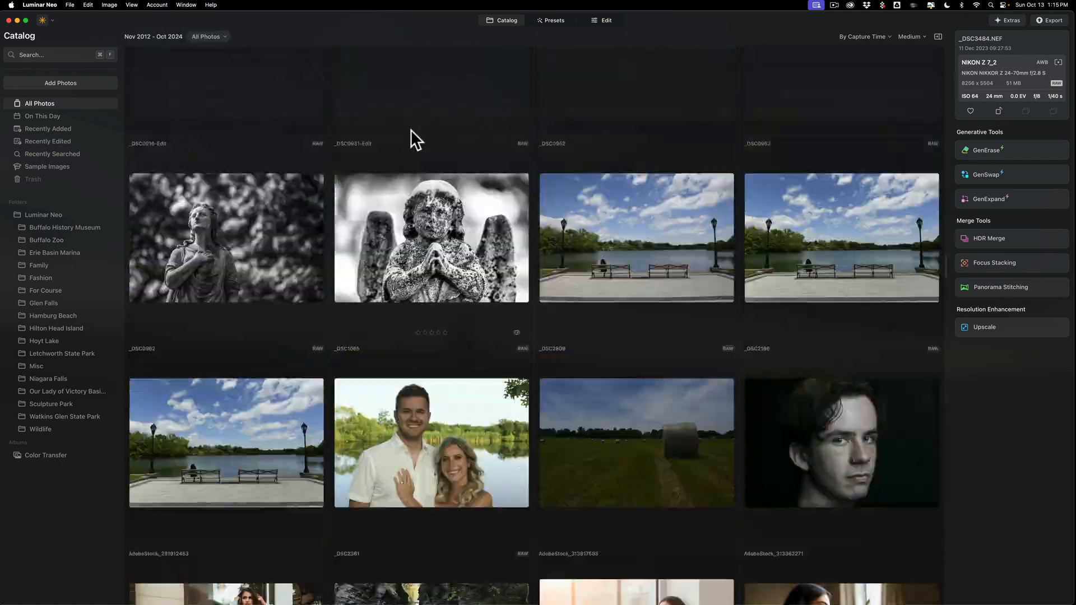
Select waterfall photo _DSC1068 in compare view and clear its star rating
scroll(down, 3)
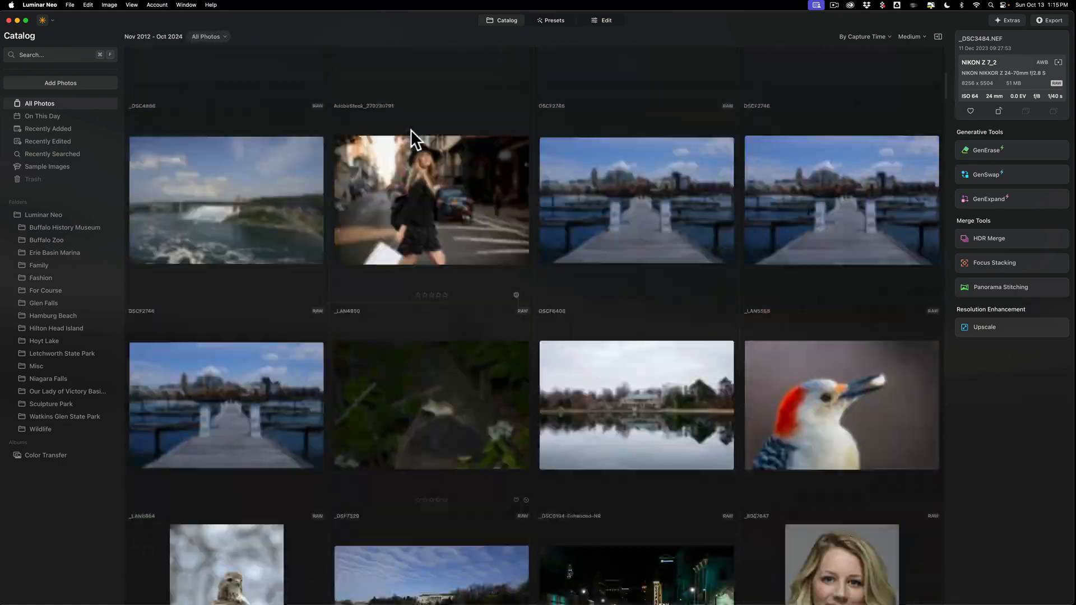
scroll(down, 3)
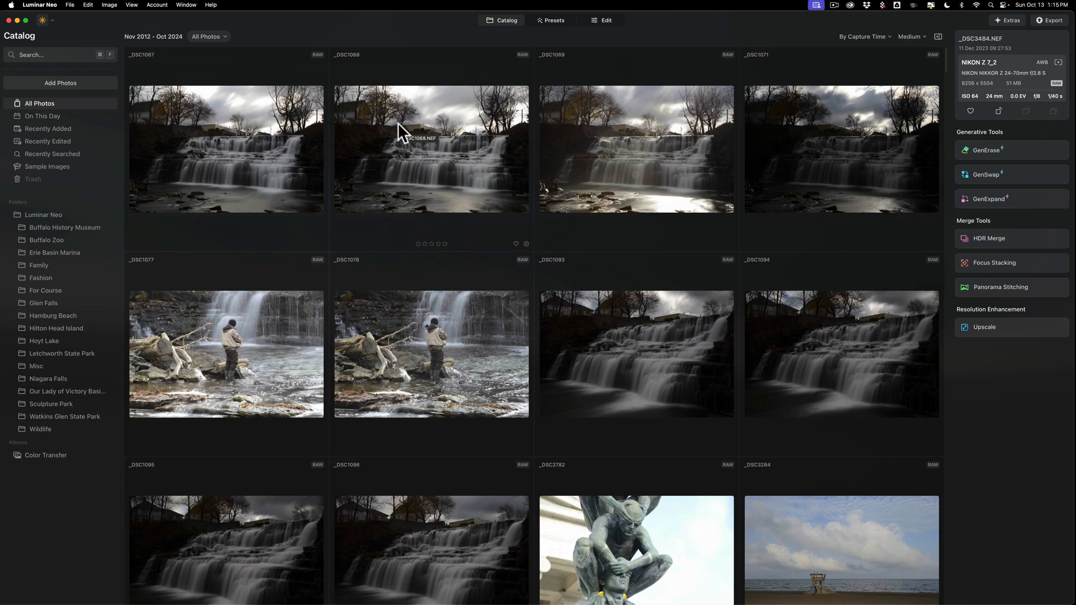
double_click(431, 147)
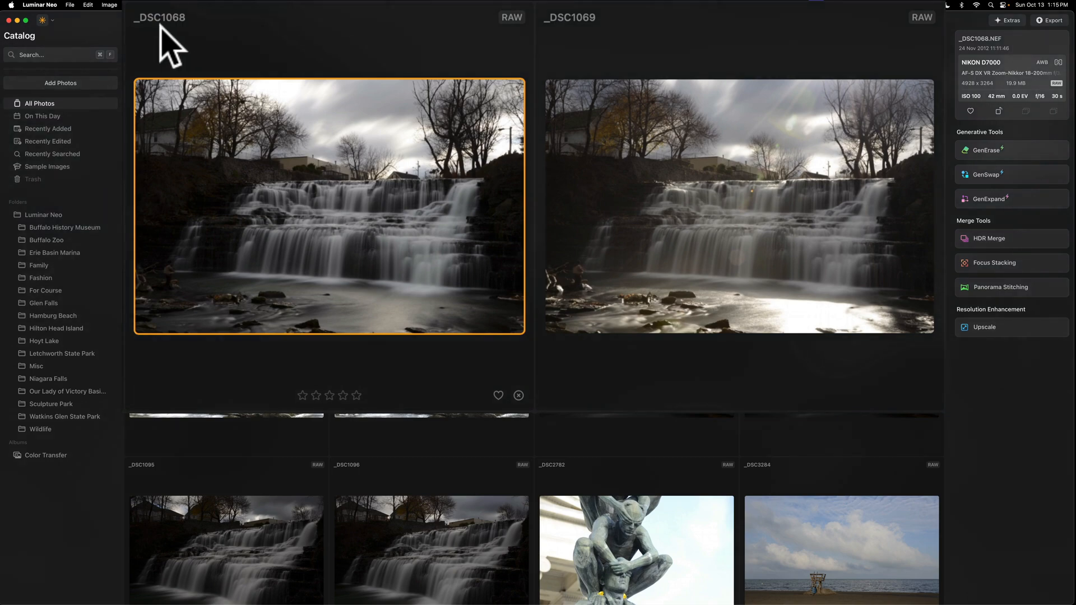
mouse_move(523, 29)
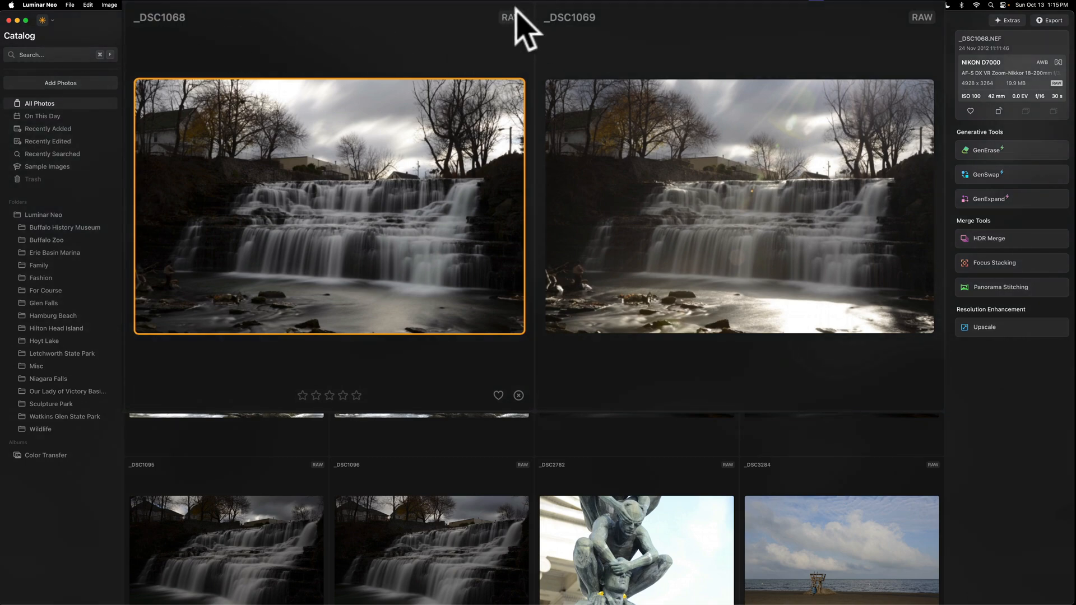
click(330, 395)
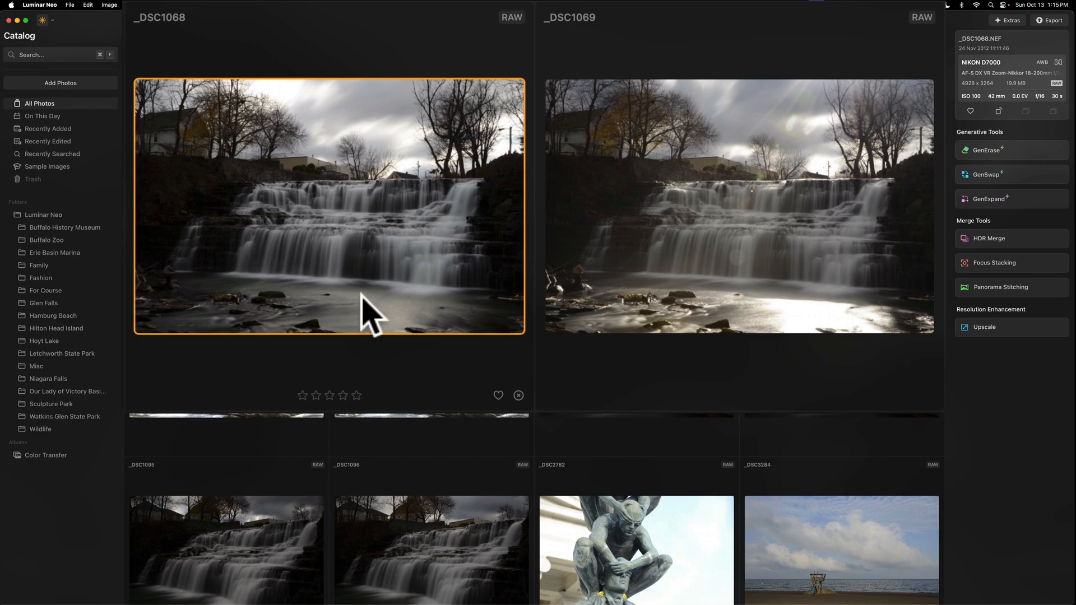
click(329, 395)
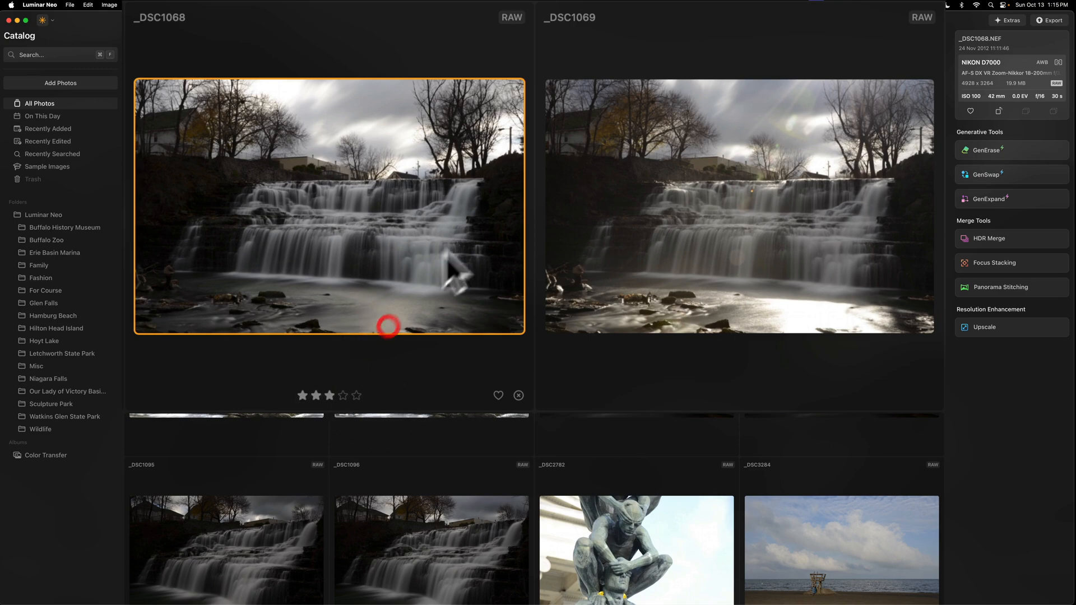
mouse_move(456, 268)
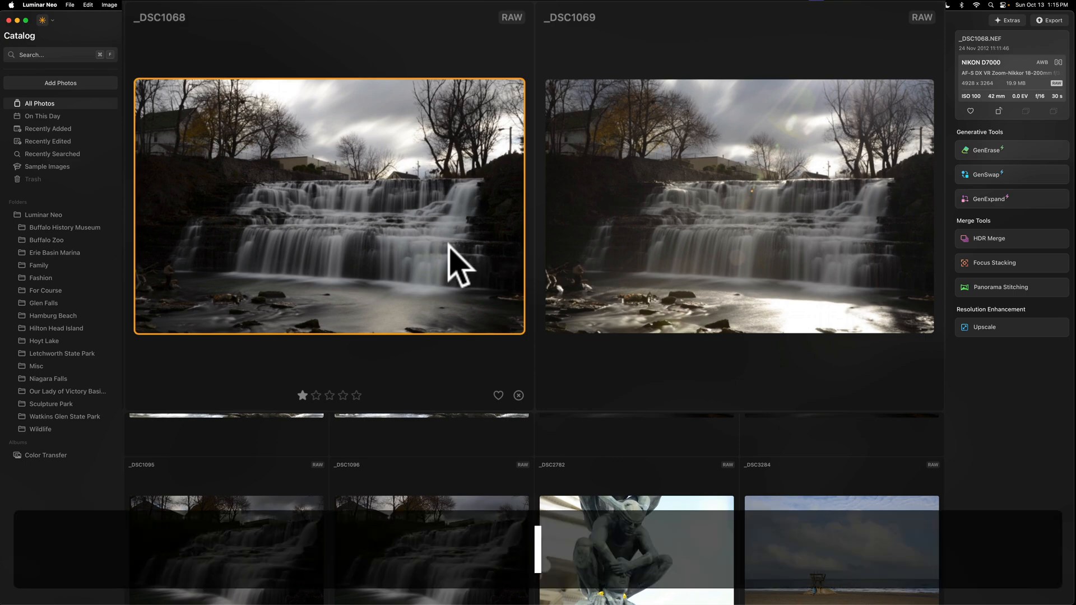
key(5)
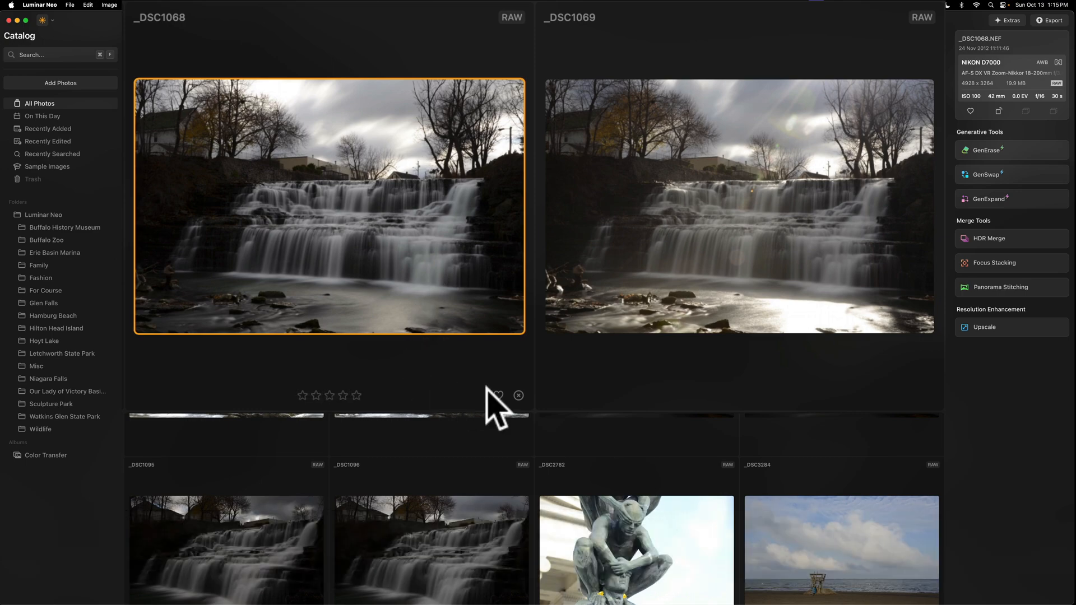
mouse_move(477, 319)
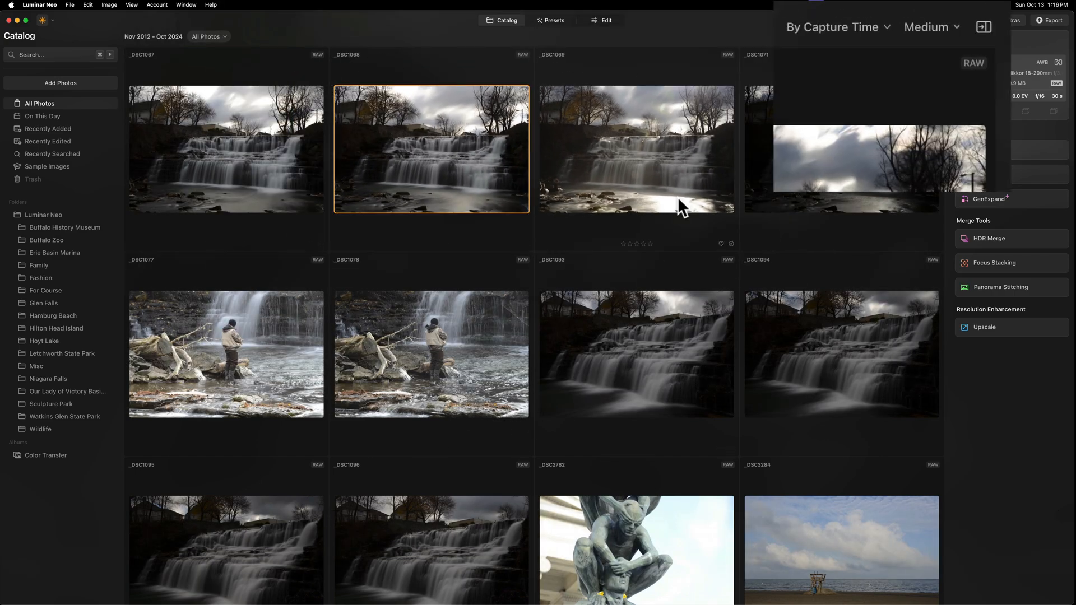
click(929, 27)
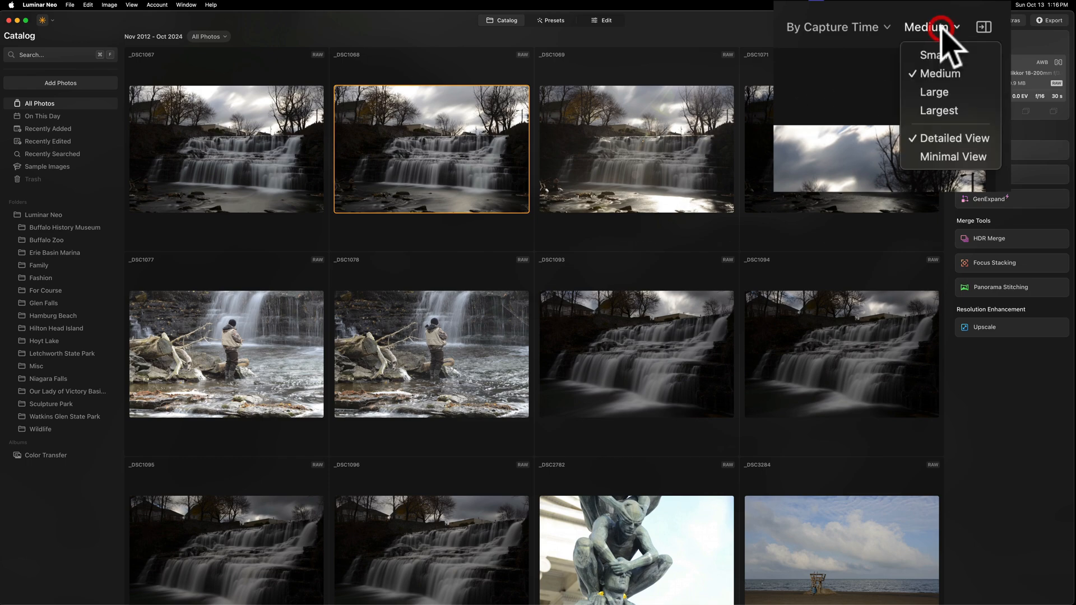
click(930, 27)
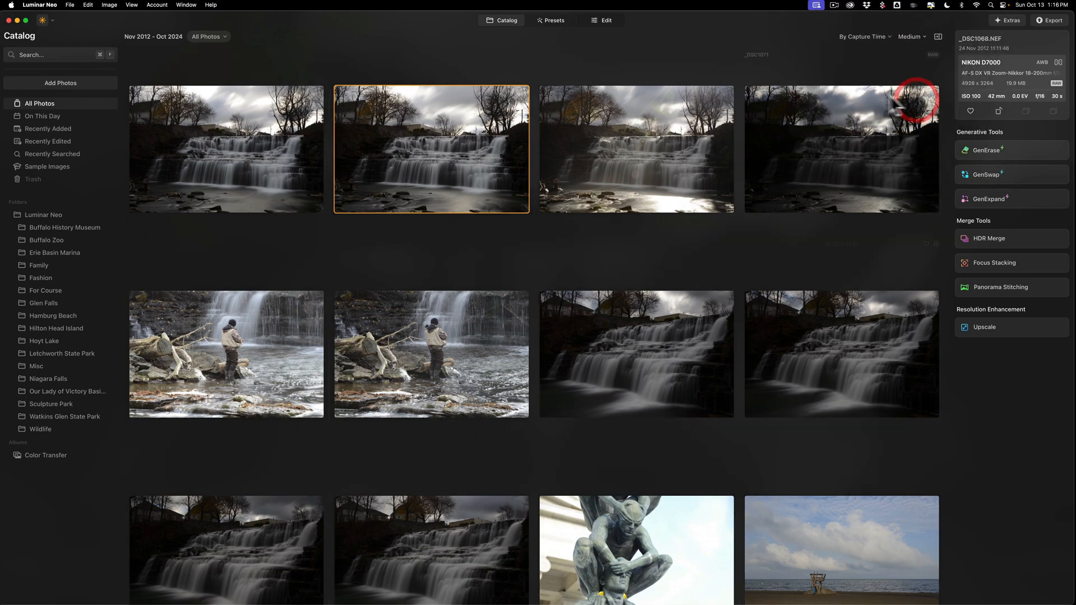
mouse_move(501, 135)
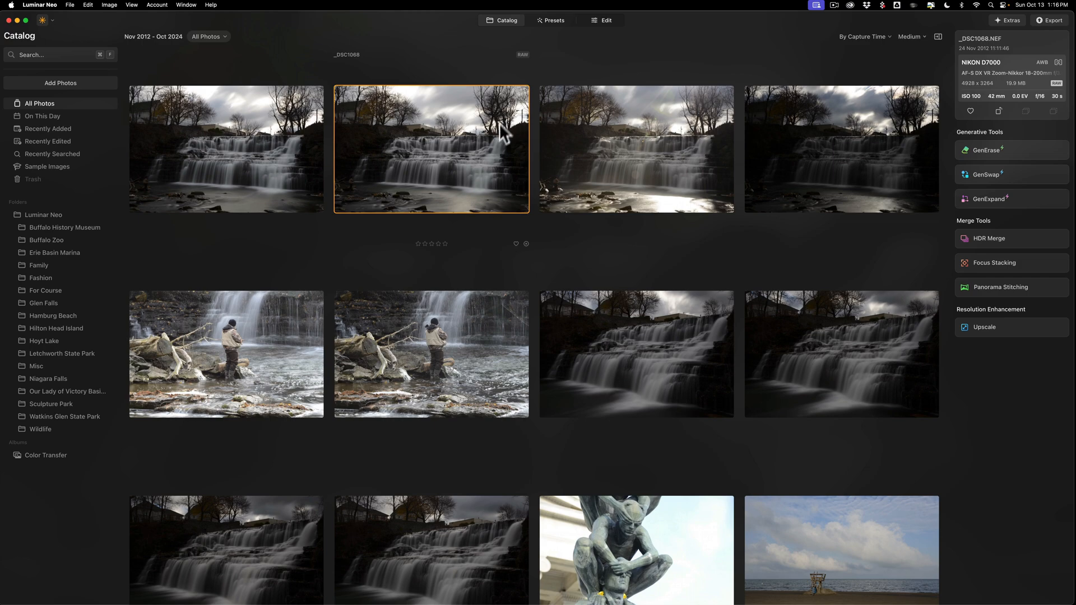
mouse_move(899, 343)
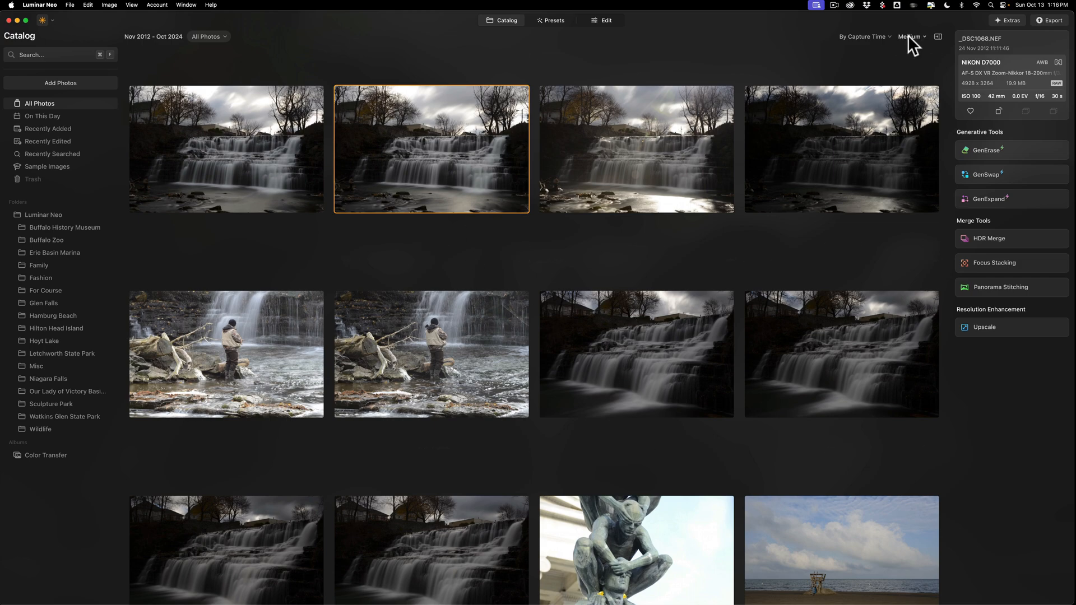
click(911, 36)
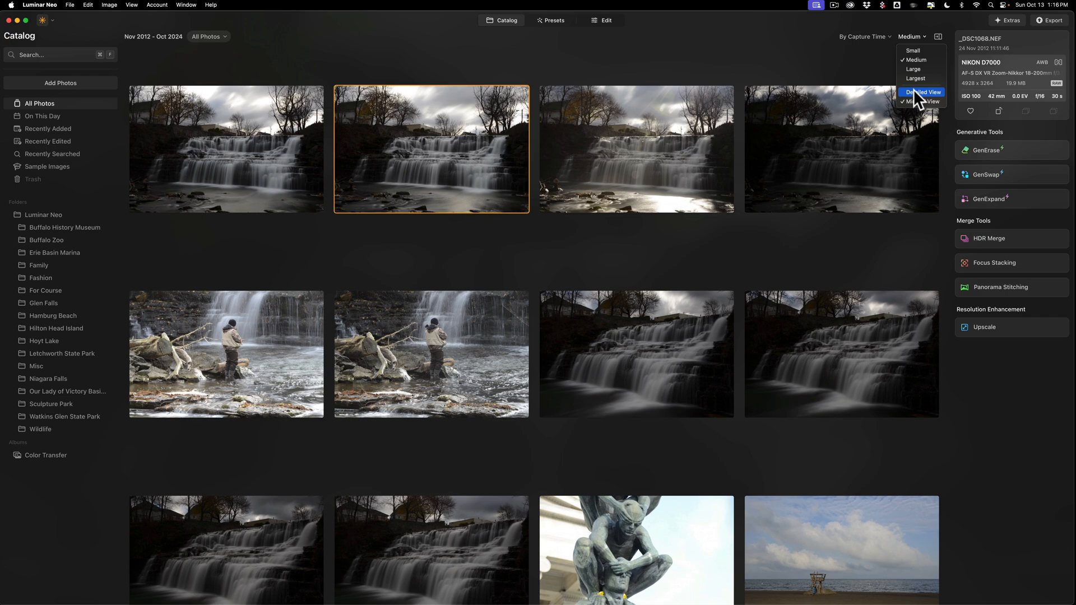
click(922, 92)
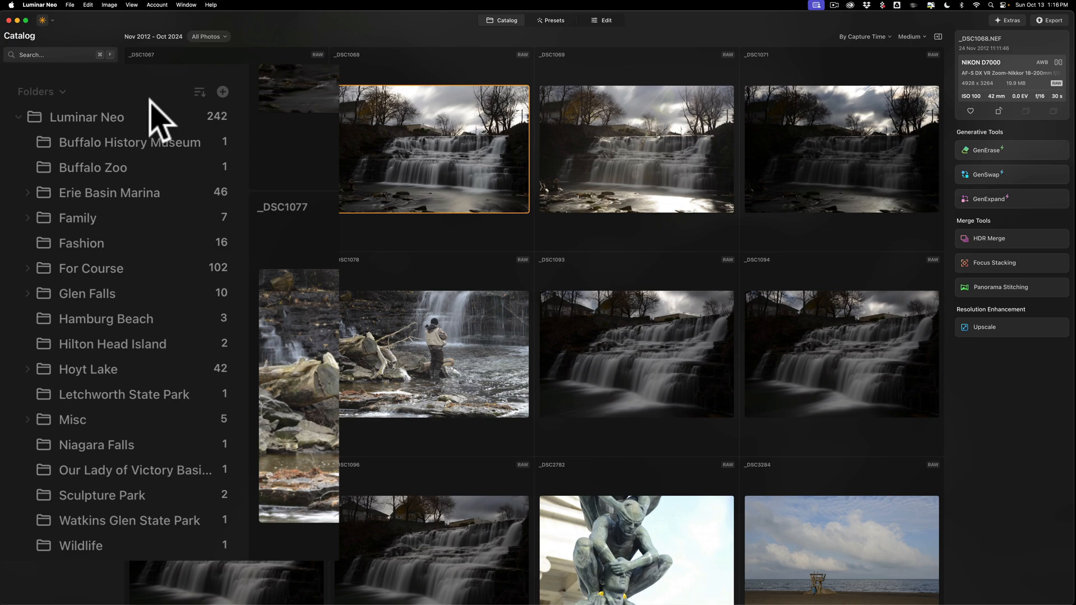
mouse_move(129, 131)
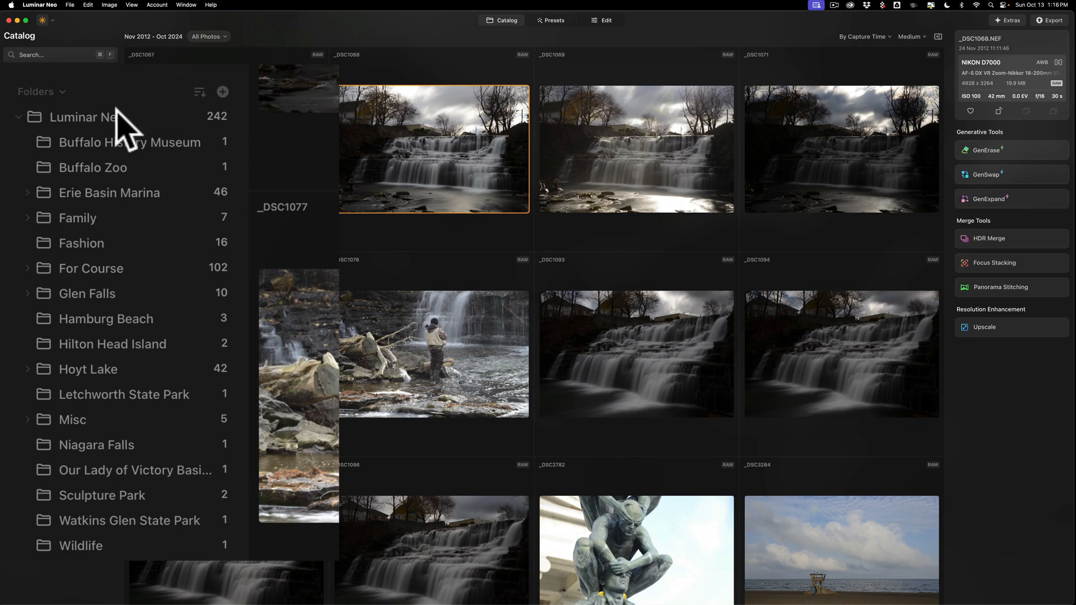
mouse_move(113, 355)
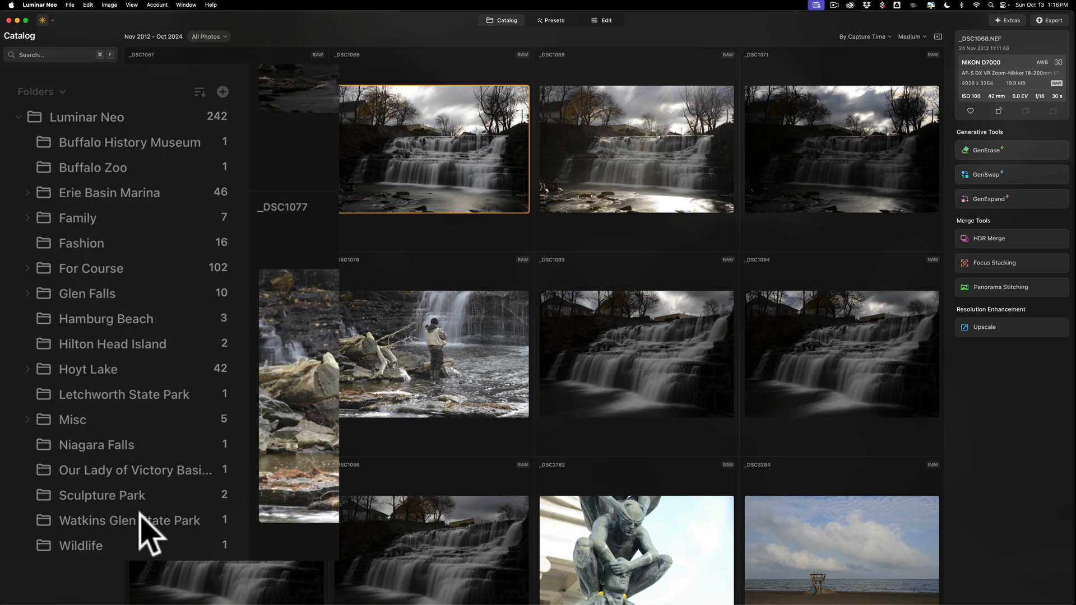
mouse_move(144, 284)
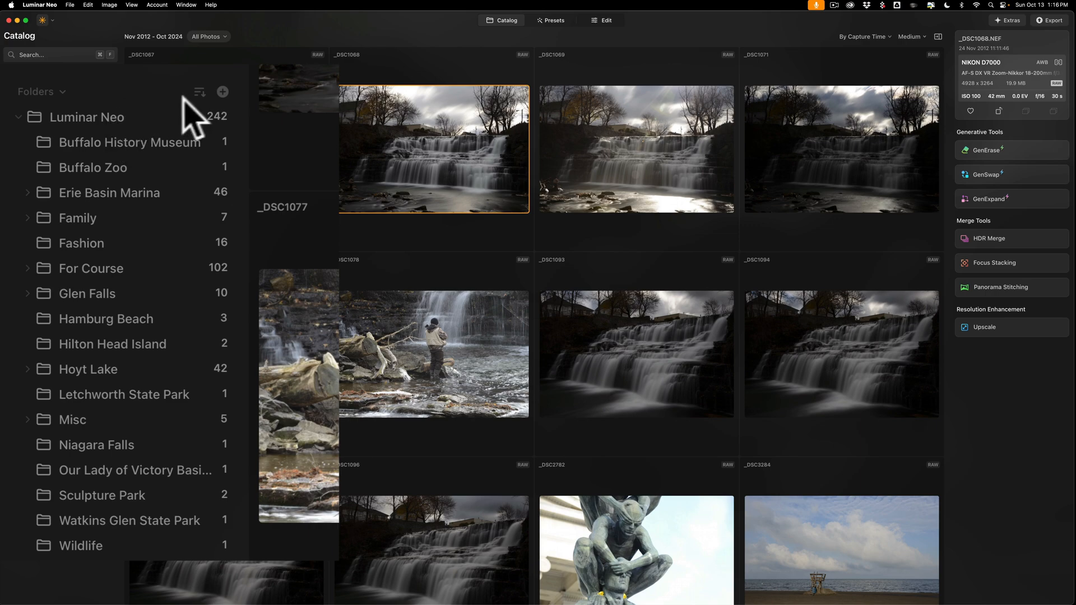
click(199, 91)
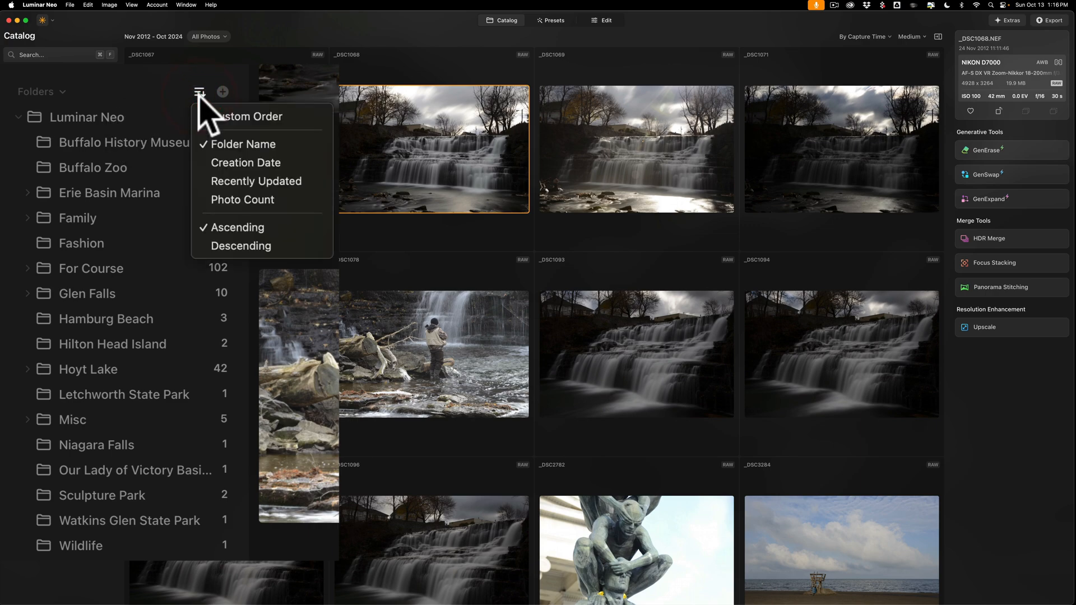
mouse_move(241, 199)
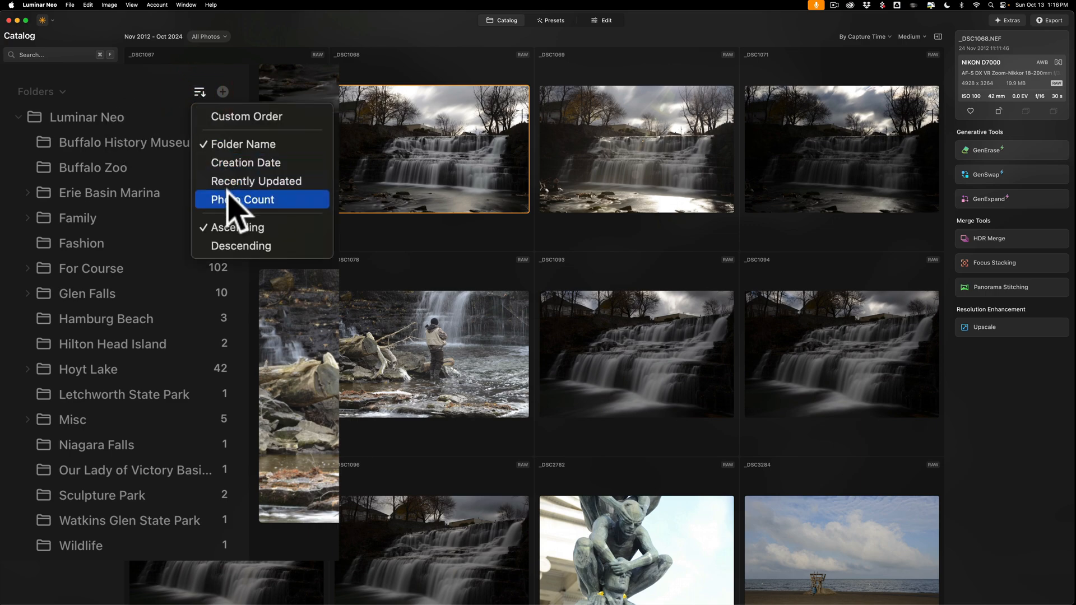
click(241, 200)
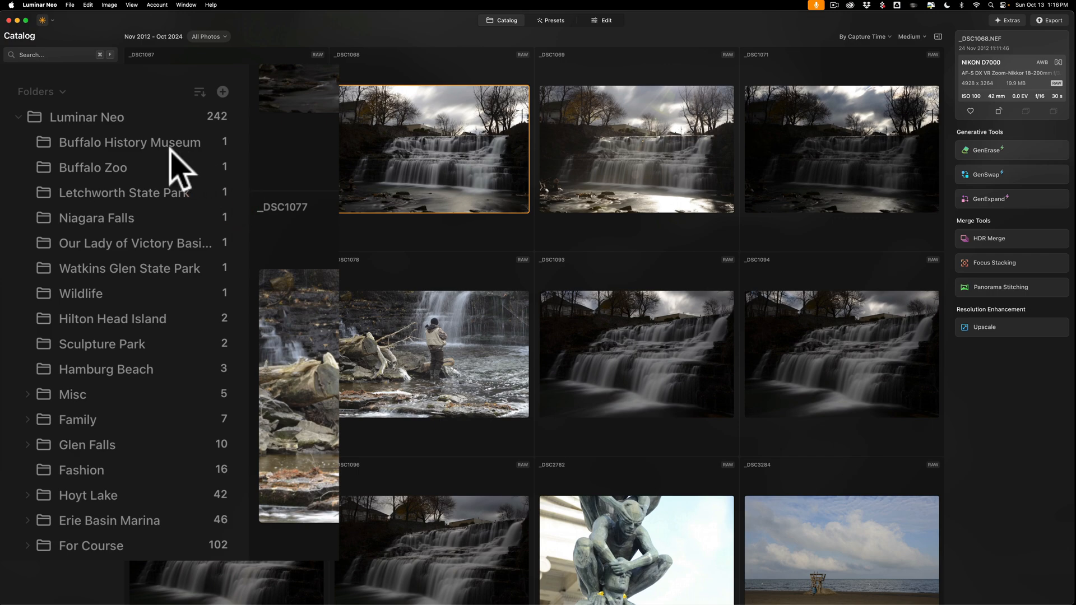
mouse_move(182, 158)
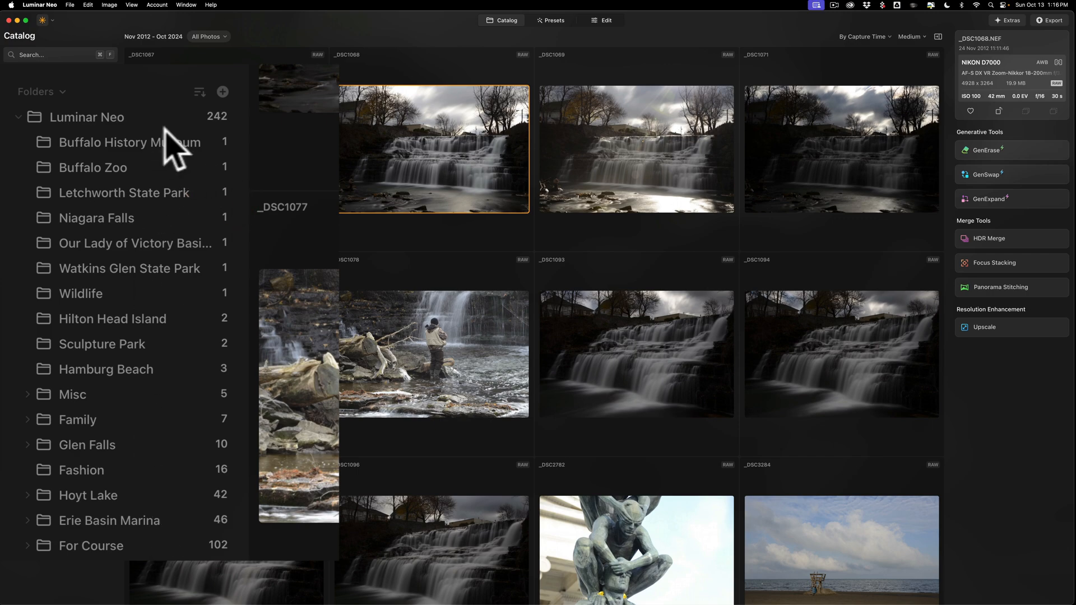
click(199, 92)
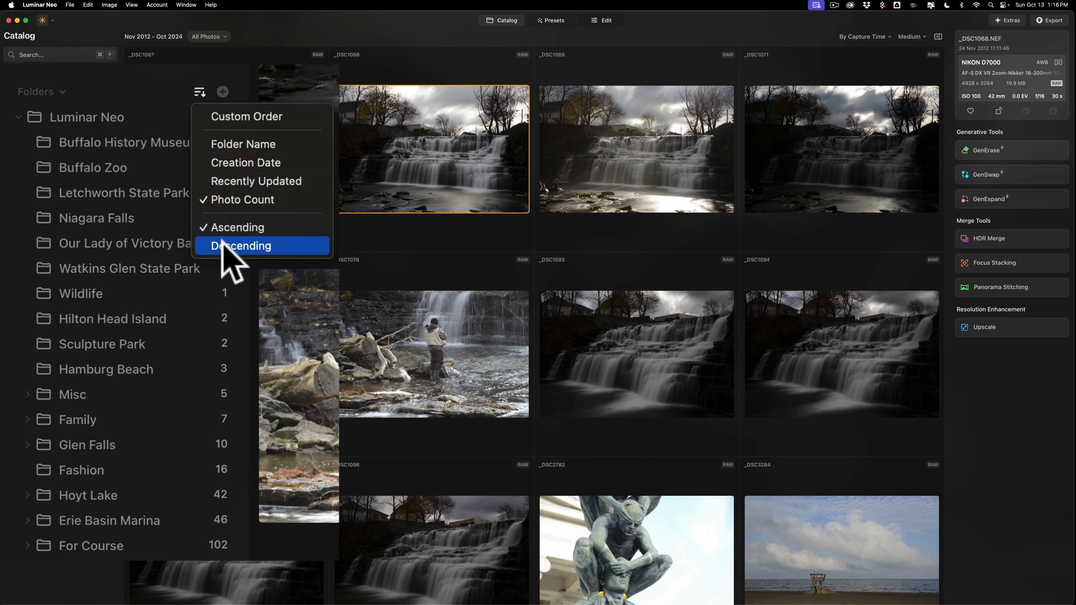
click(241, 245)
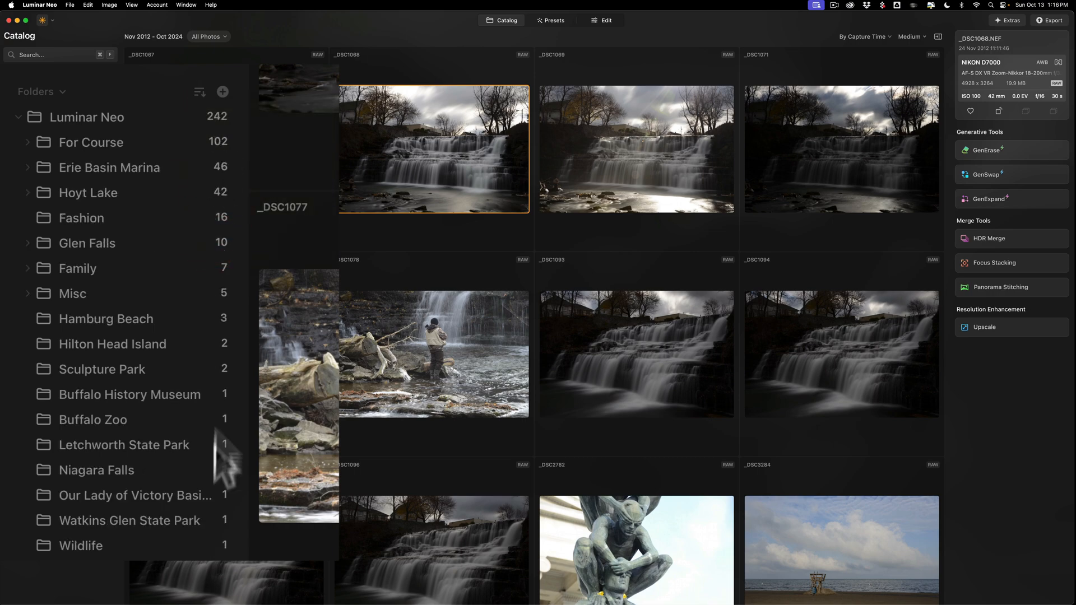
click(199, 92)
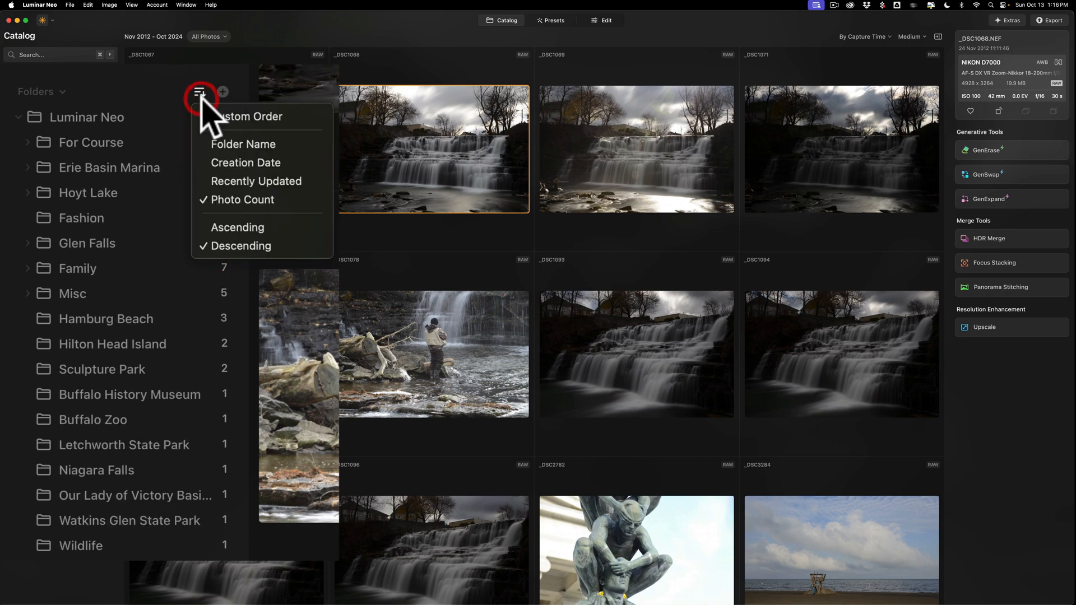
click(237, 227)
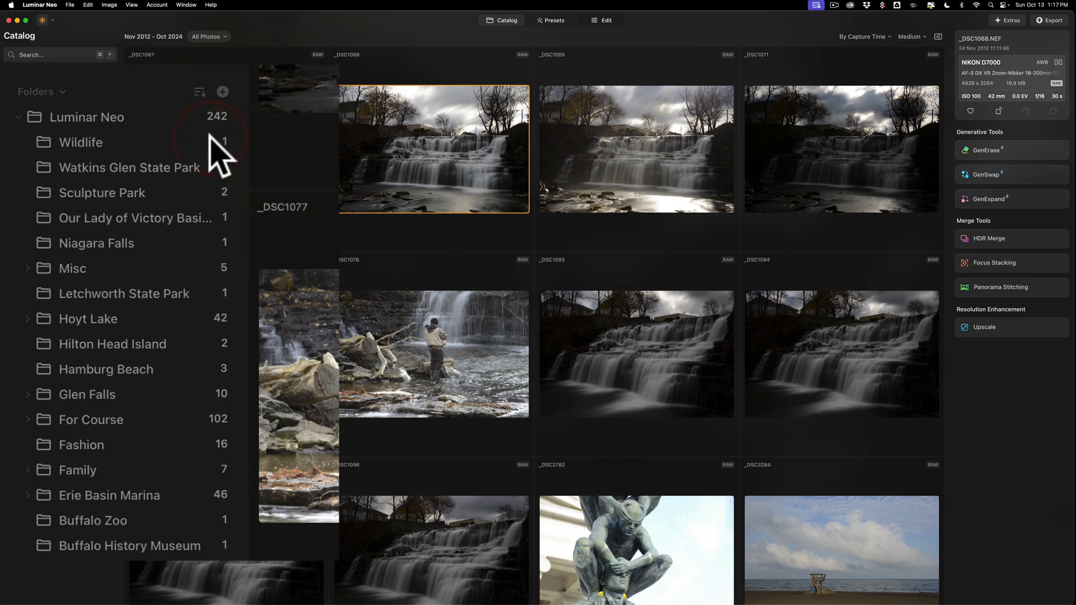
mouse_move(106, 158)
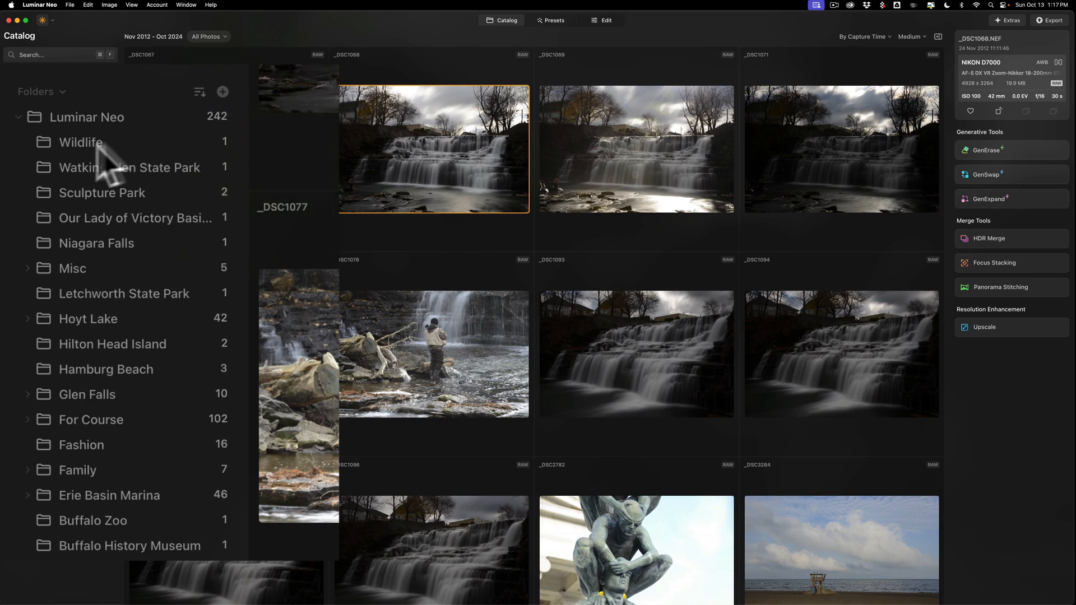
click(199, 91)
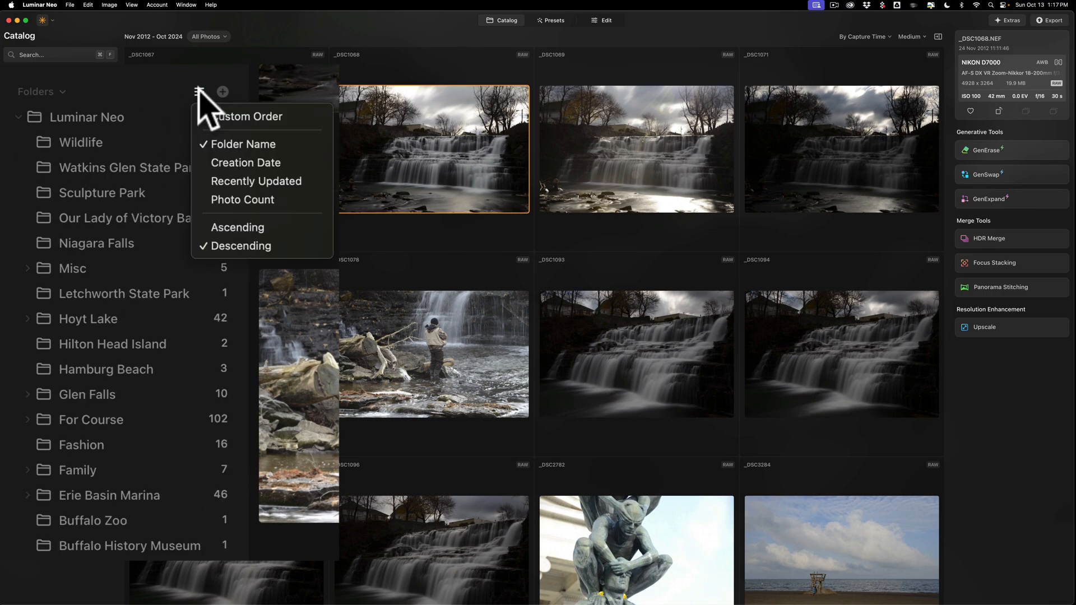
click(237, 227)
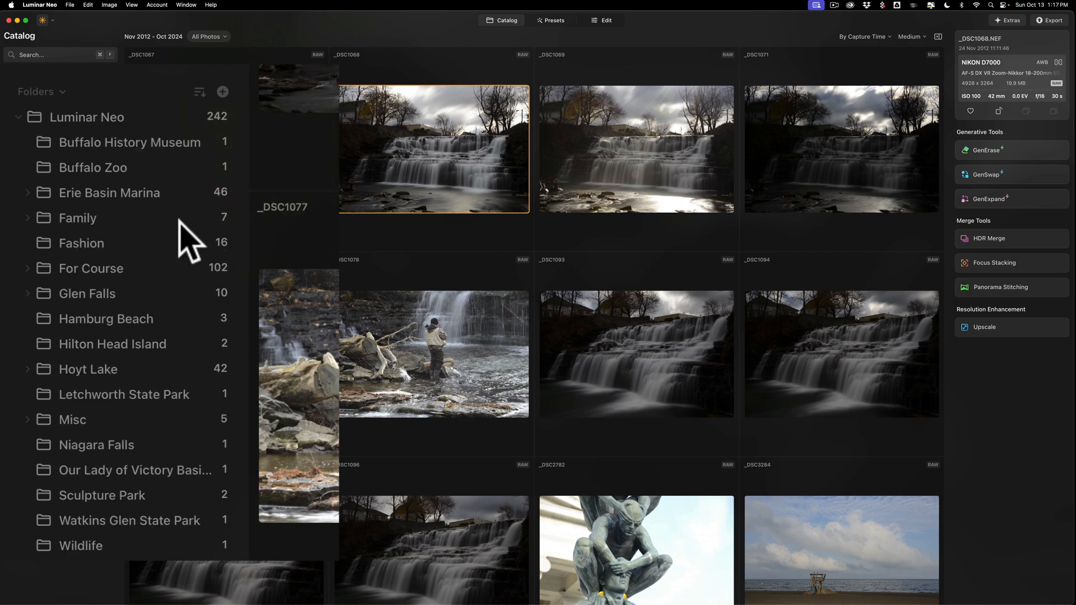
mouse_move(113, 147)
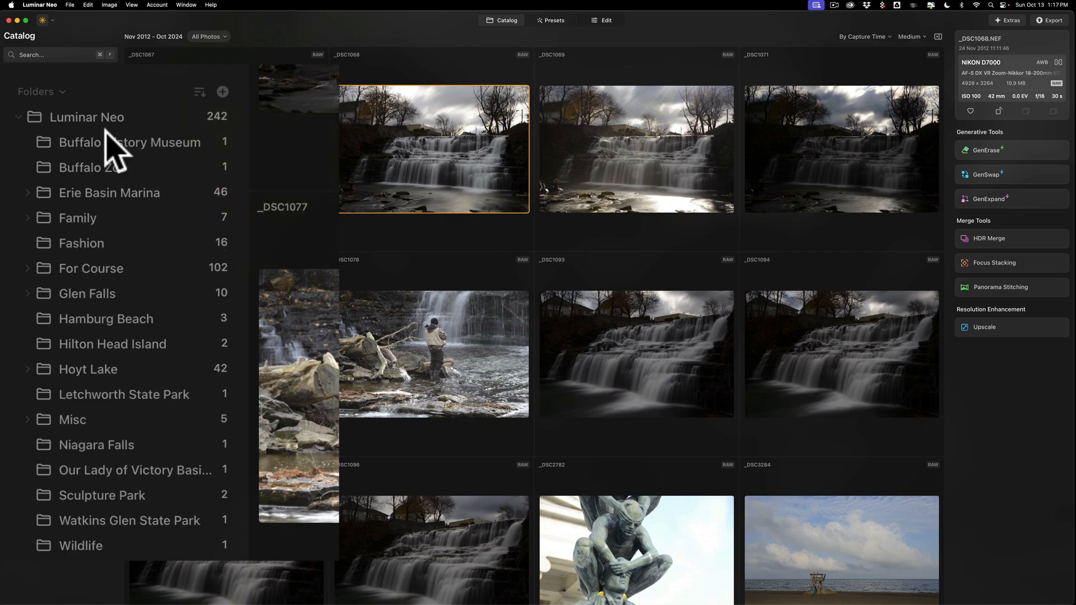
mouse_move(171, 381)
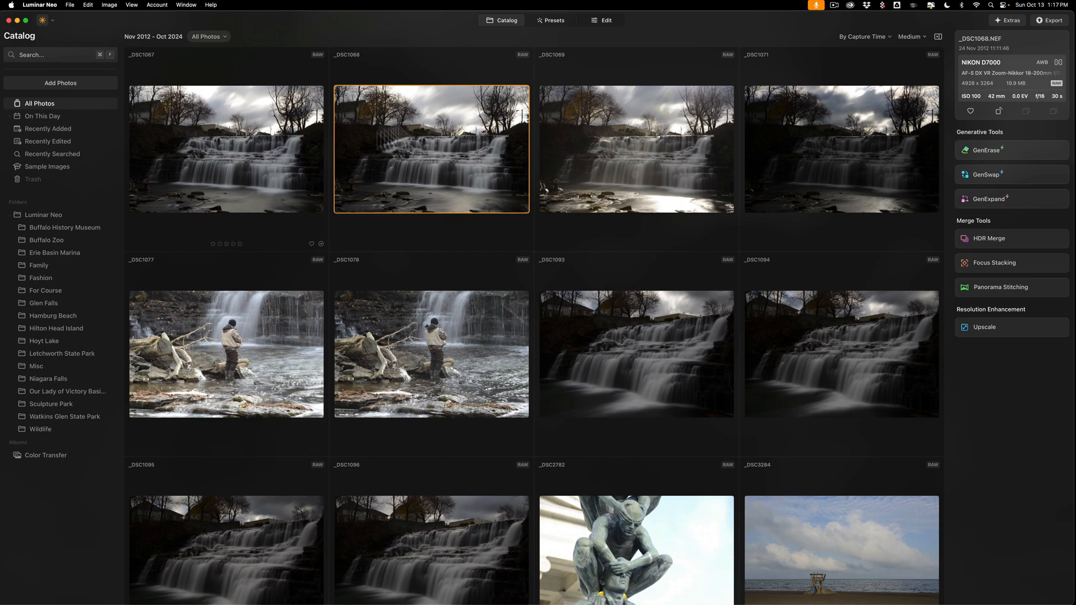
double_click(431, 149)
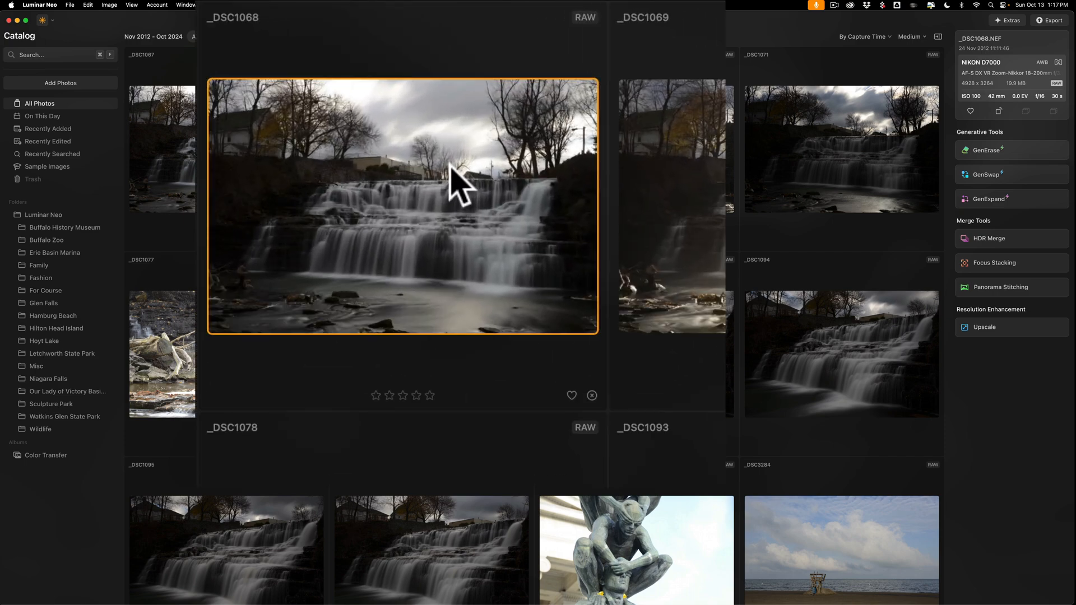
right_click(456, 186)
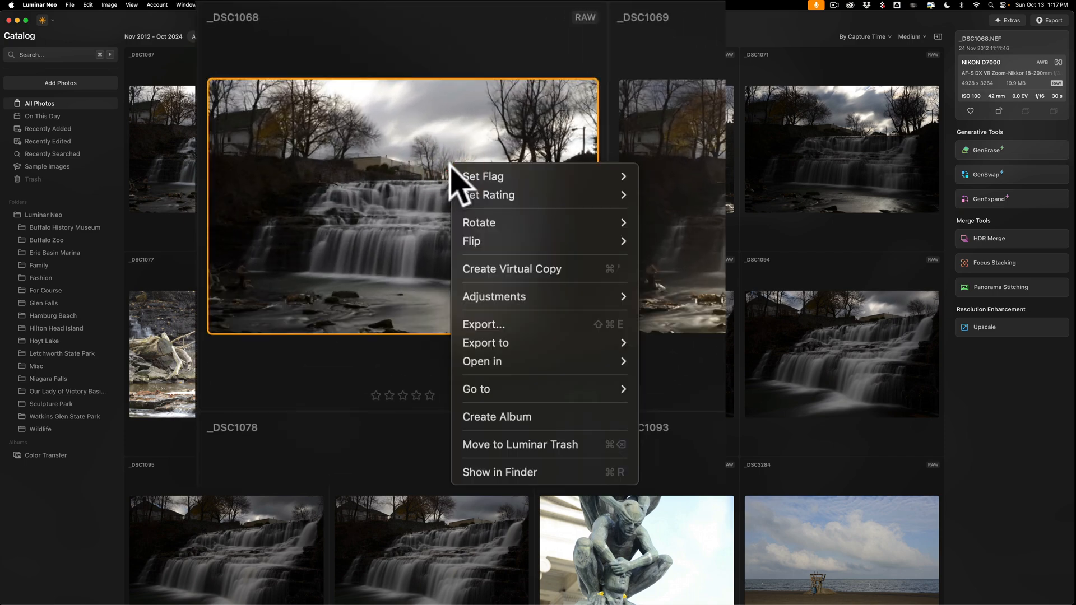
mouse_move(542, 268)
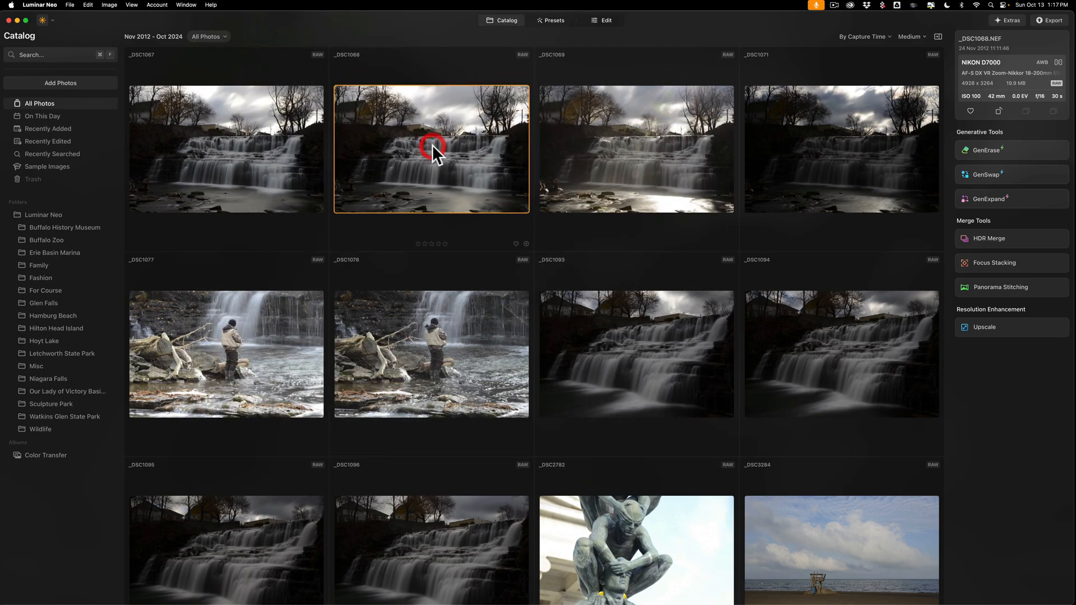
key(cmd)
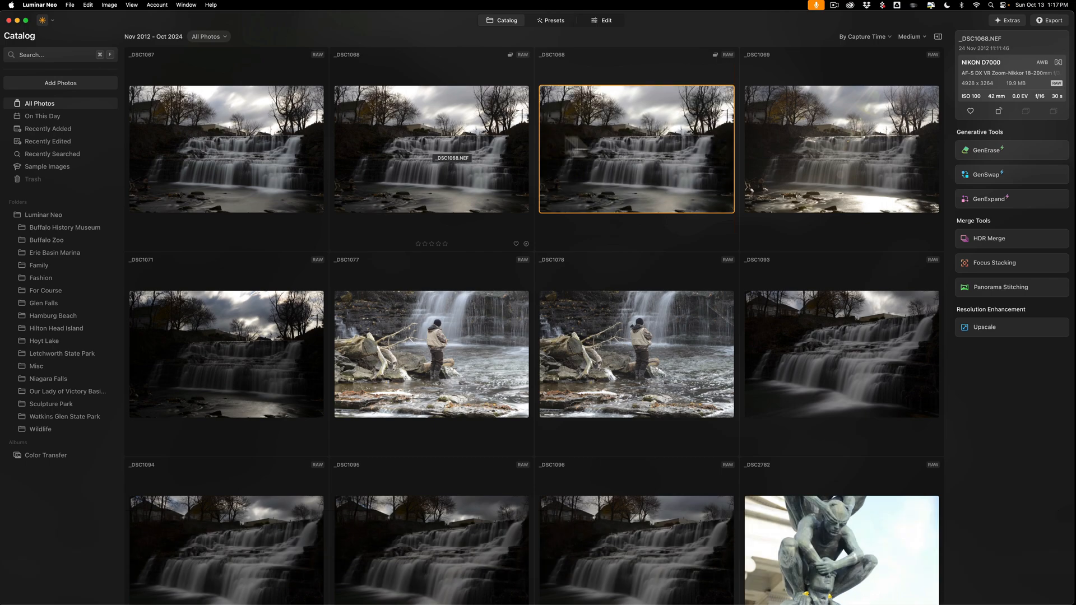
mouse_move(628, 146)
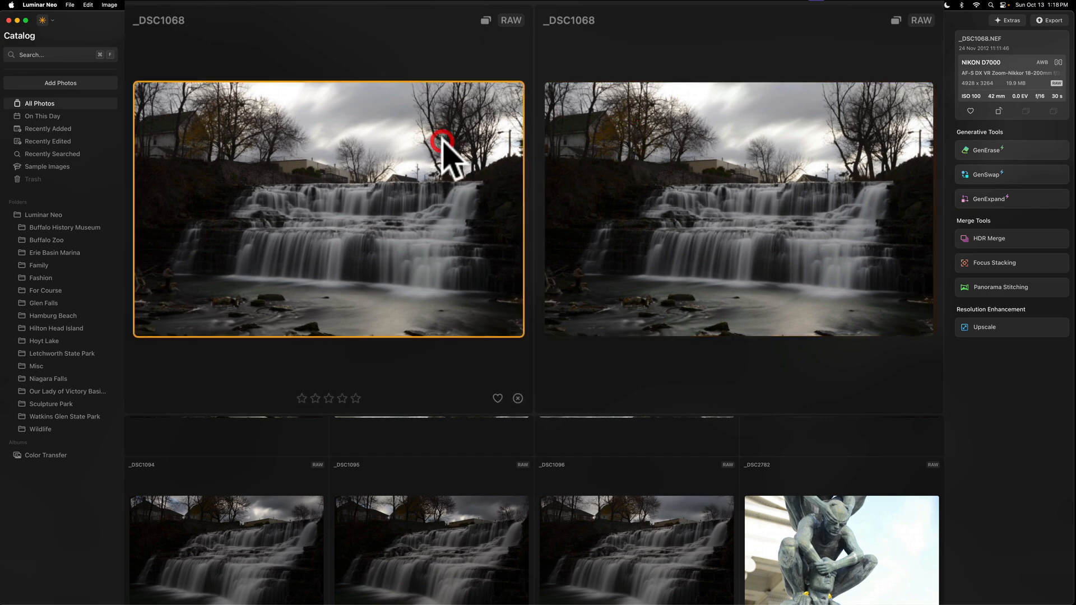
mouse_move(623, 175)
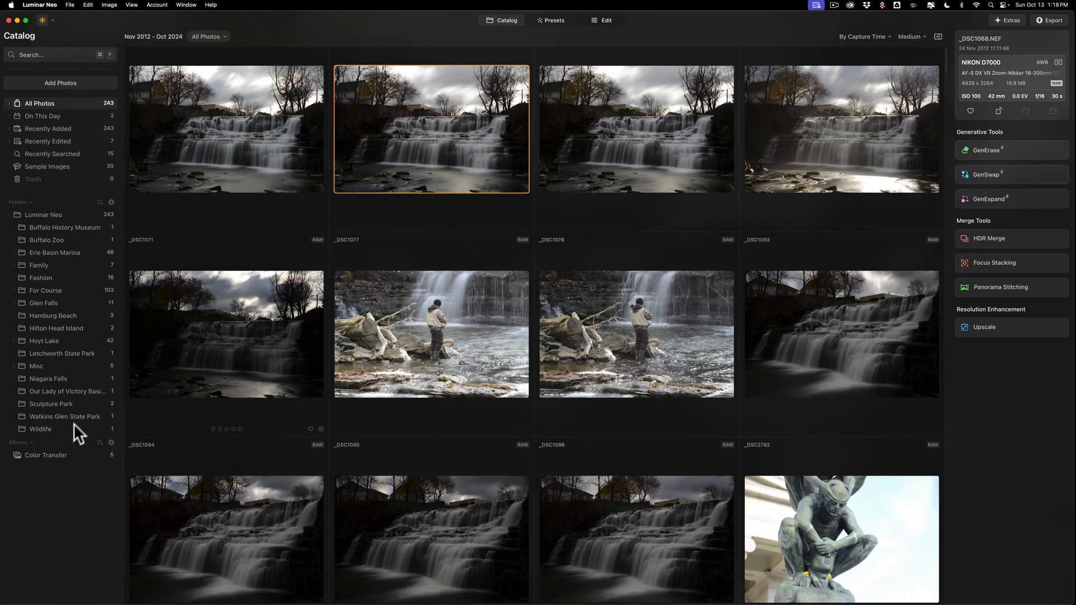
Open sculpture photo _DSC4513 for editing, then switch to the woman-in-black-hat portrait
click(45, 455)
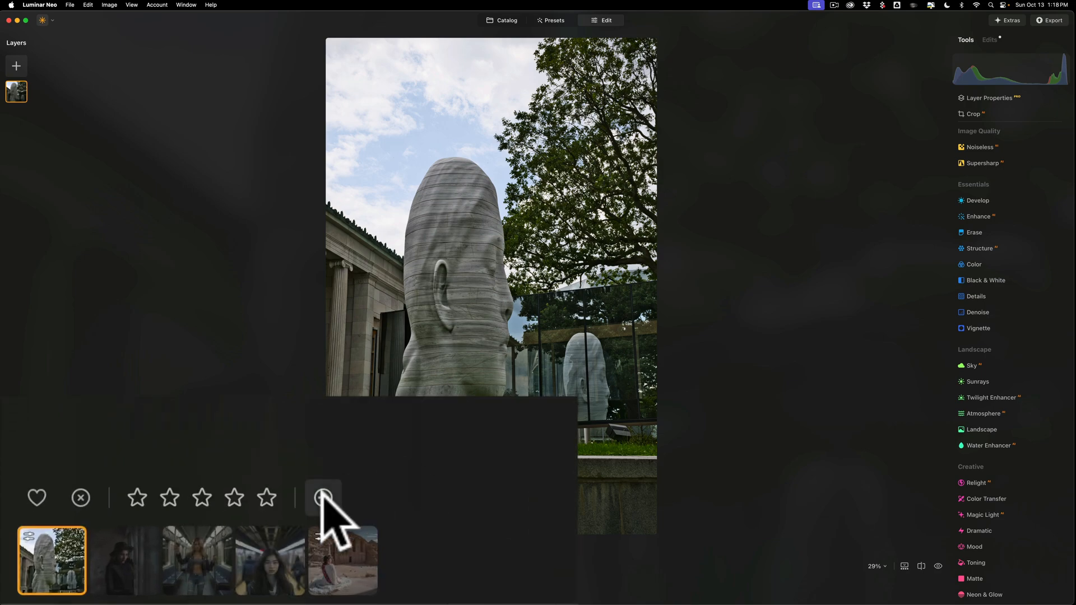
click(322, 498)
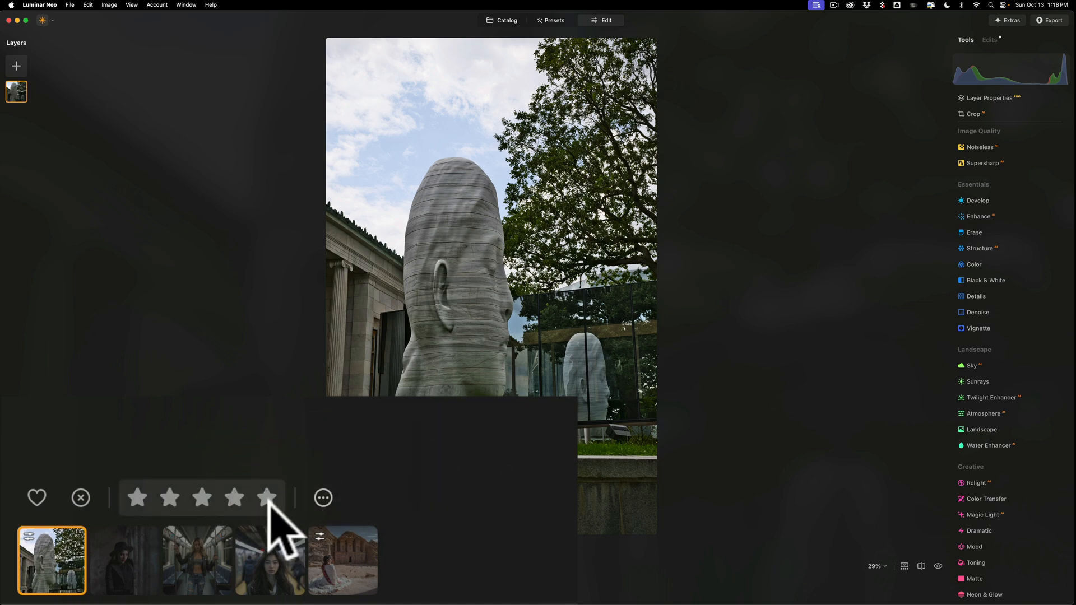
mouse_move(37, 497)
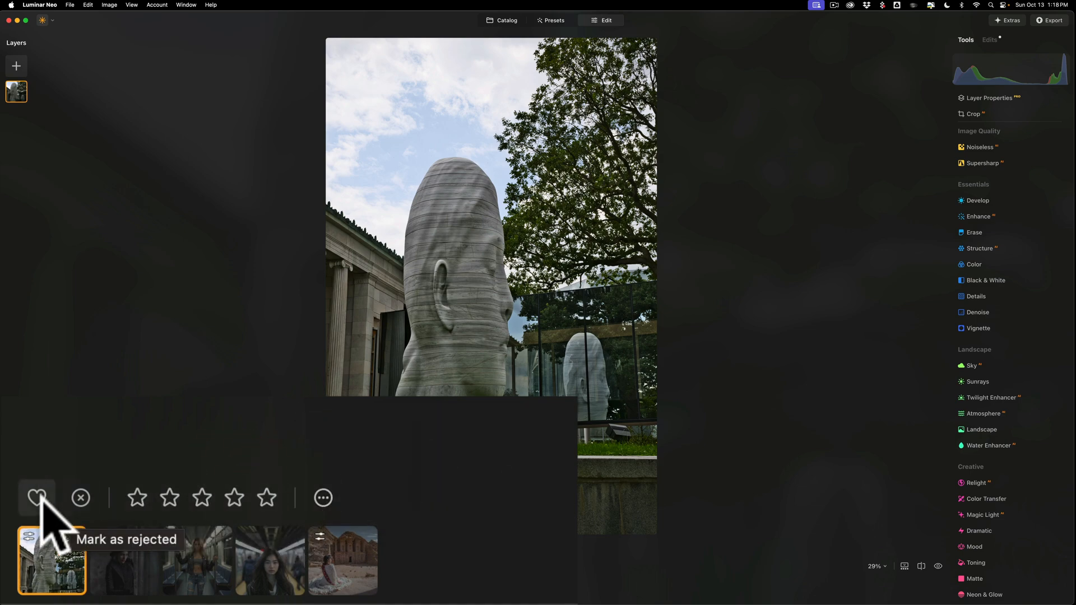
mouse_move(452, 498)
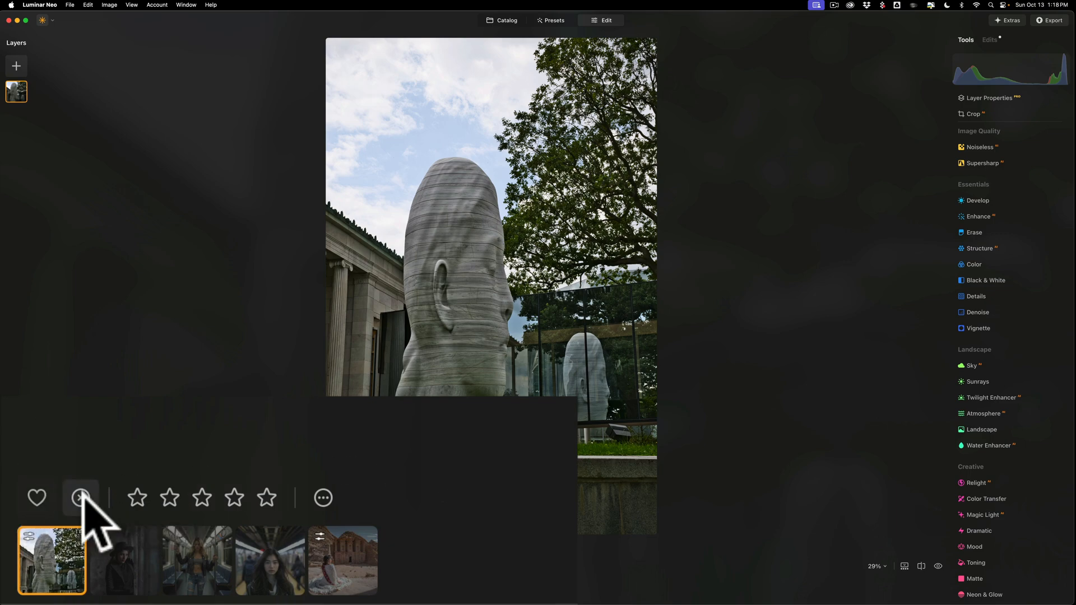
mouse_move(81, 497)
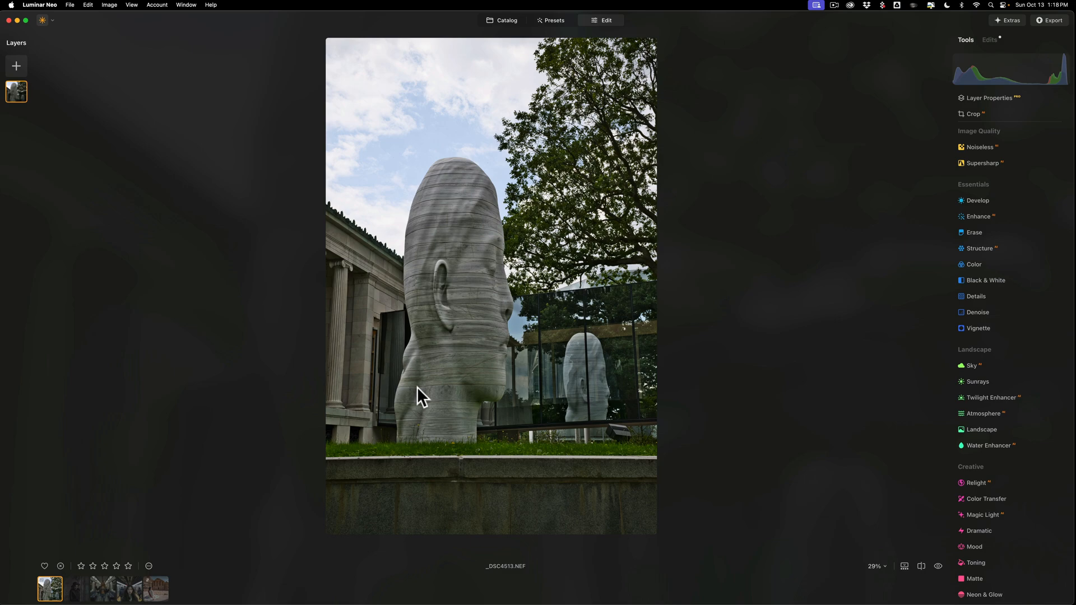
mouse_move(421, 582)
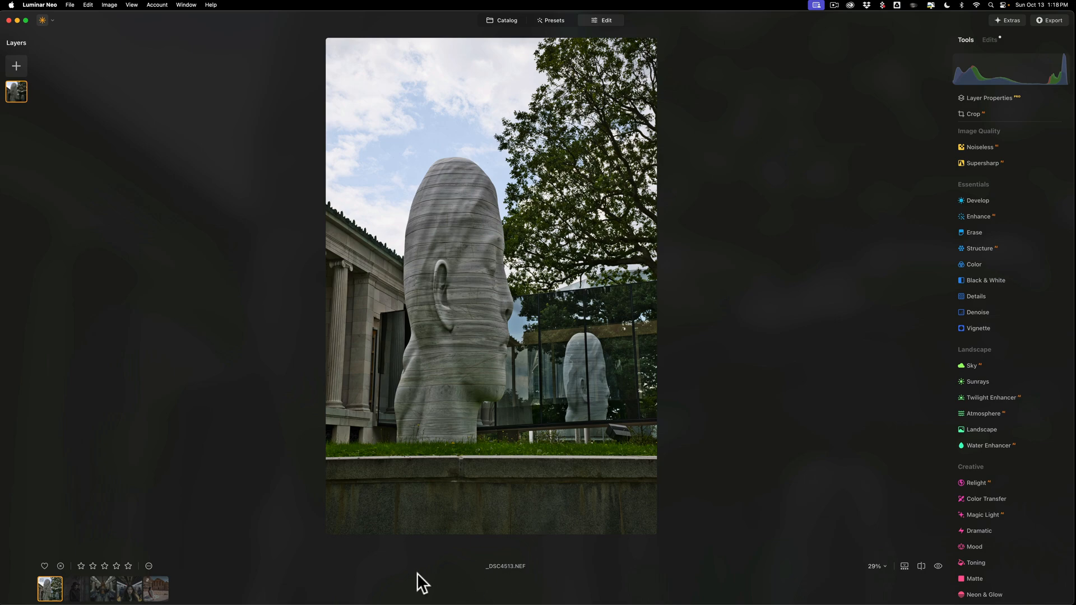
mouse_move(589, 371)
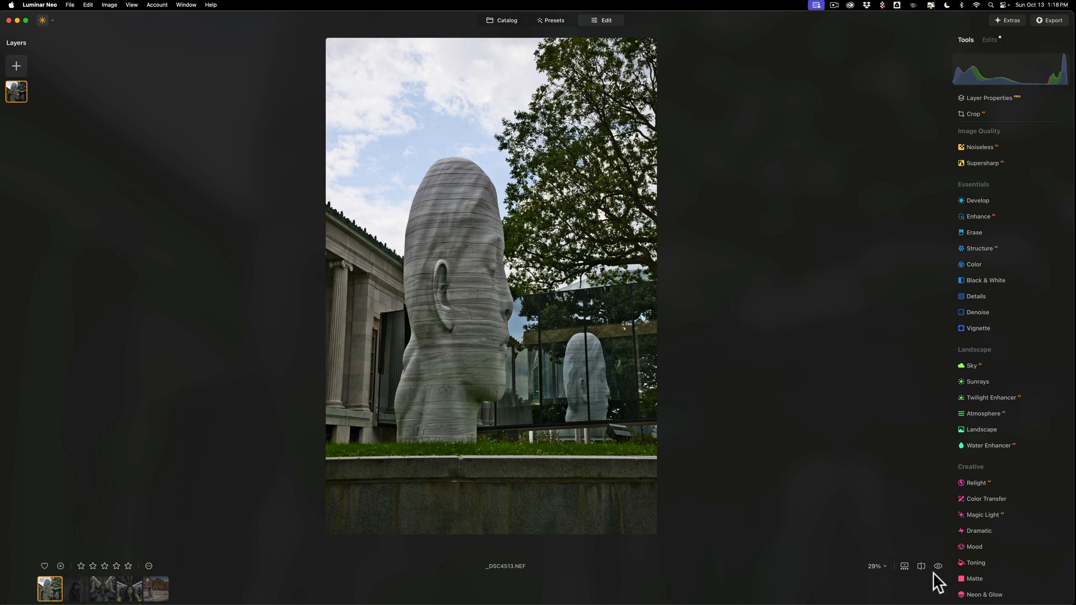
click(905, 596)
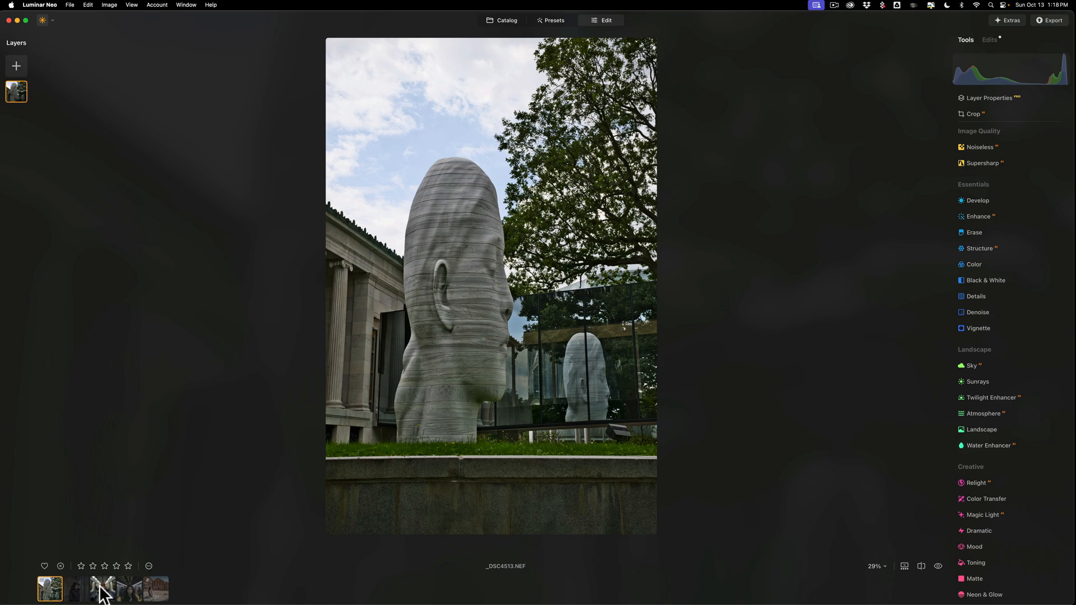
click(76, 589)
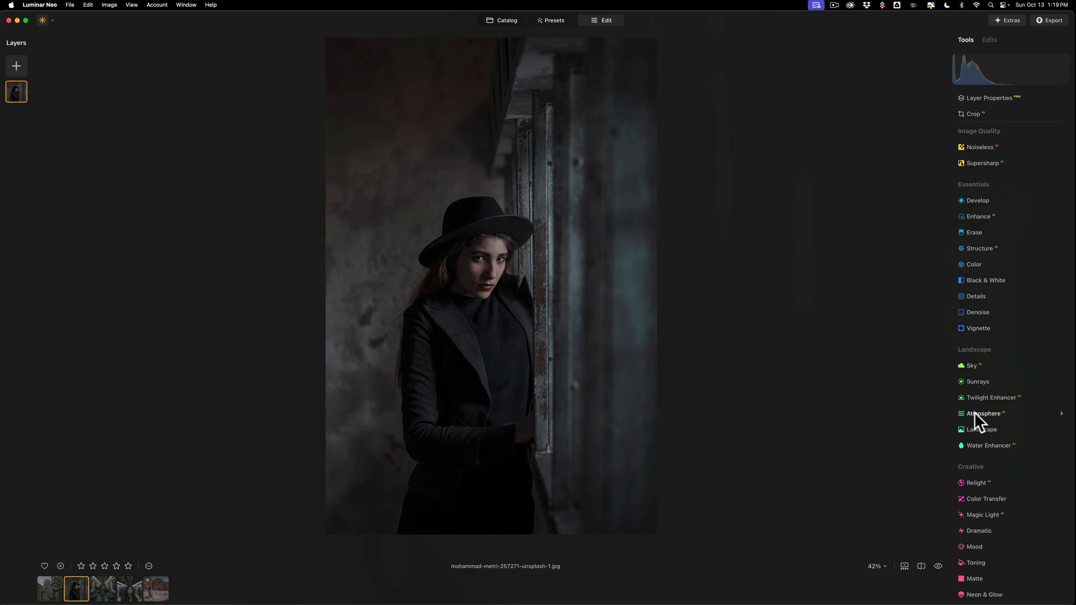
Open Color Transfer from the Creative tools and show its reference image gallery
scroll(down, 3)
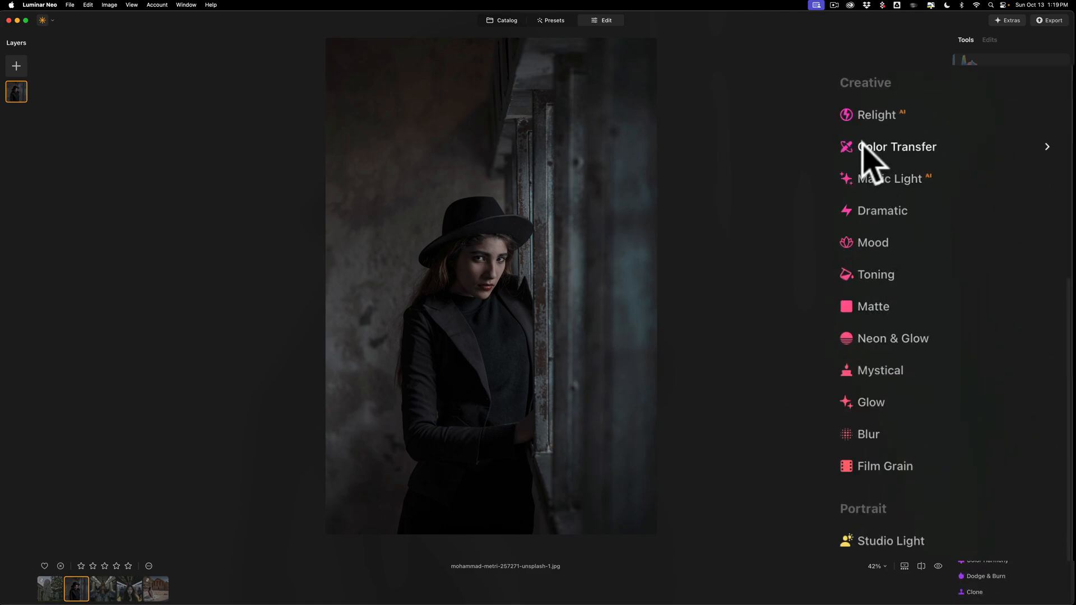
click(896, 147)
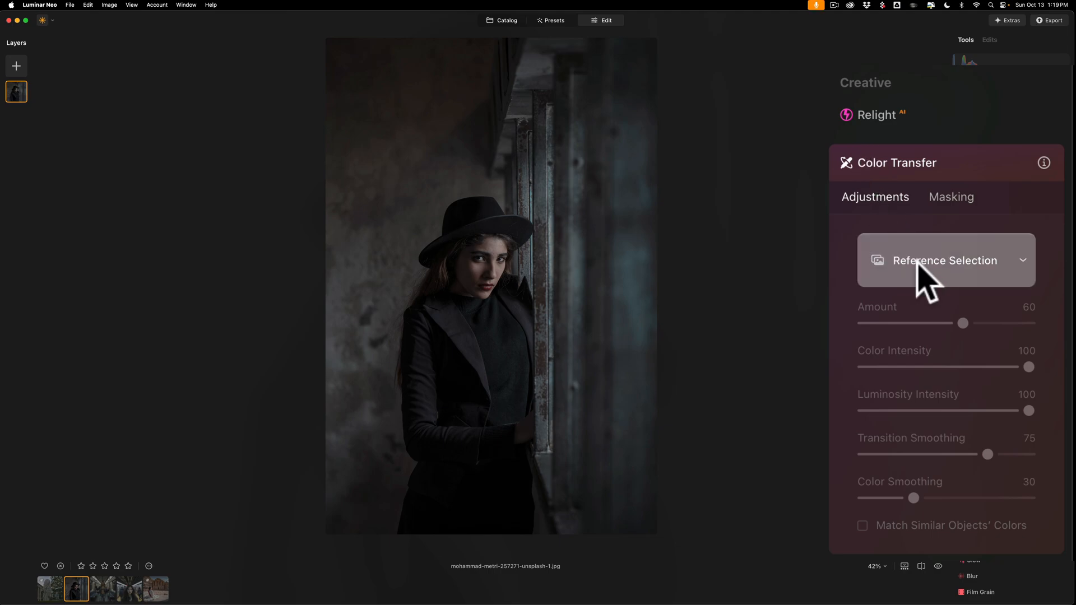
click(946, 260)
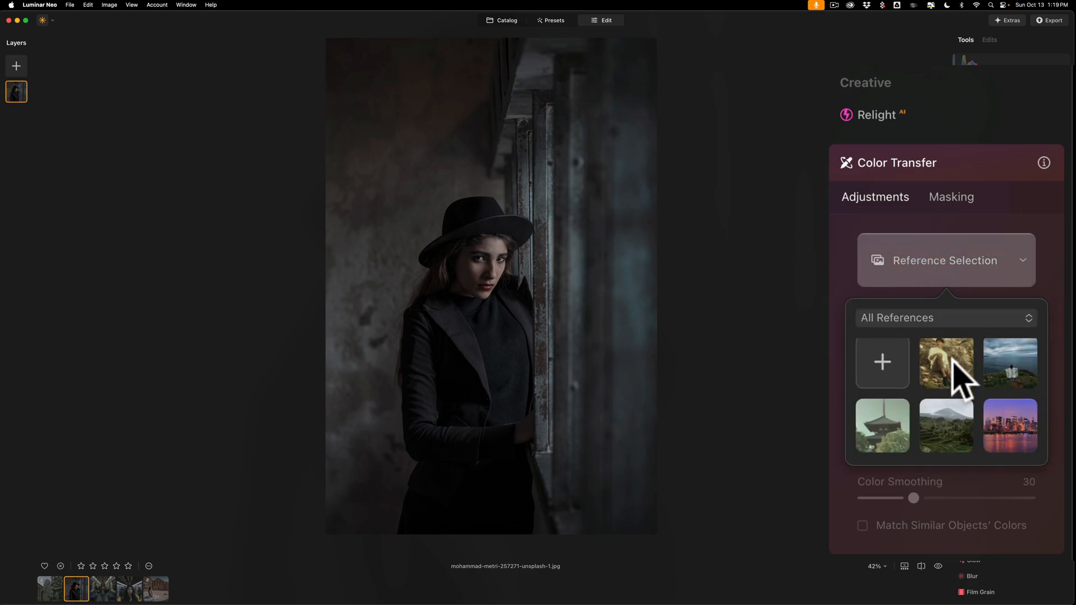
mouse_move(924, 434)
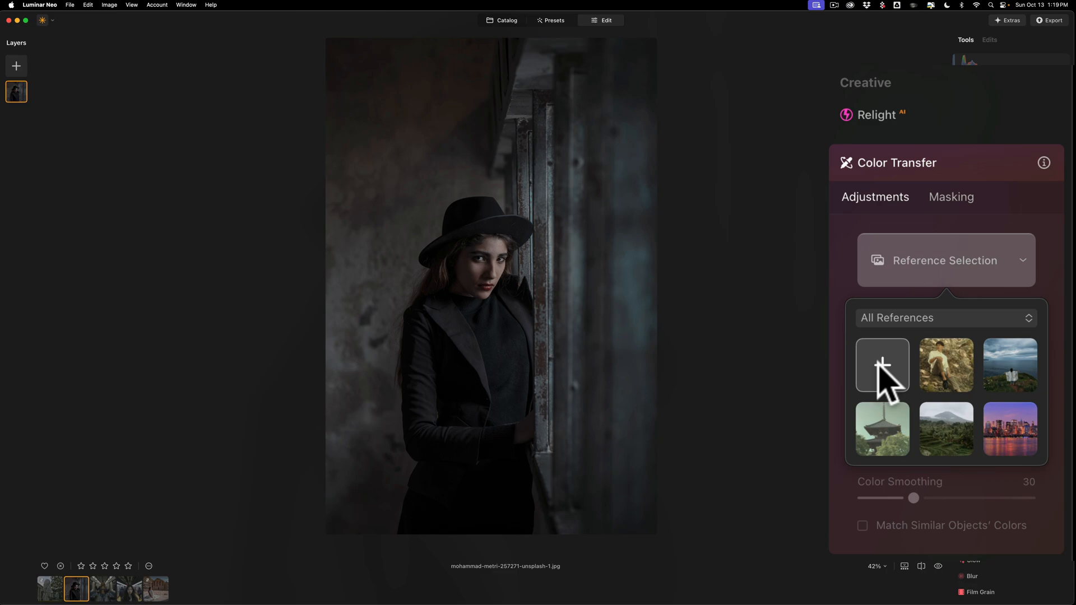
Add The Joker.jpg from the Desktop as the custom Color Transfer reference
click(882, 364)
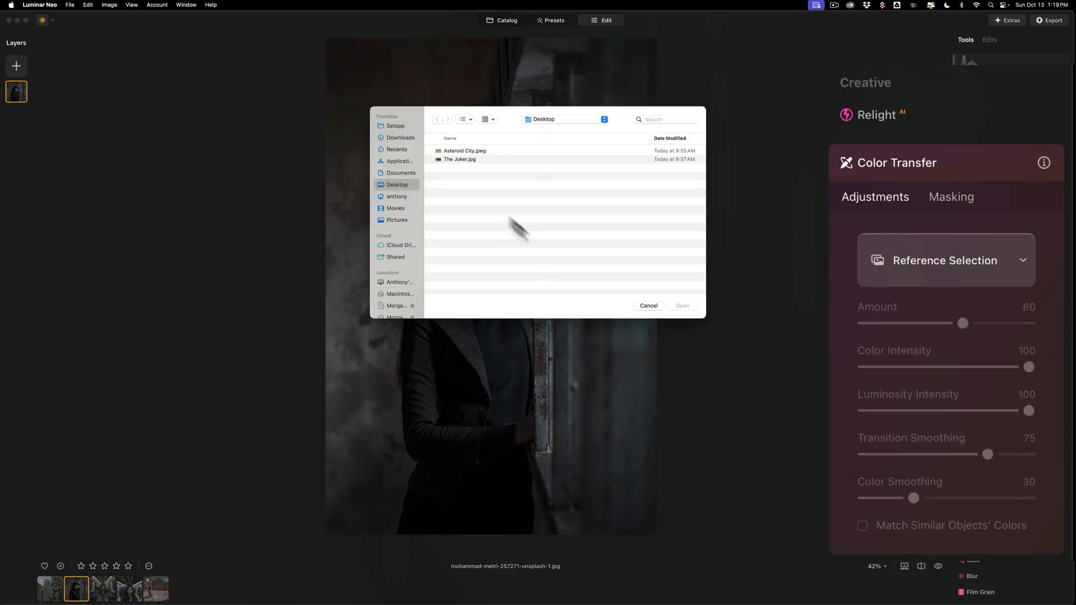
click(460, 159)
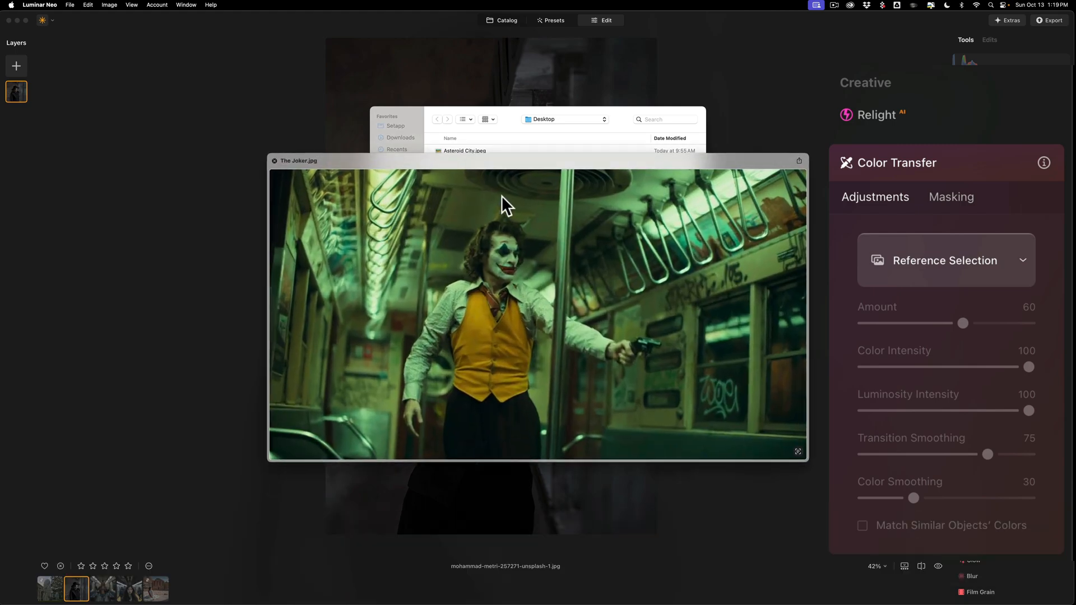
click(455, 159)
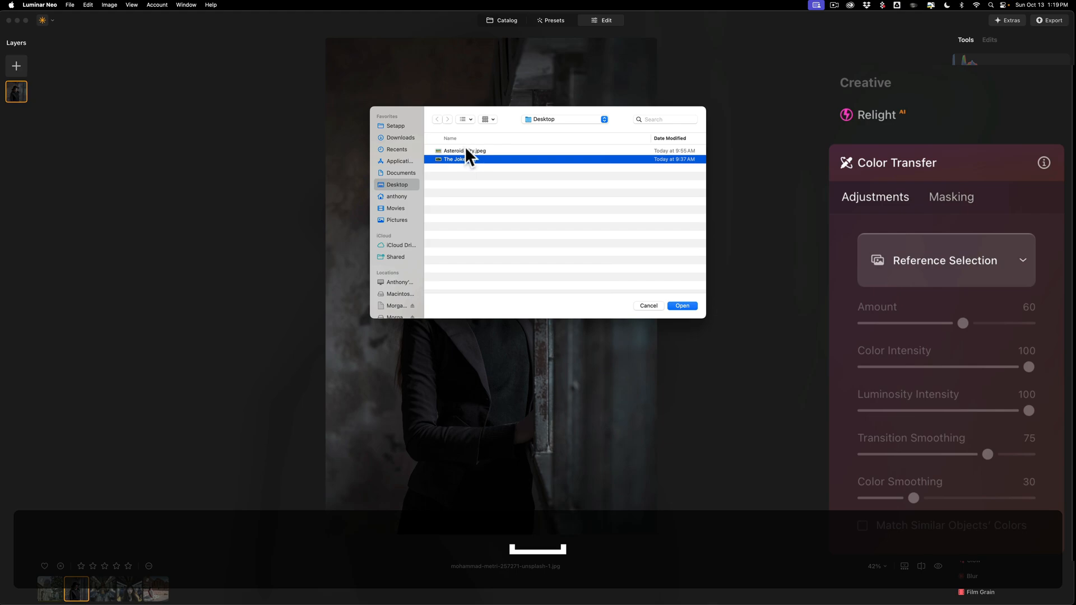
click(681, 305)
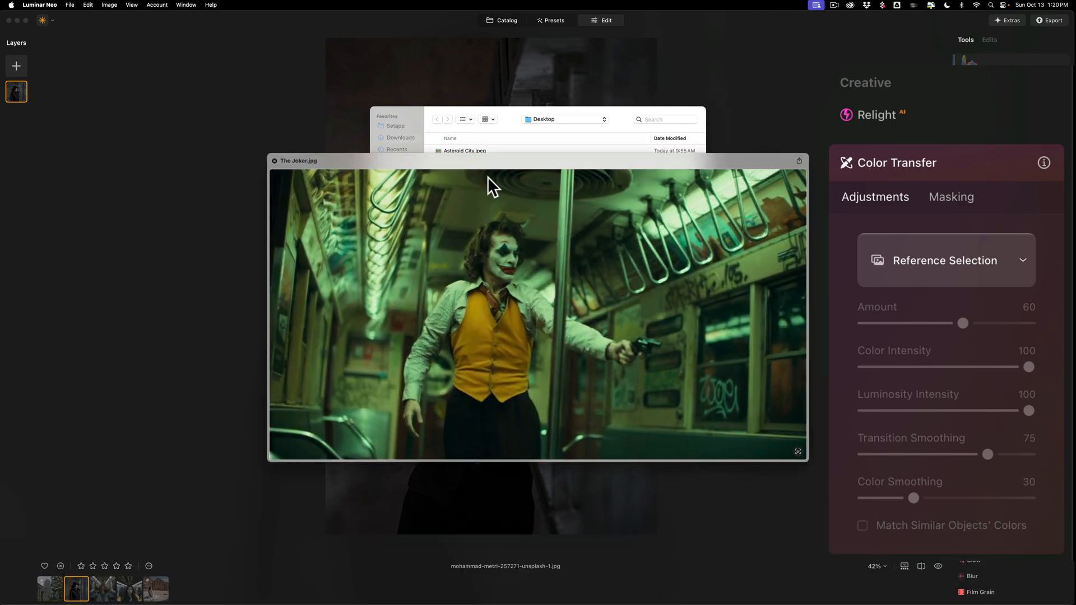
click(459, 159)
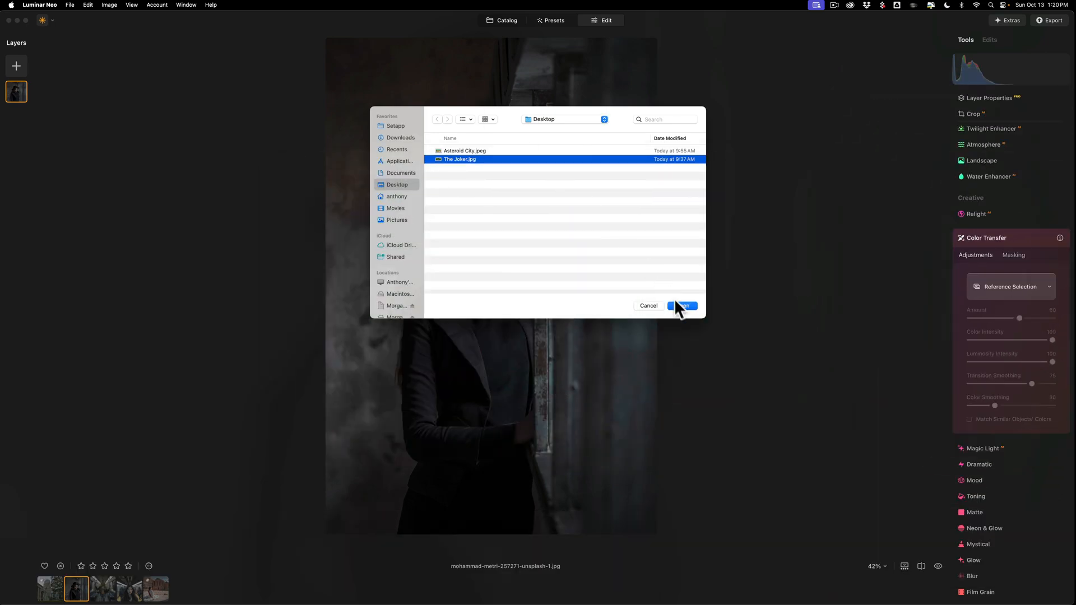
click(681, 305)
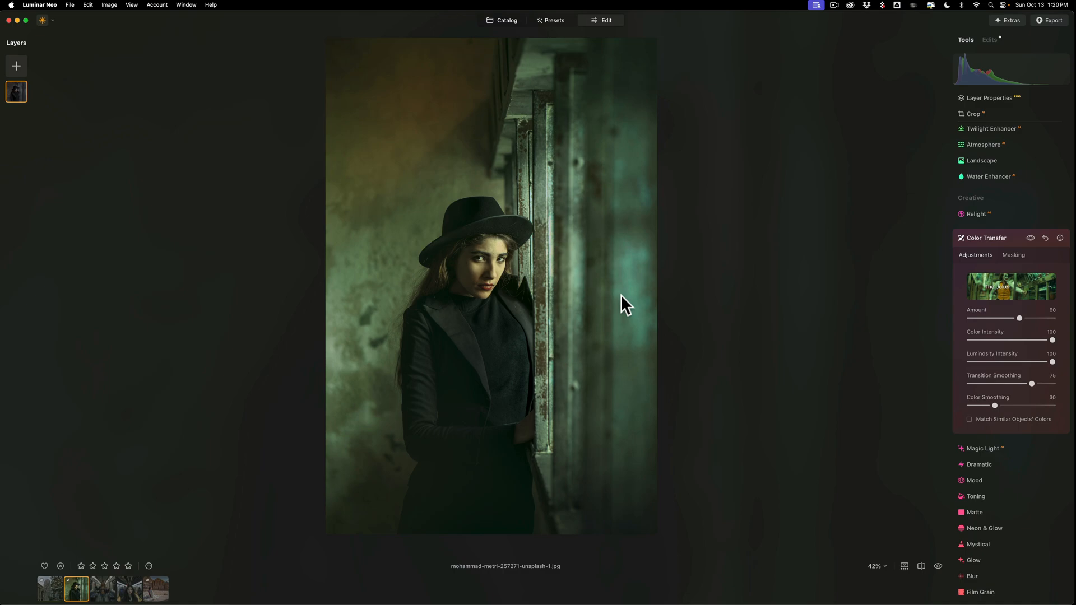
mouse_move(718, 311)
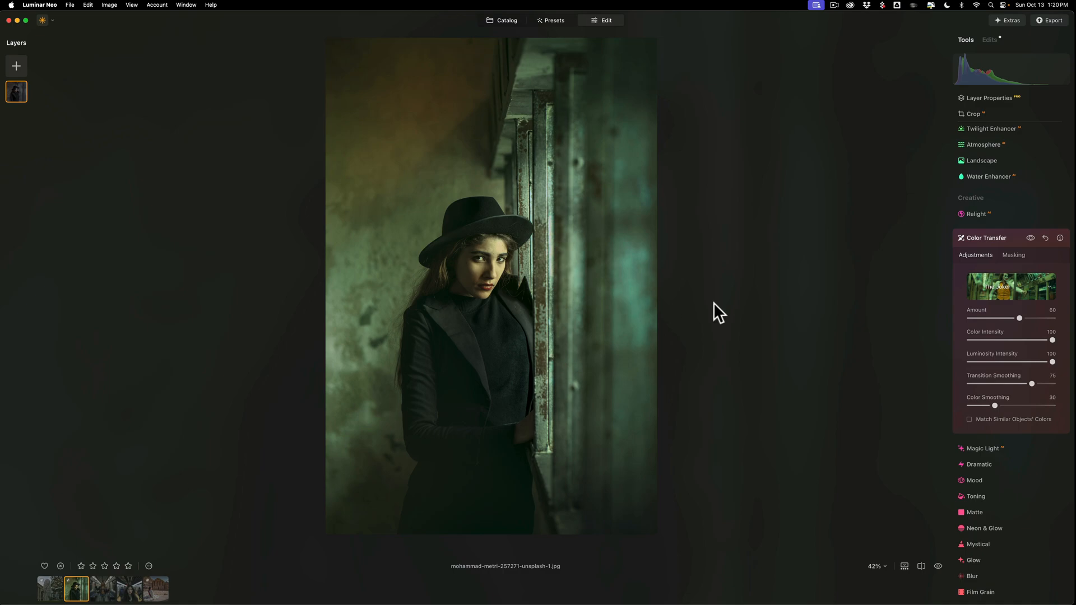
mouse_move(526, 388)
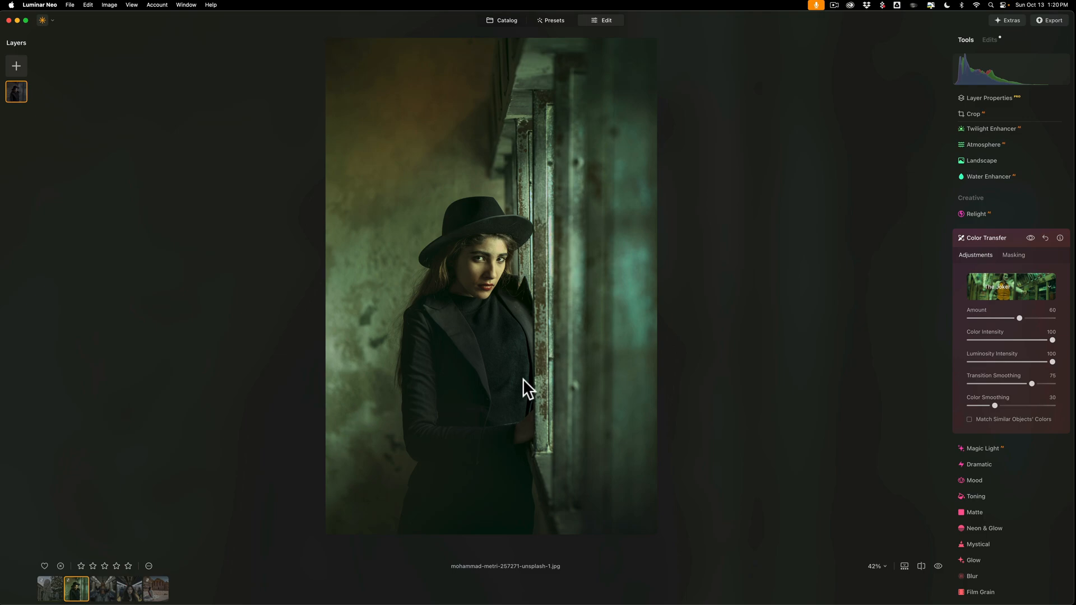
mouse_move(401, 381)
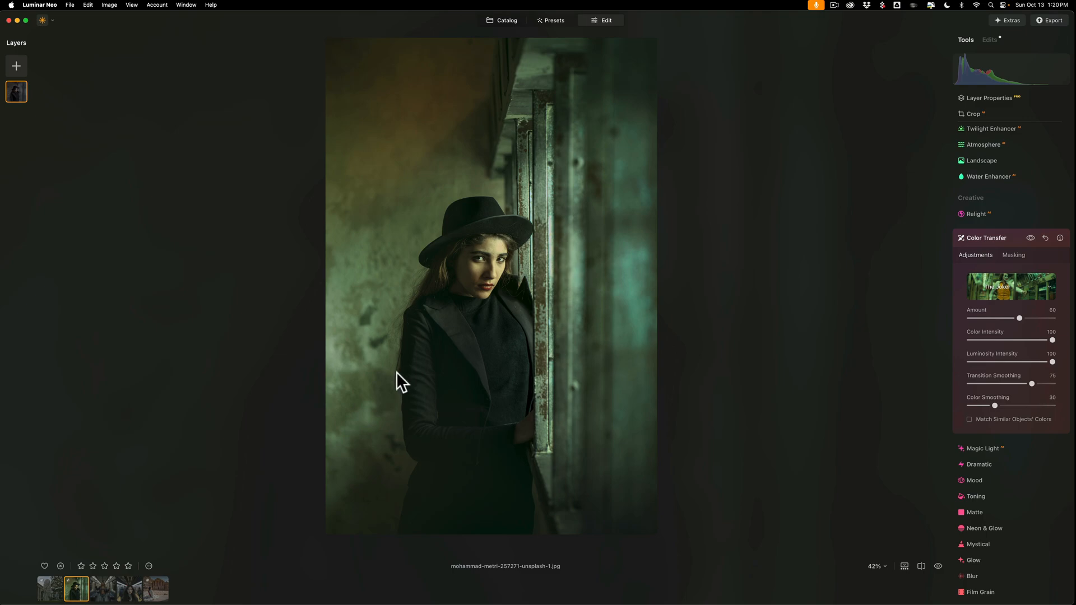
mouse_move(581, 253)
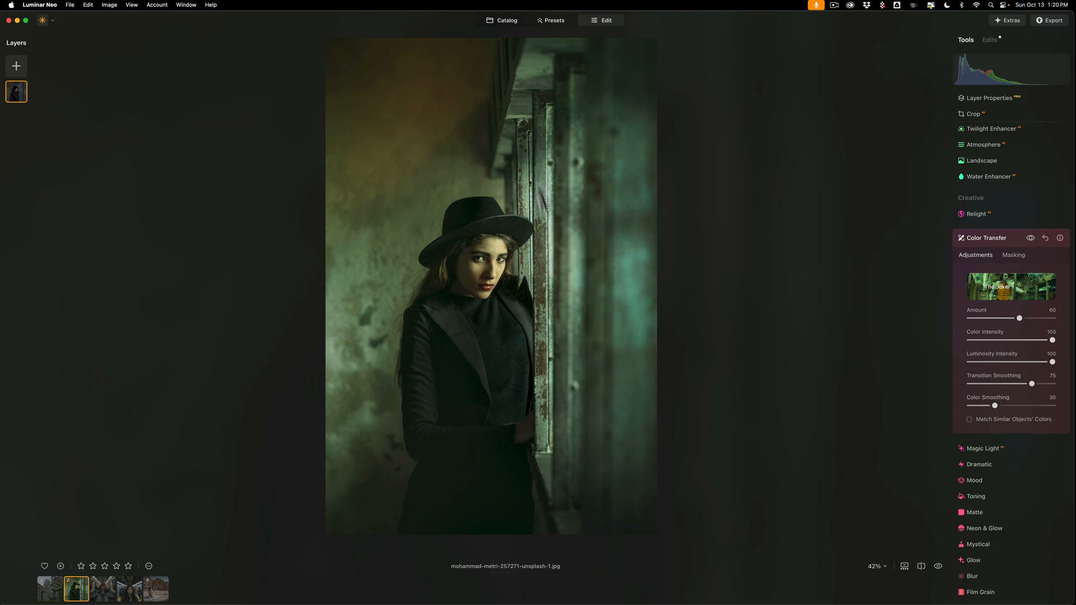
mouse_move(398, 386)
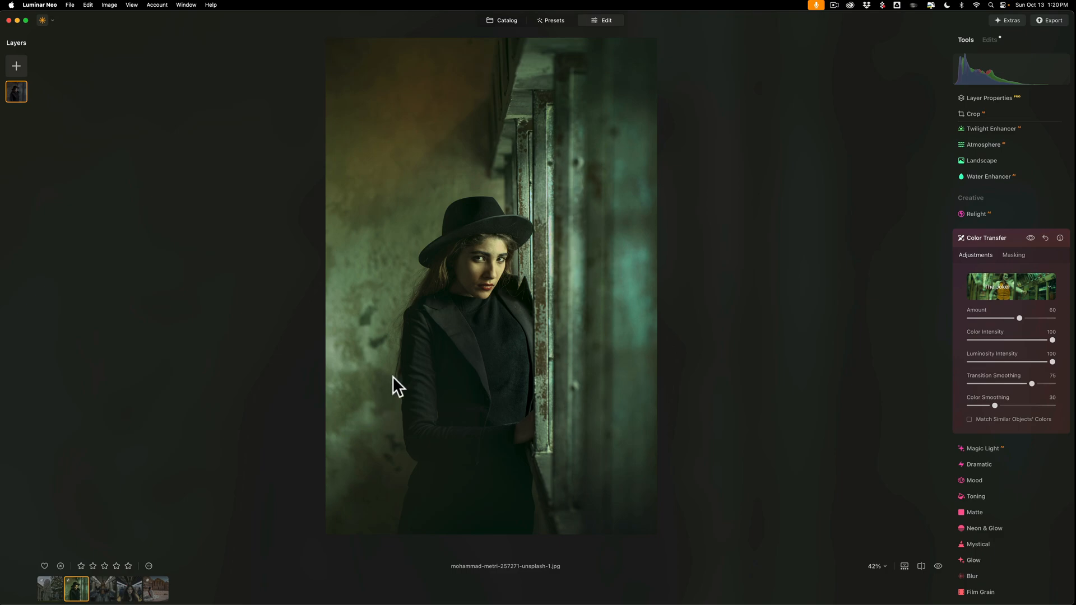
mouse_move(525, 422)
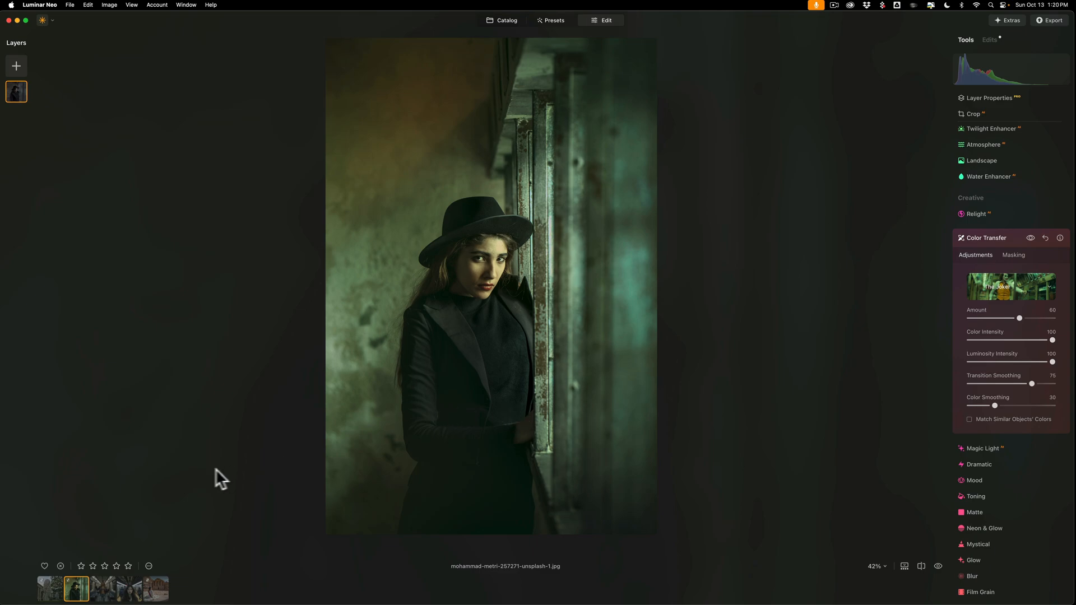
mouse_move(104, 597)
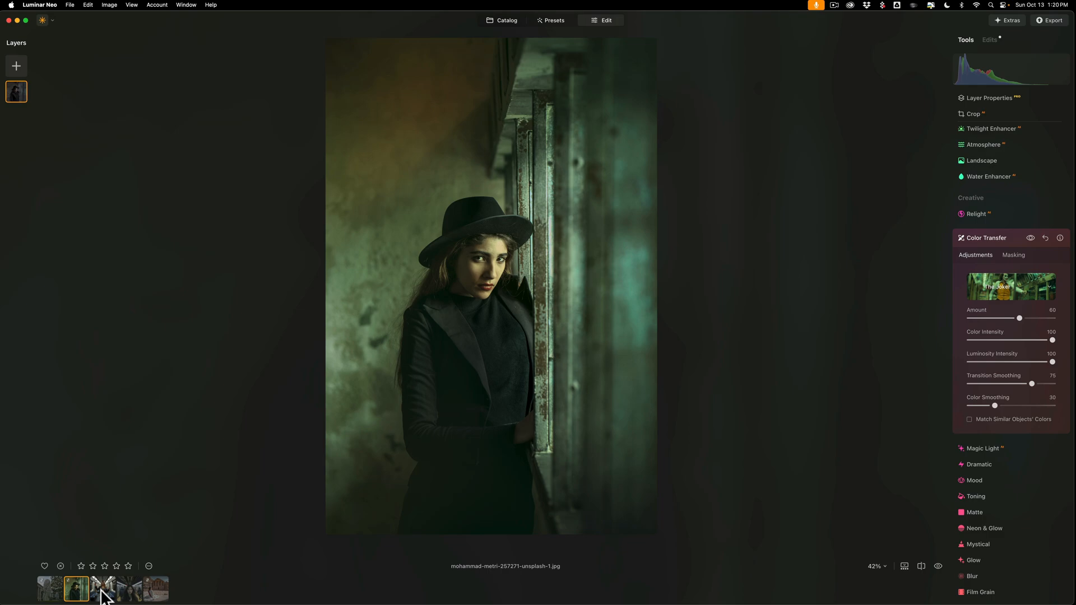
Switch to subway photo AdobeStock_968548825 and apply The Joker reference in Color Transfer
click(101, 589)
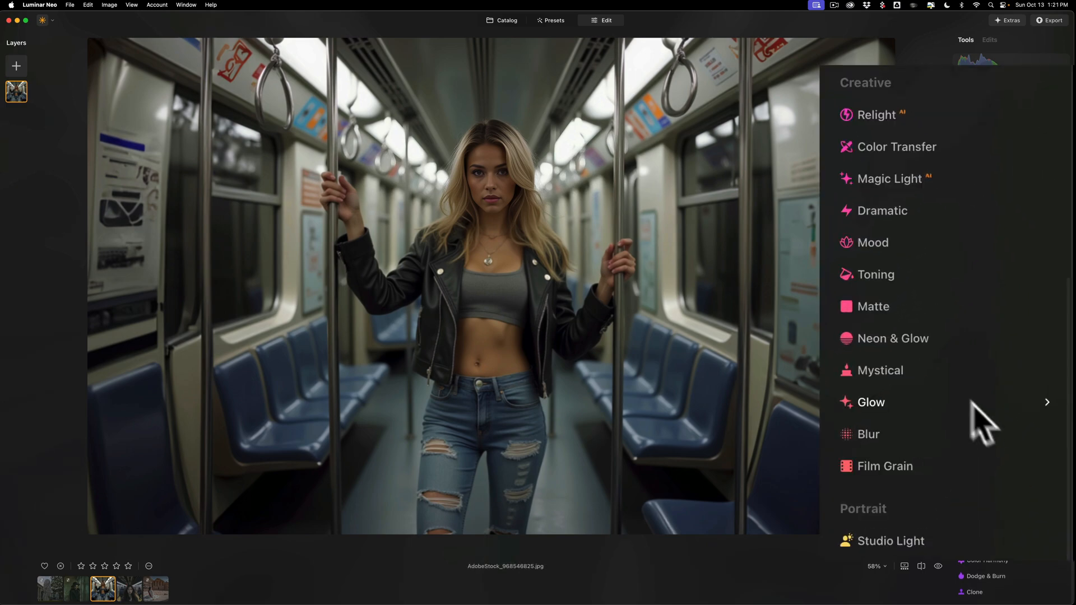
click(897, 146)
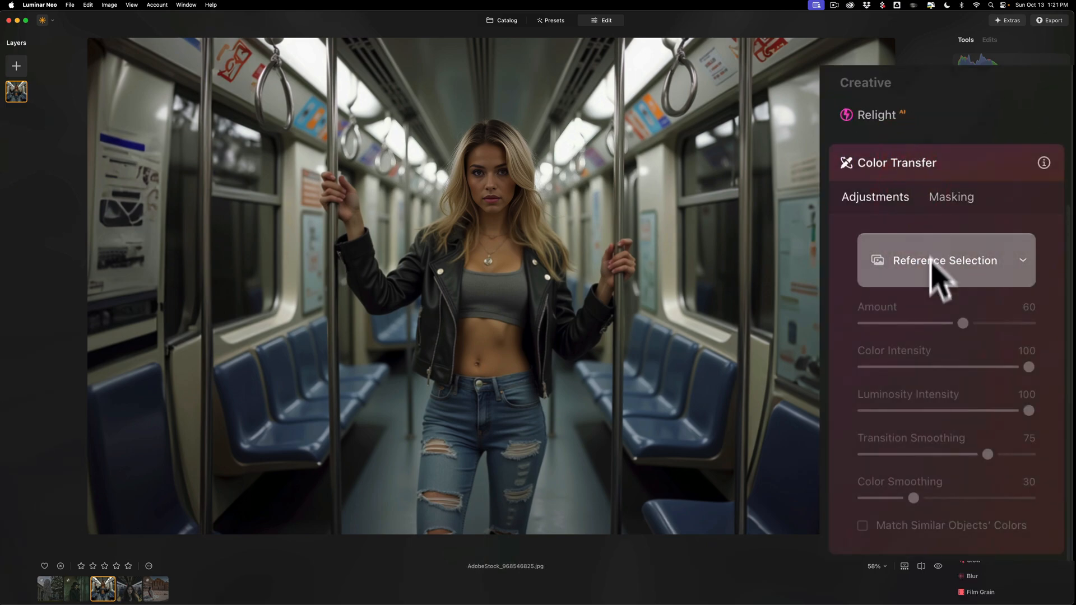
click(945, 260)
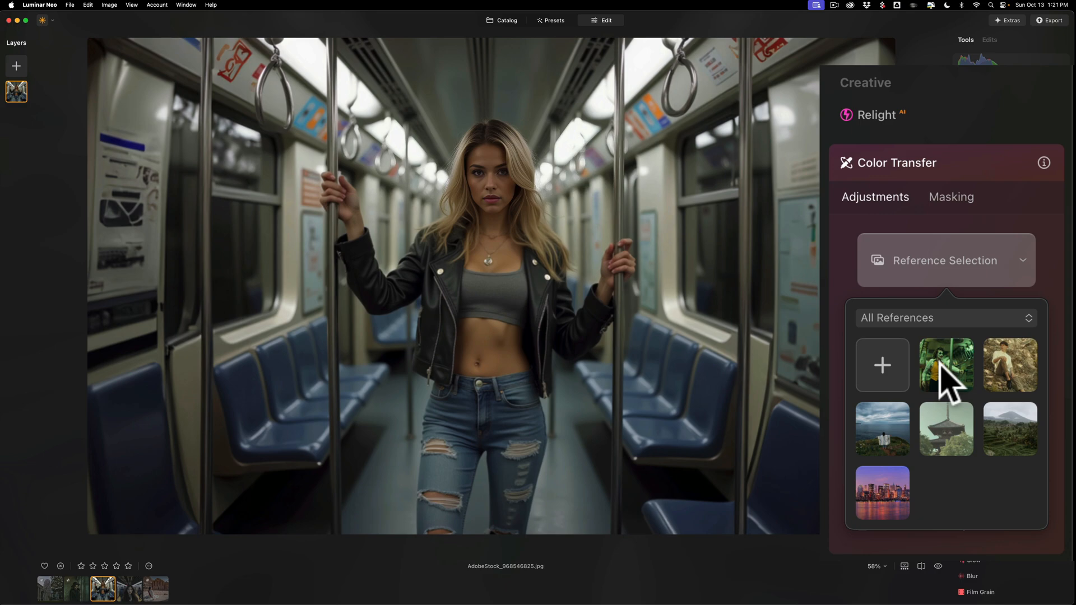
click(945, 364)
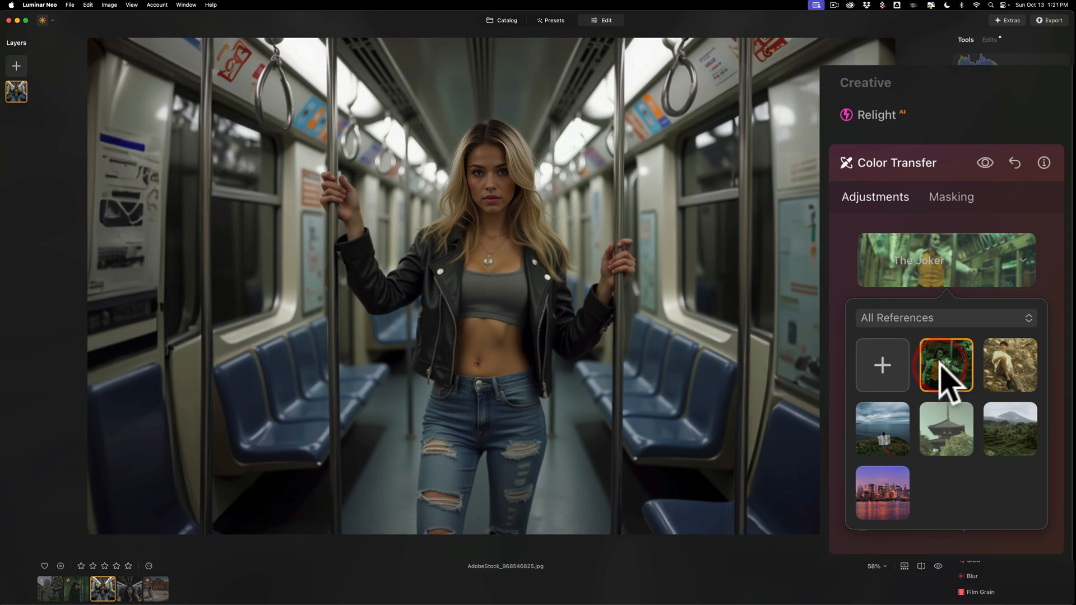
click(946, 364)
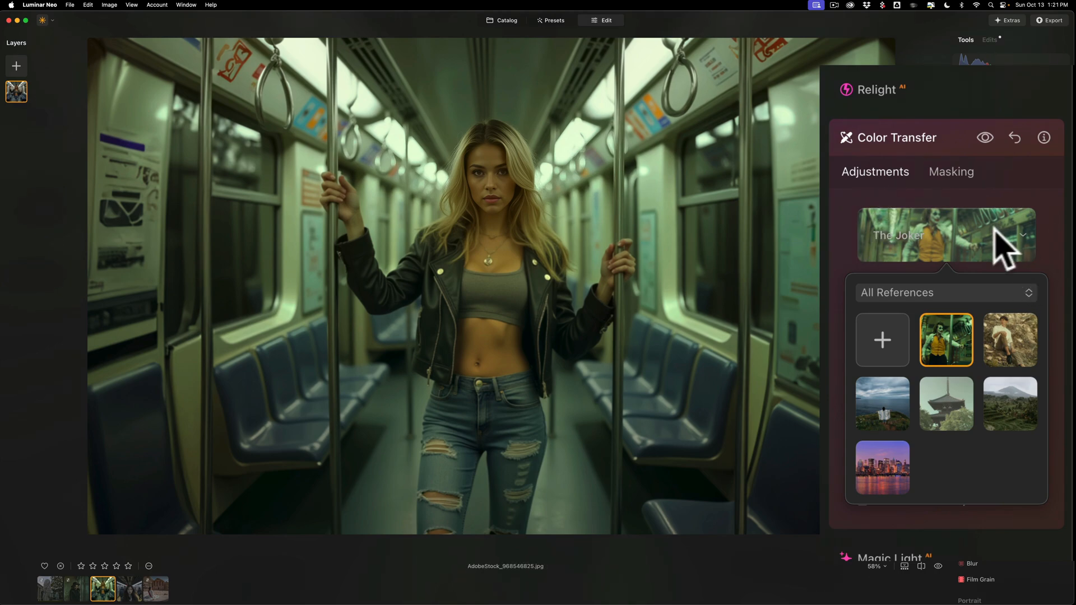
click(945, 236)
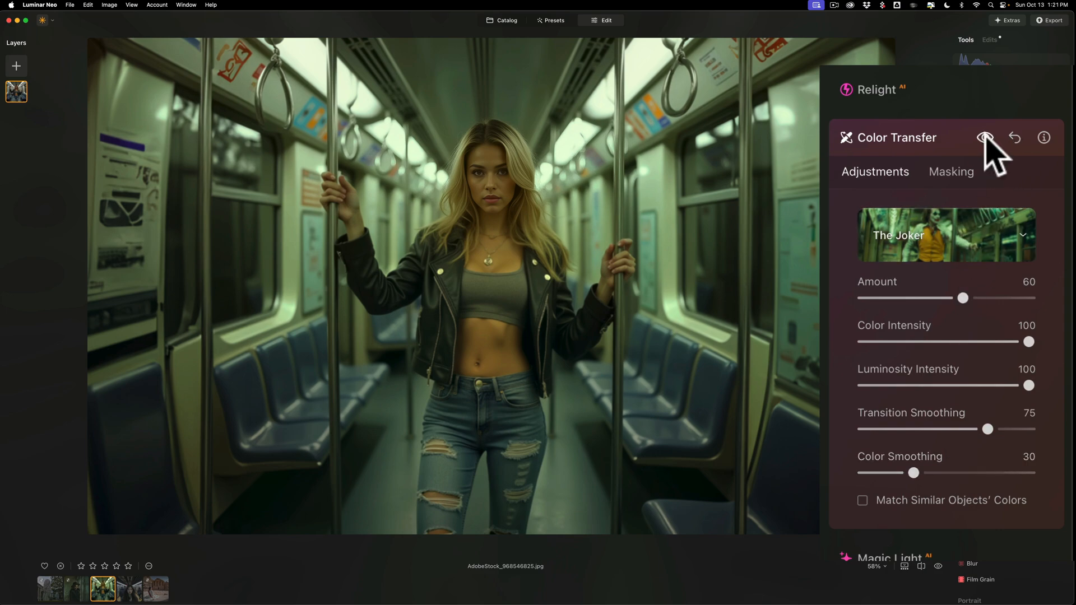
click(987, 137)
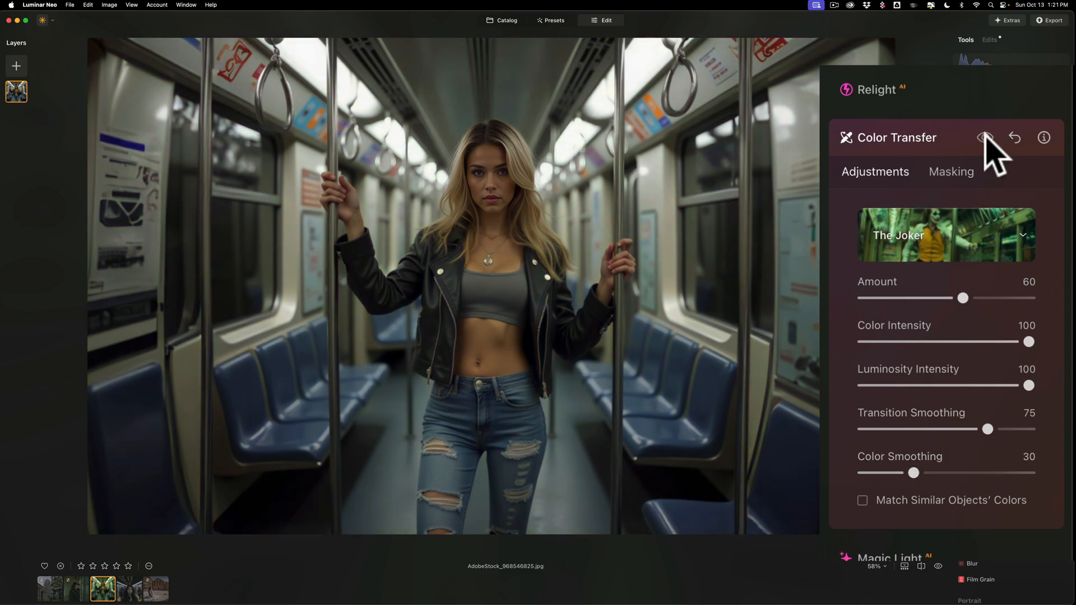
click(986, 138)
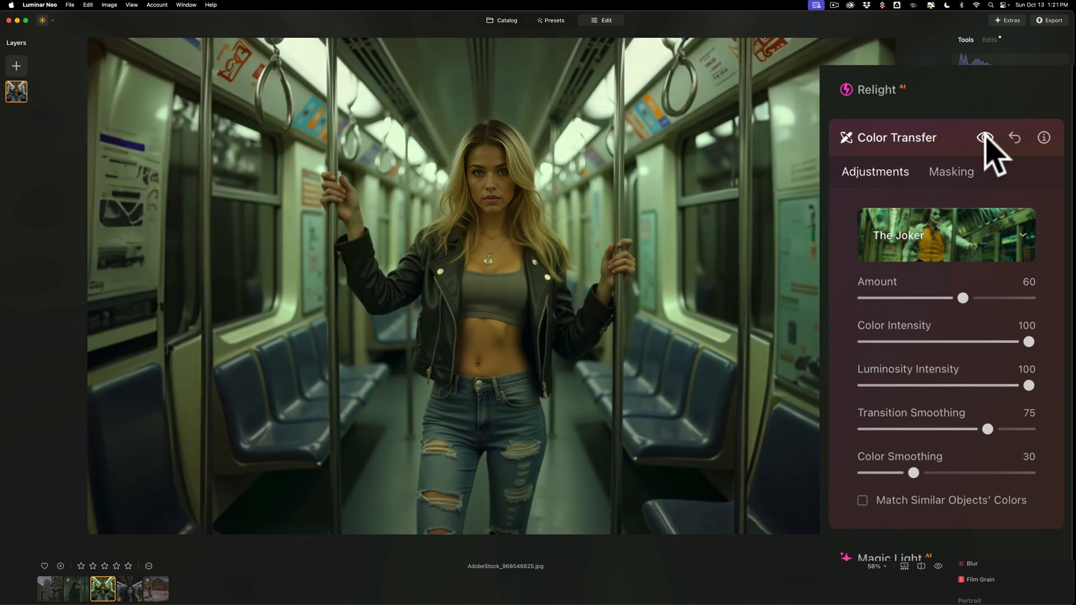
click(985, 137)
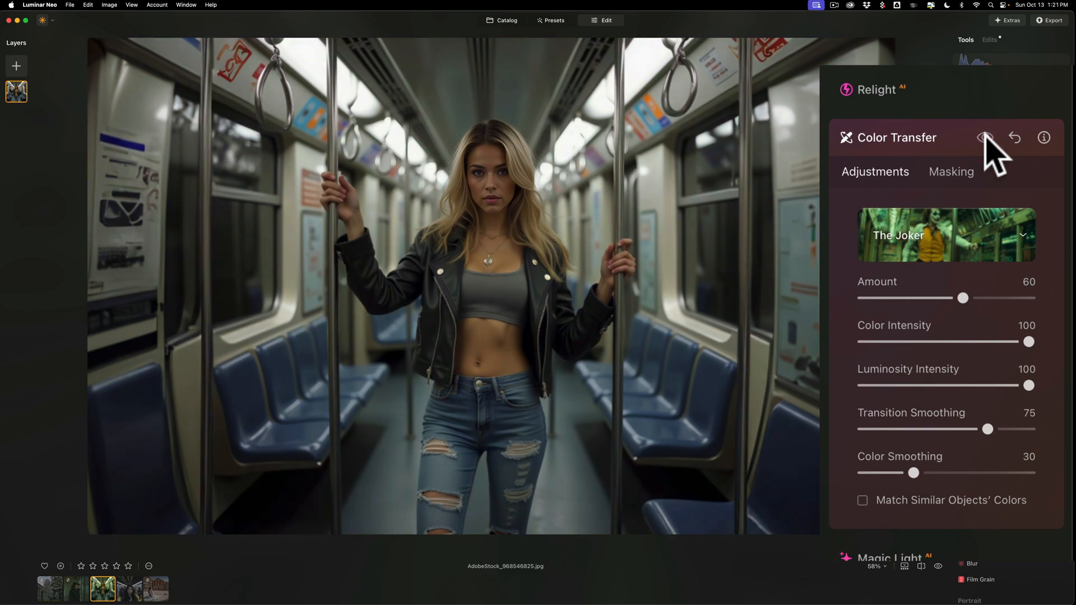
click(985, 138)
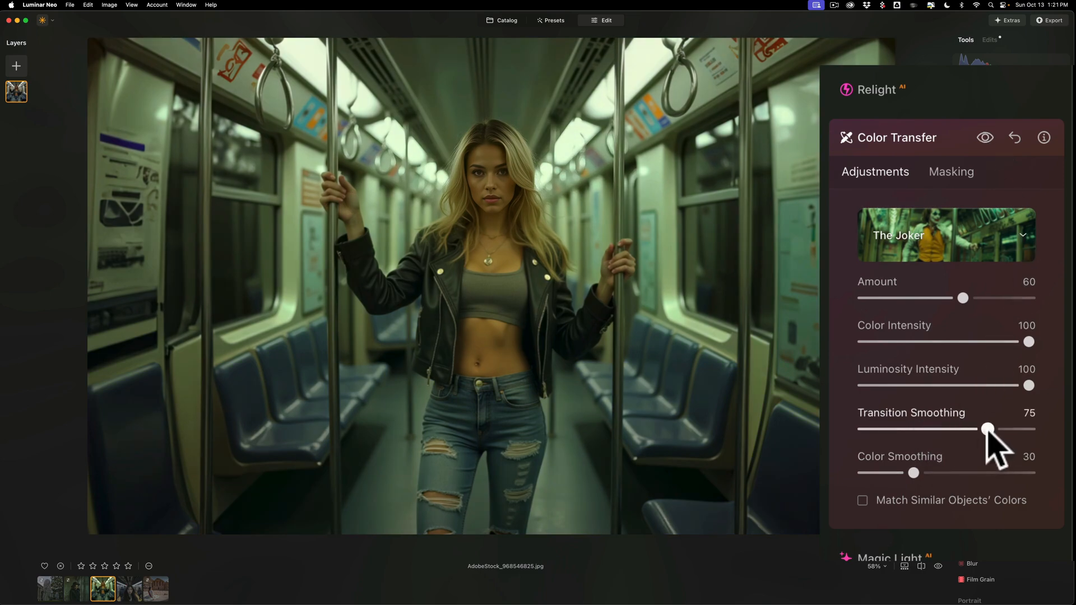
Set Transition Smoothing to 15, Color Smoothing to 16 and Amount to 82
drag(987, 428, 889, 429)
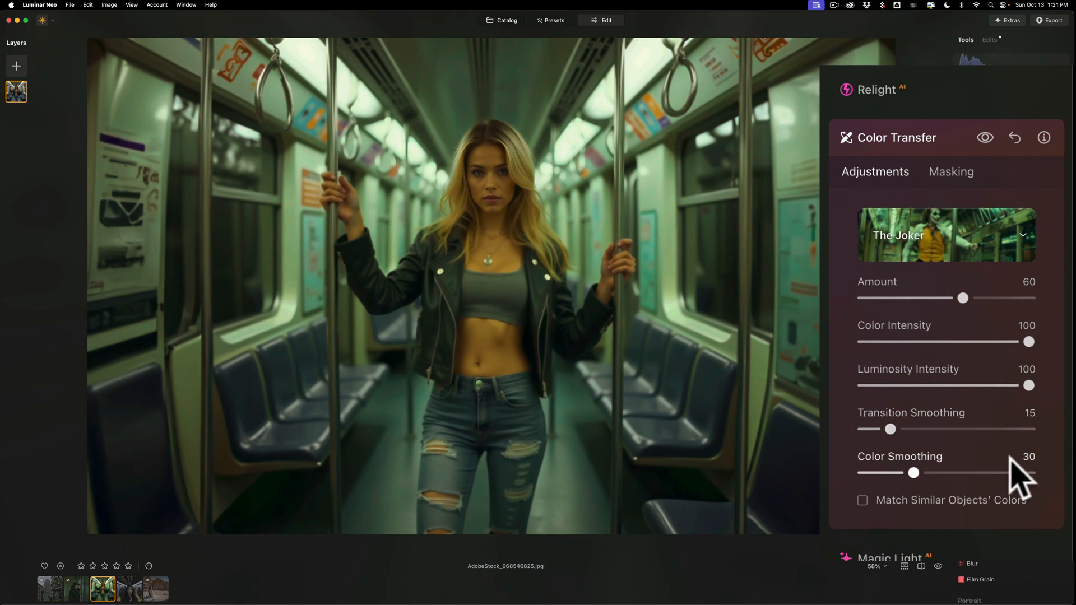
drag(914, 472, 890, 472)
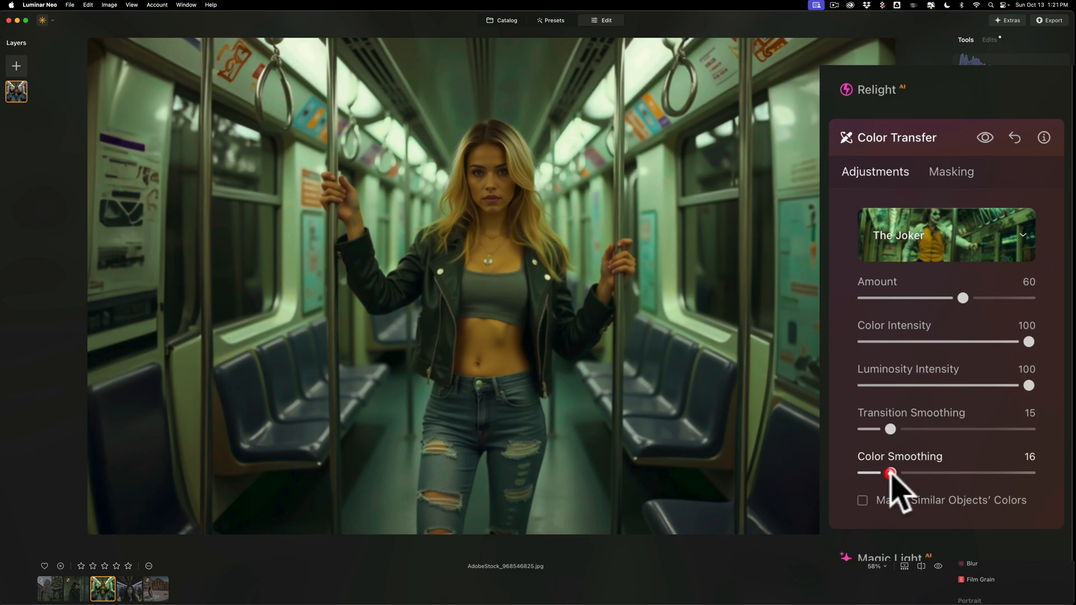
mouse_move(968, 308)
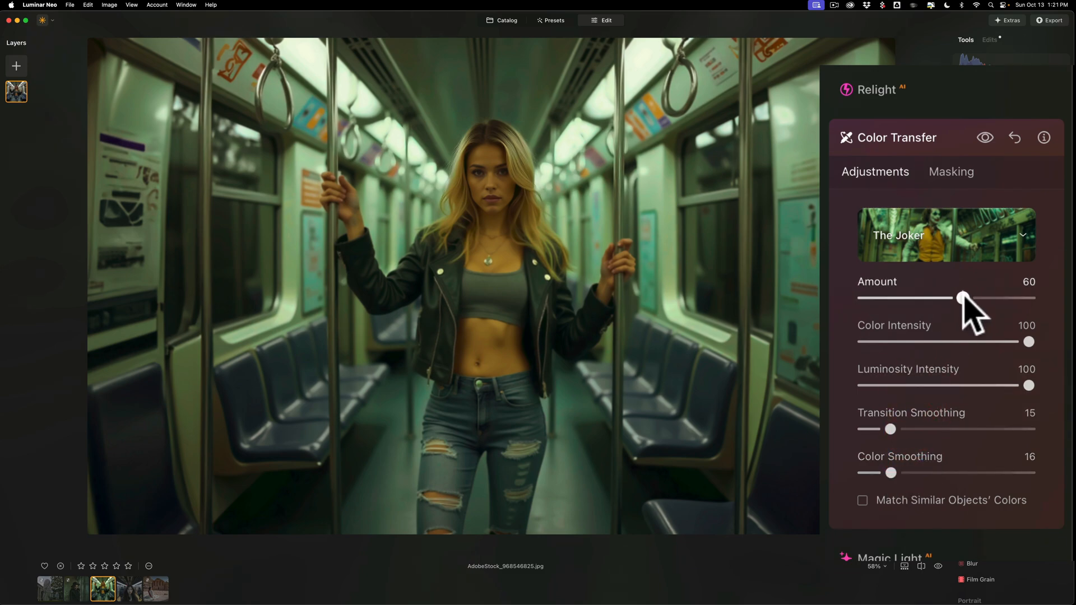
drag(960, 297, 998, 298)
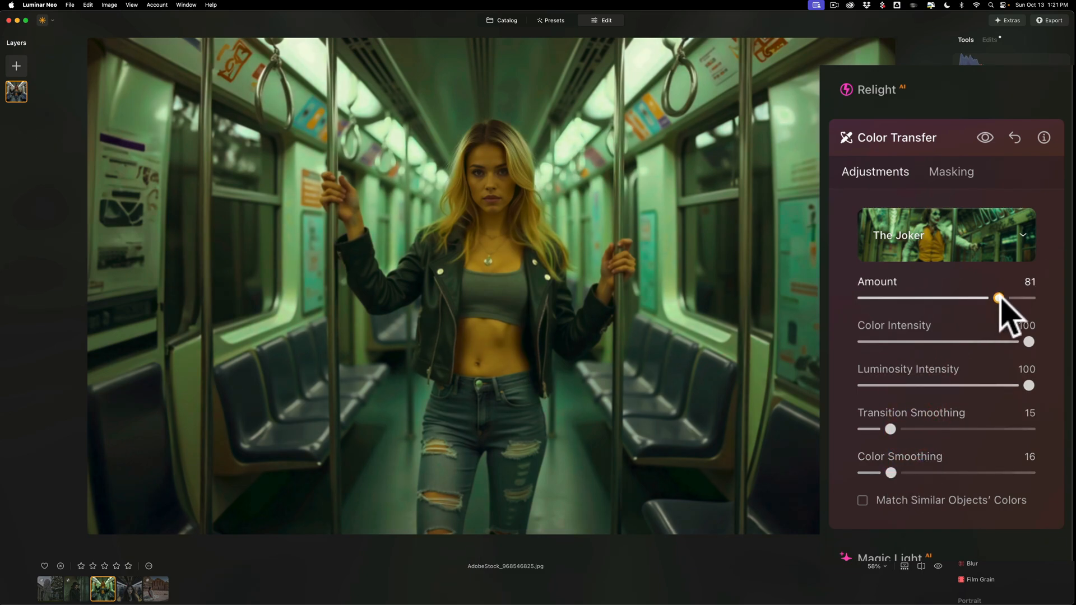
drag(995, 298, 999, 298)
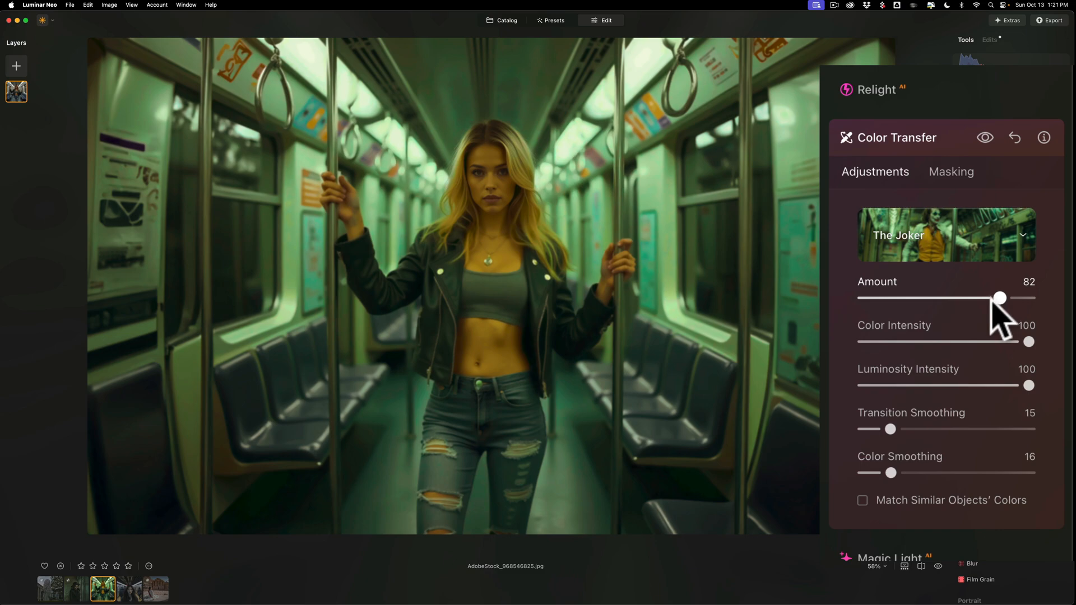
mouse_move(926, 316)
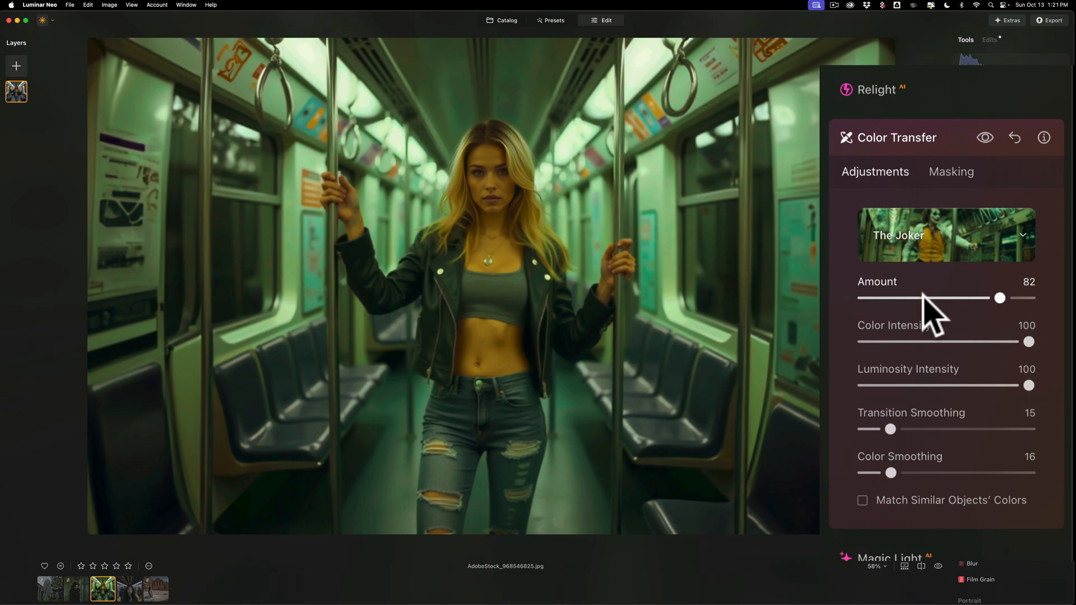
mouse_move(947, 422)
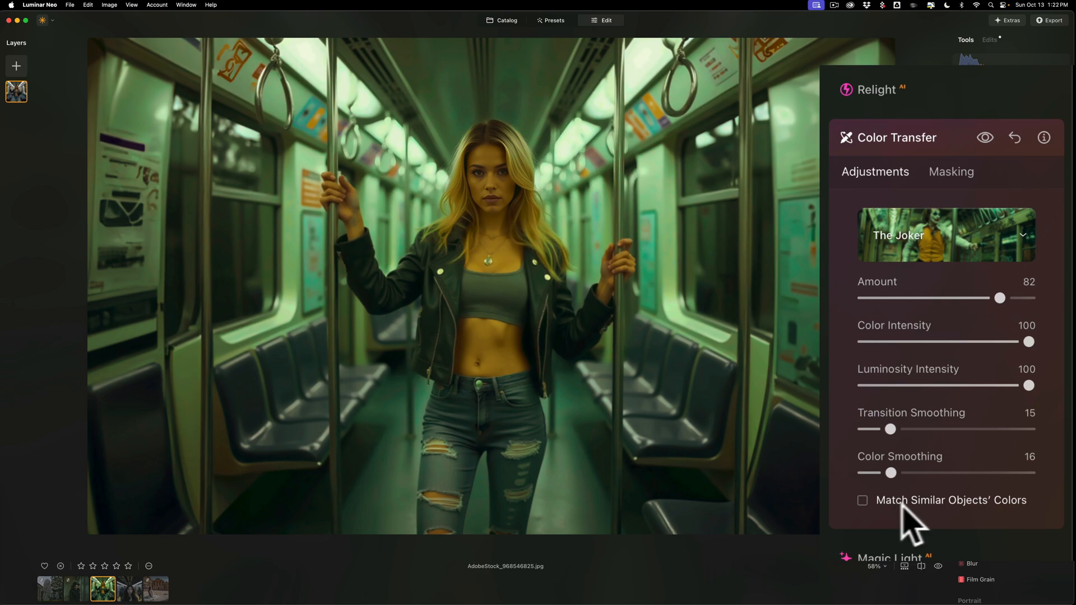
mouse_move(1033, 518)
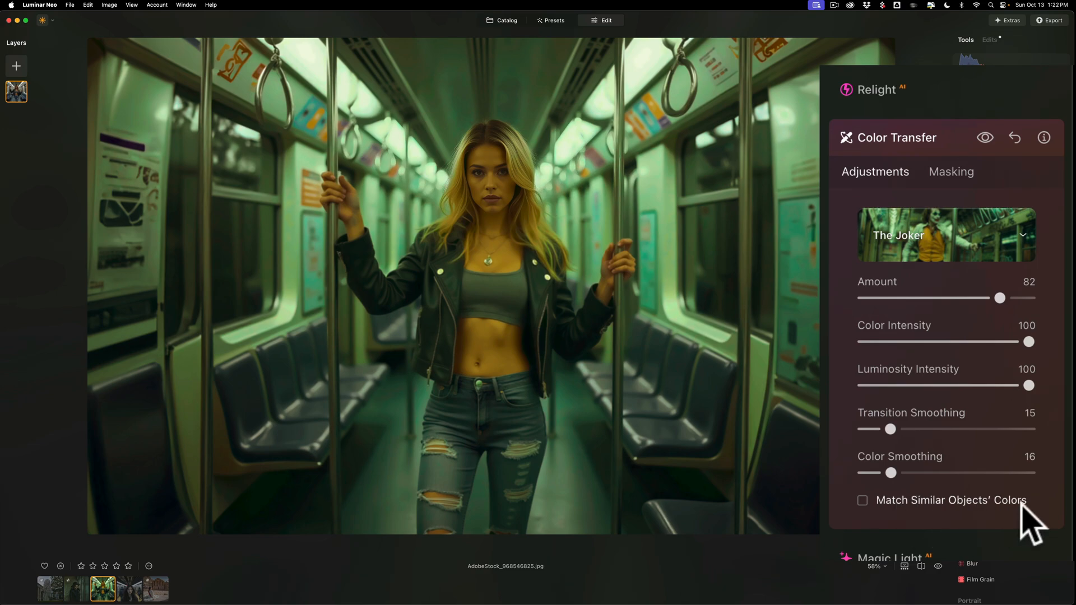
mouse_move(872, 511)
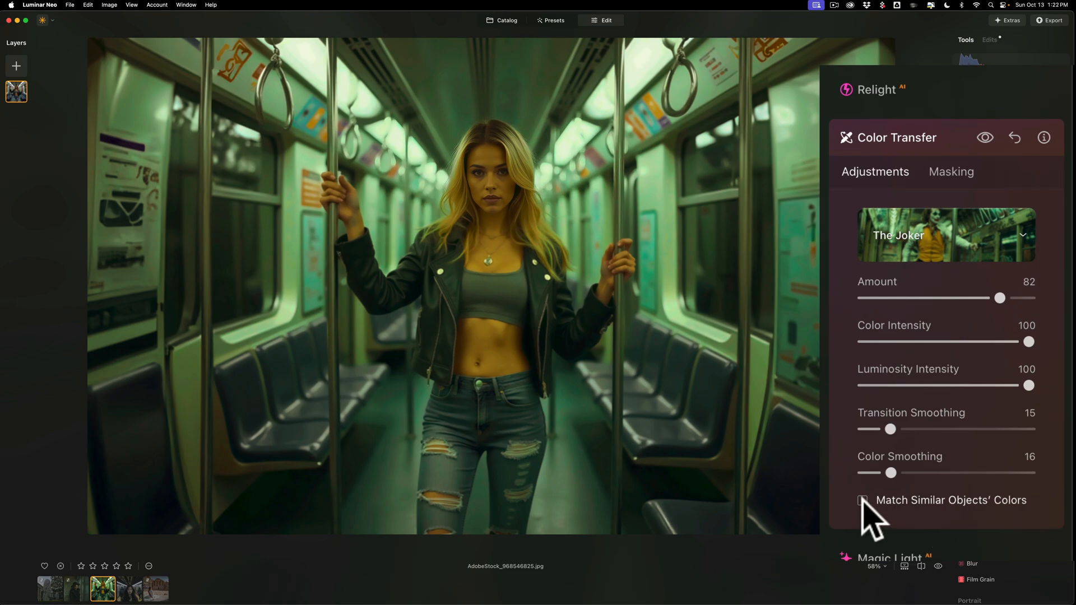
Enable Match Similar Objects' Colors in the Color Transfer panel
click(862, 500)
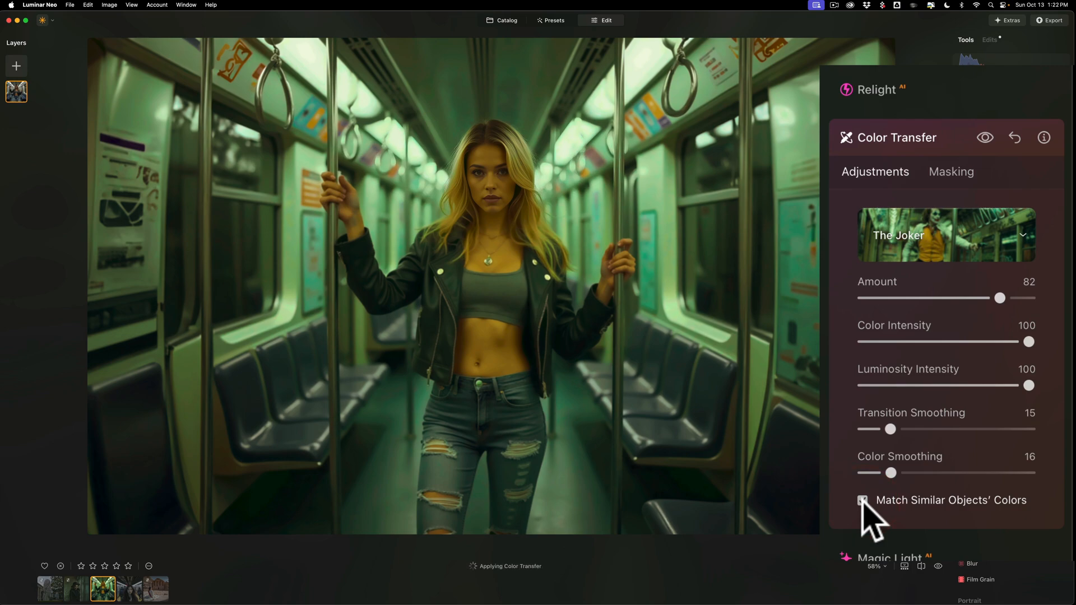
click(862, 501)
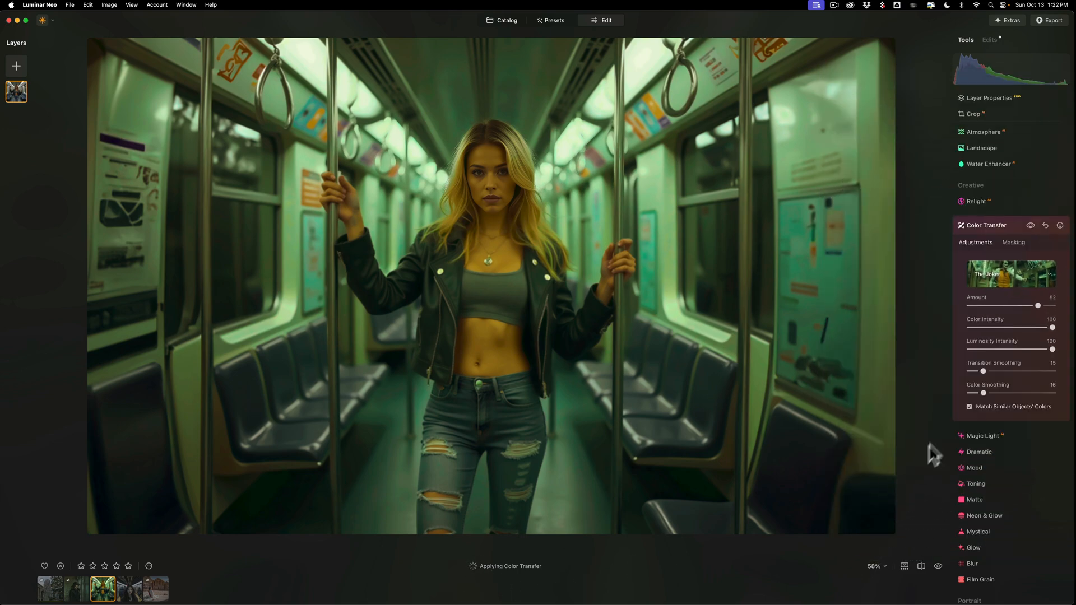
mouse_move(974, 410)
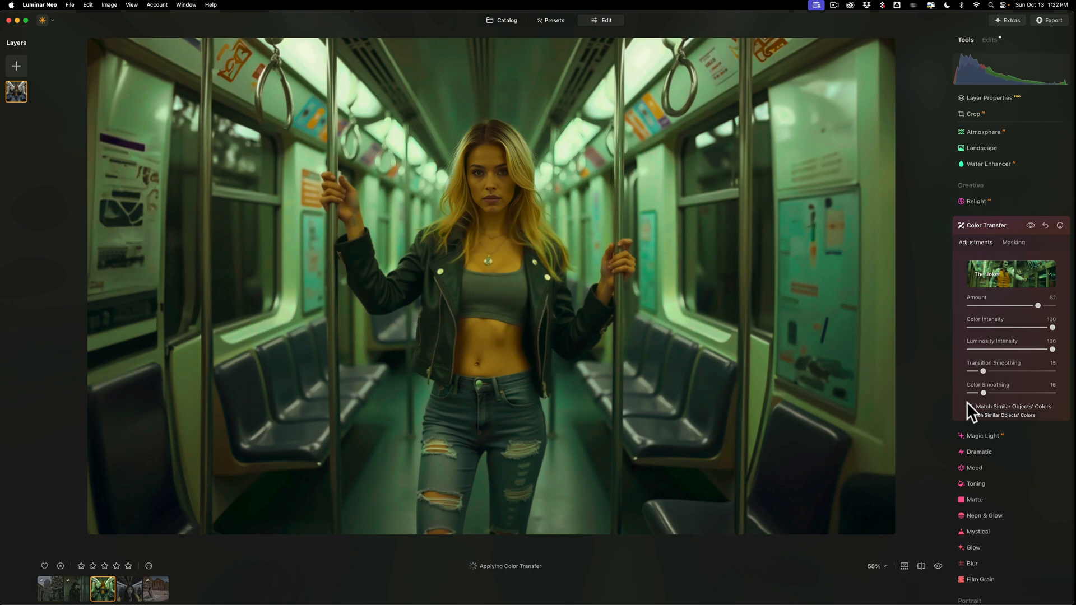
click(969, 407)
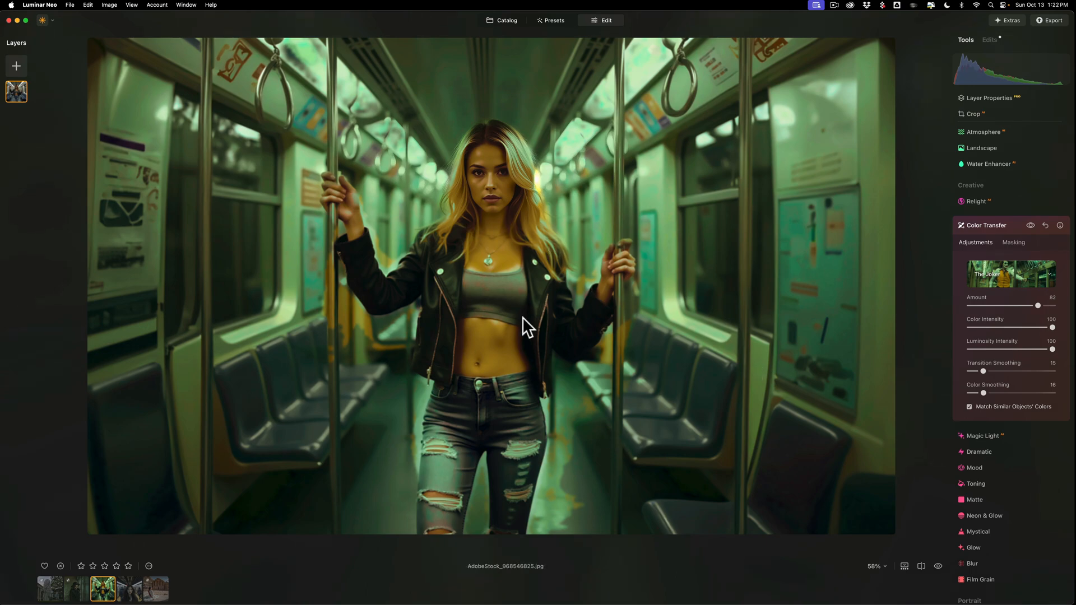
mouse_move(199, 432)
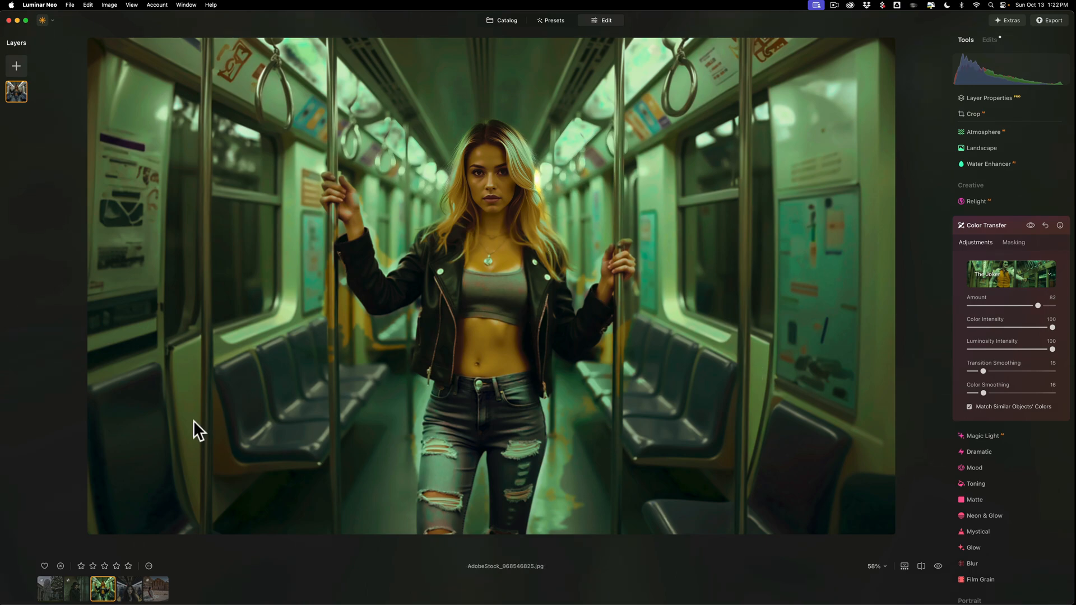
Switch to desert temple photo AdobeStock_263928050 and show Color Transfer's reference gallery
click(155, 589)
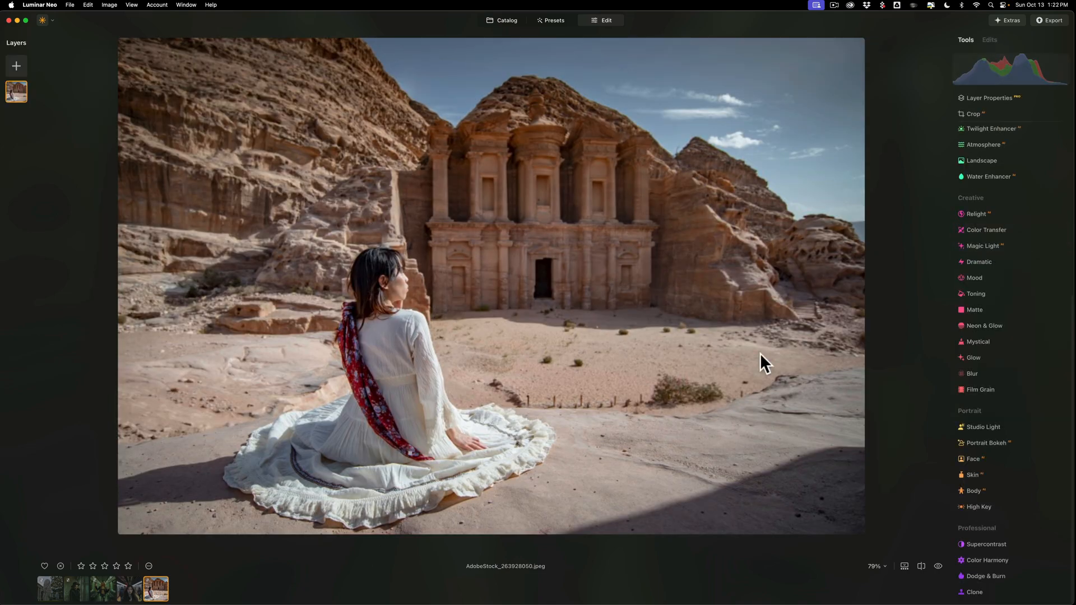
mouse_move(726, 361)
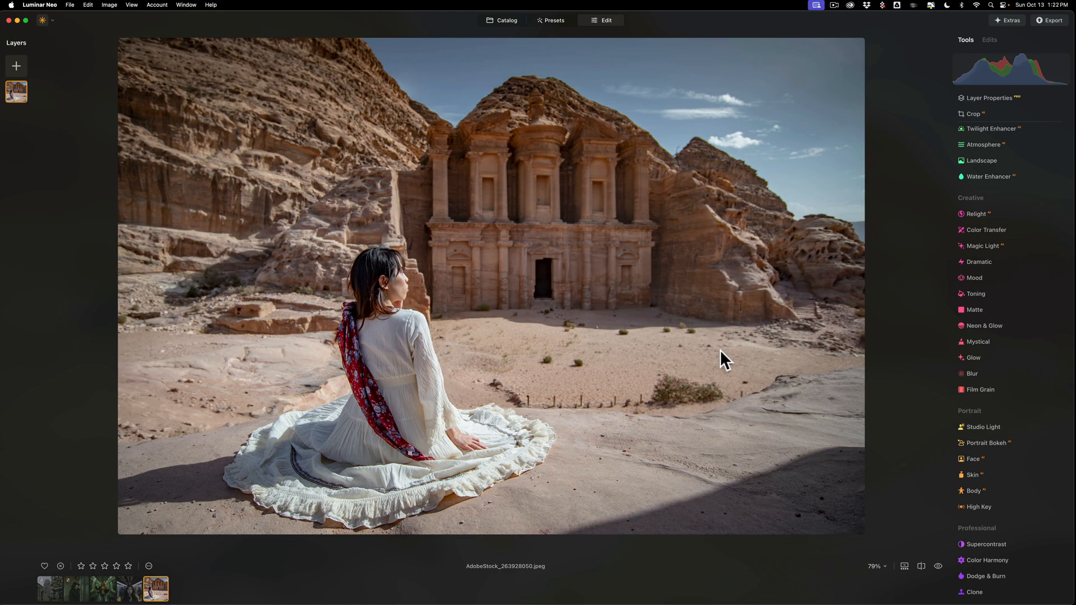
mouse_move(612, 269)
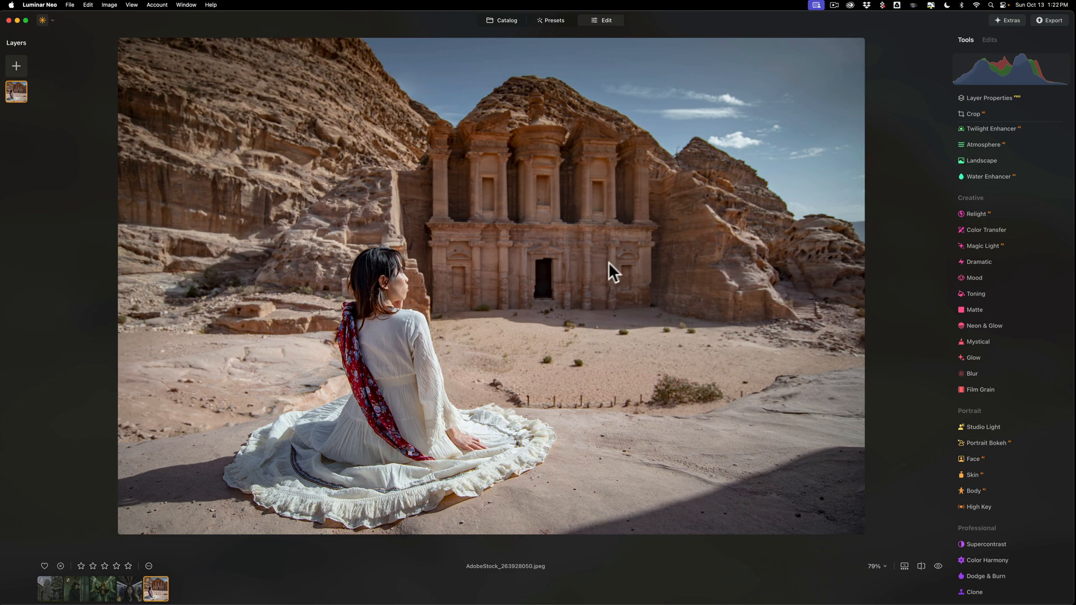
mouse_move(978, 229)
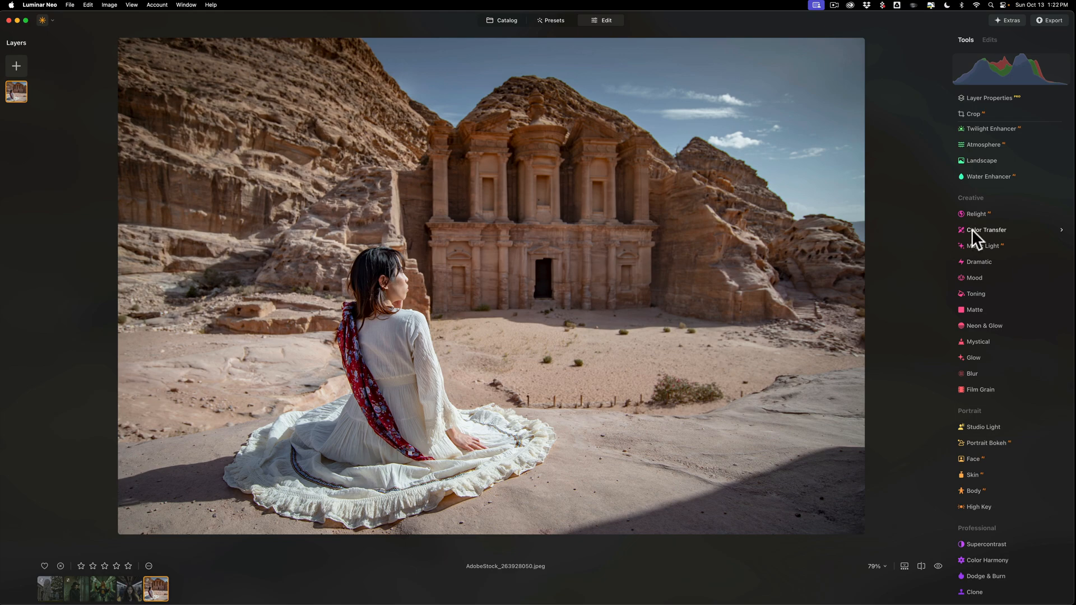
click(985, 230)
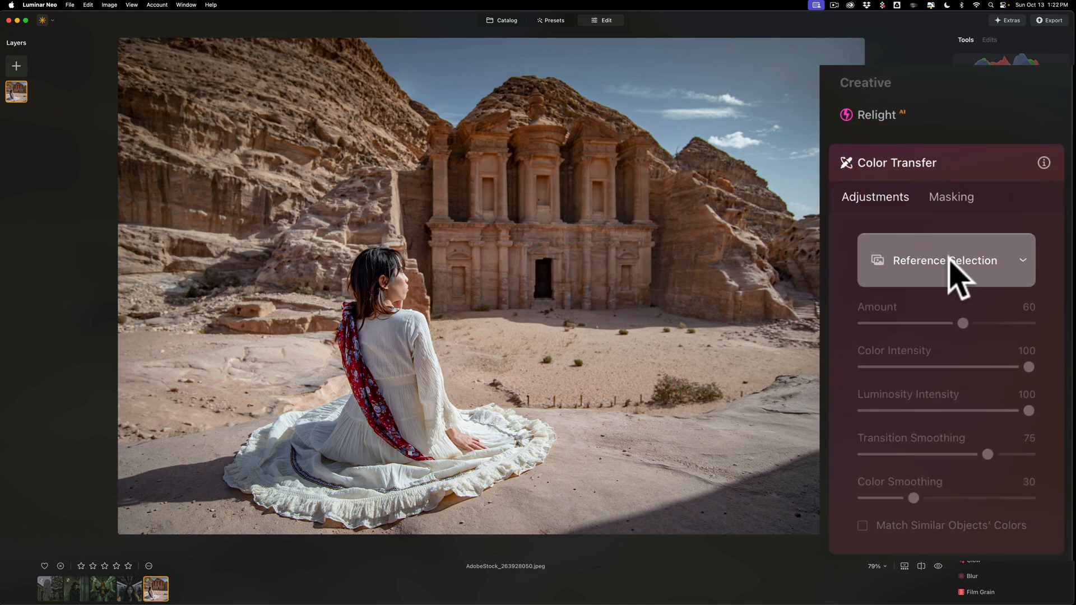
click(945, 260)
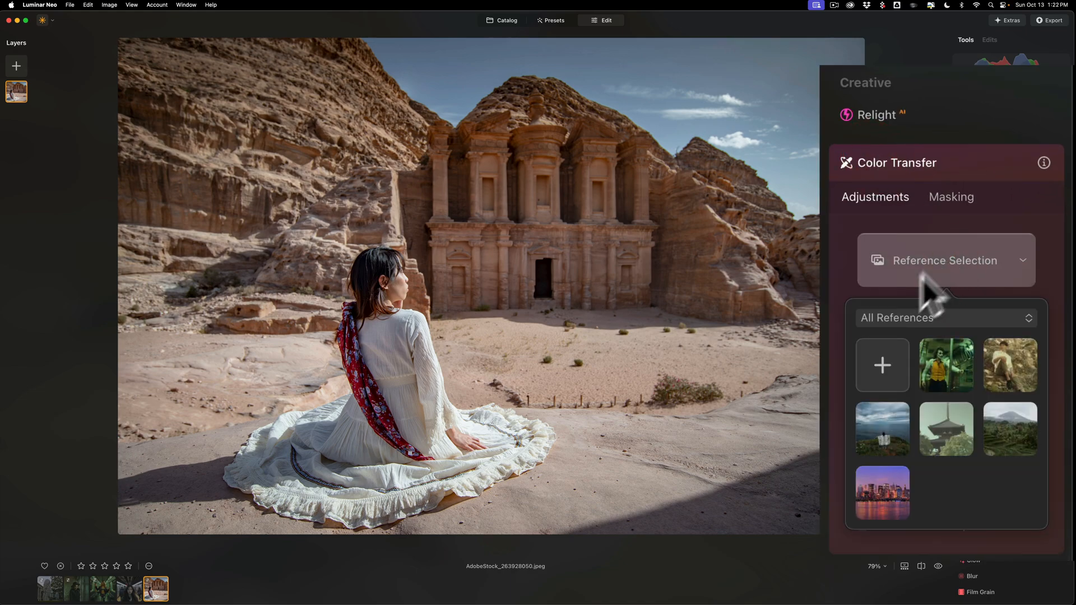
Load Asteroid City.jpeg from the Desktop as the temple photo's Color Transfer reference
click(882, 365)
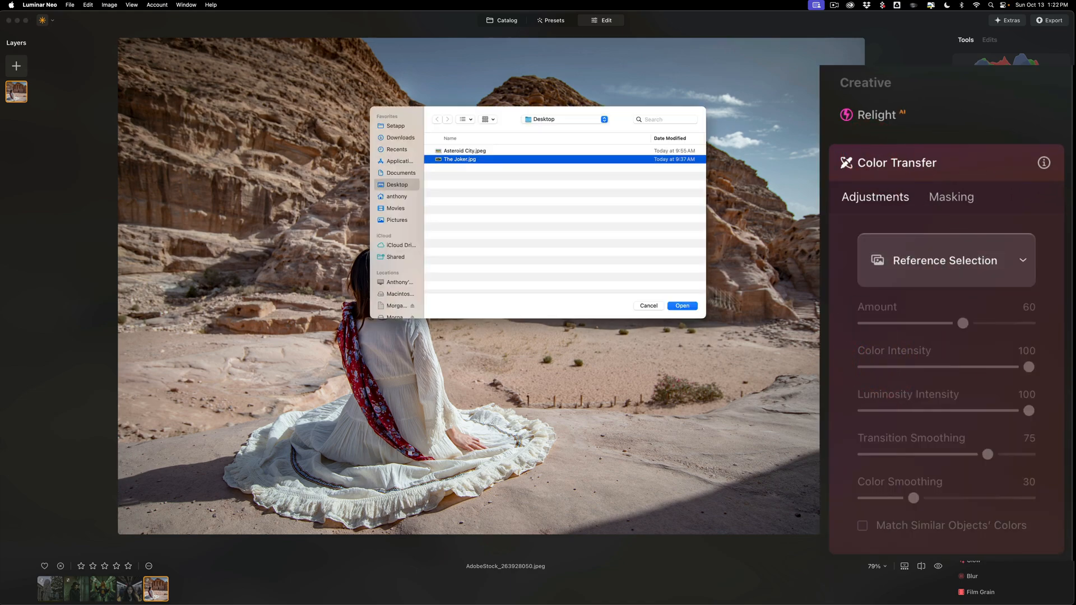
click(464, 150)
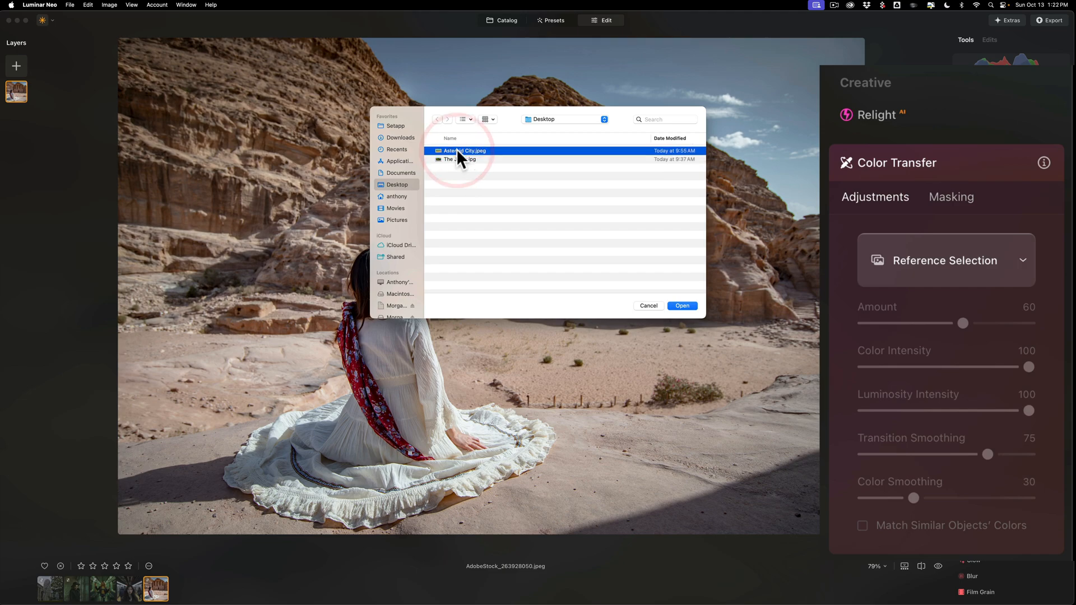
click(680, 306)
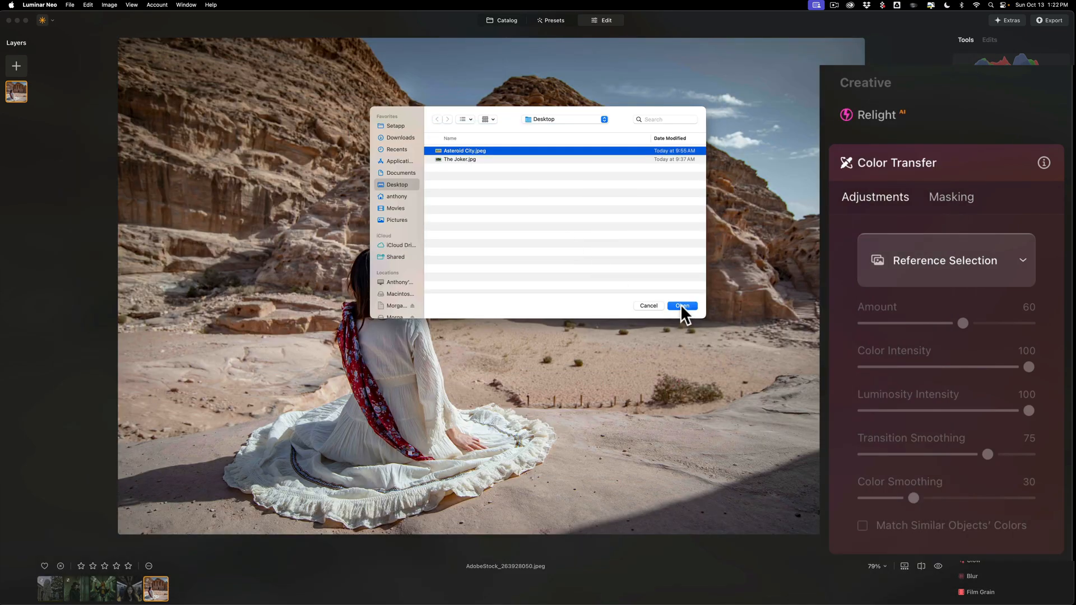
click(680, 305)
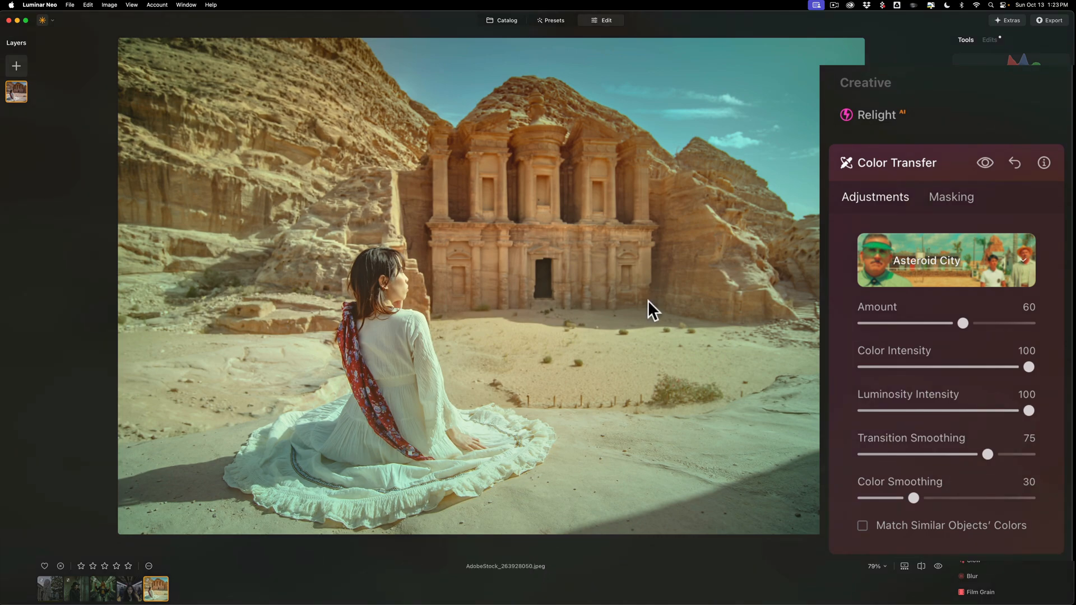
Set Color Transfer Amount to 92, Transition Smoothing to 12 and Color Smoothing to 15
drag(962, 323, 1009, 323)
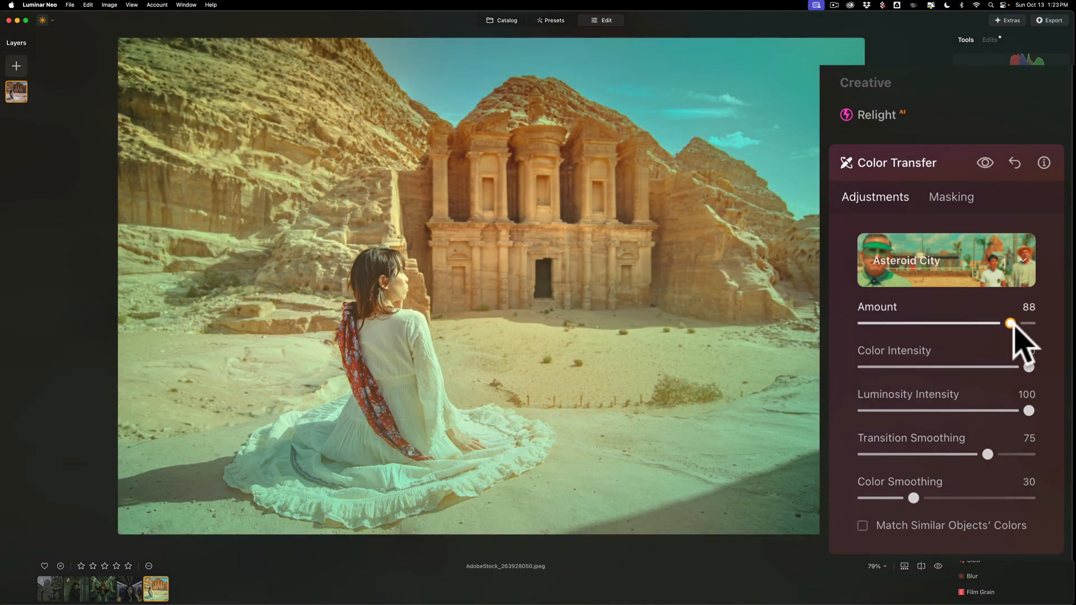
drag(1010, 323, 1017, 323)
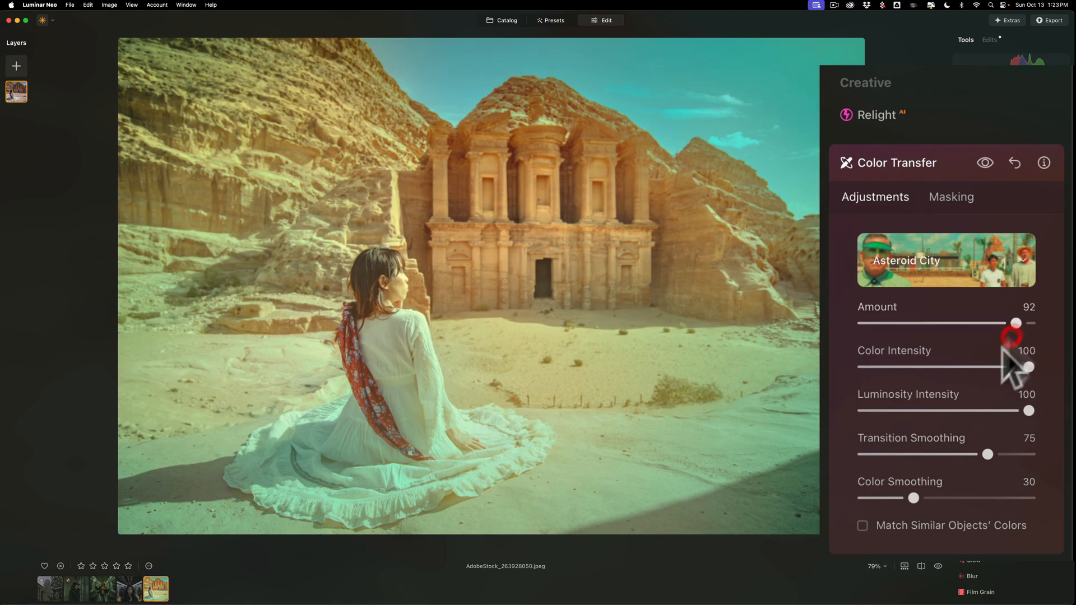
drag(987, 453, 886, 454)
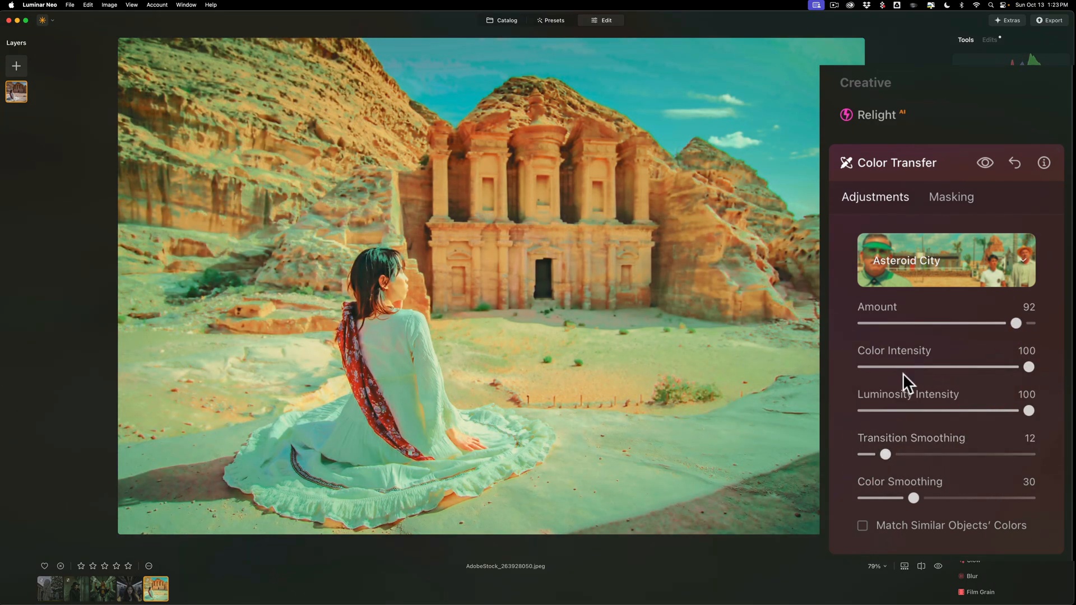
drag(913, 498, 889, 498)
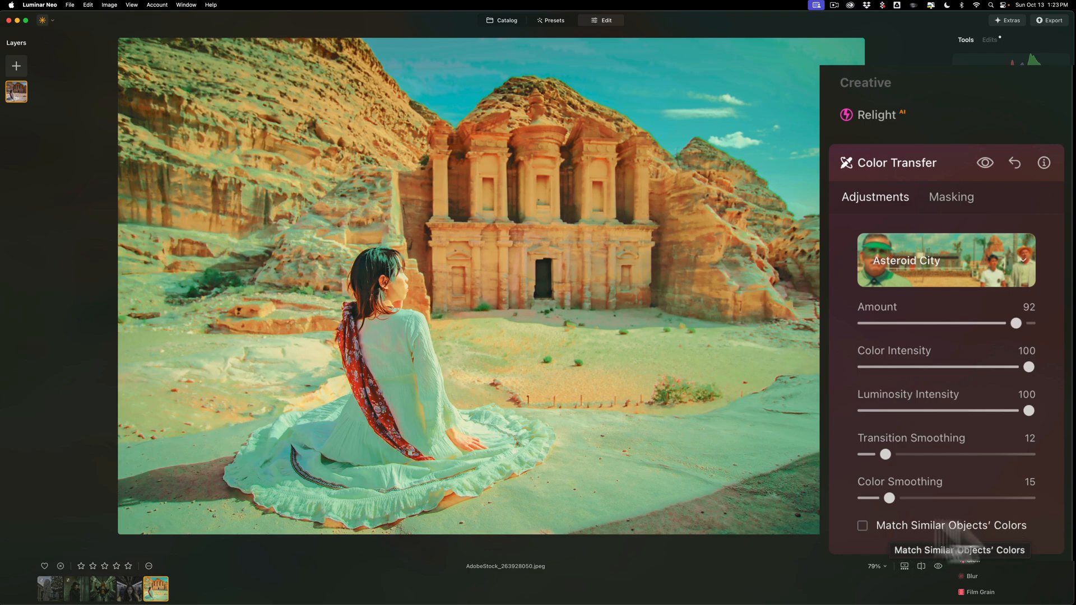
mouse_move(764, 110)
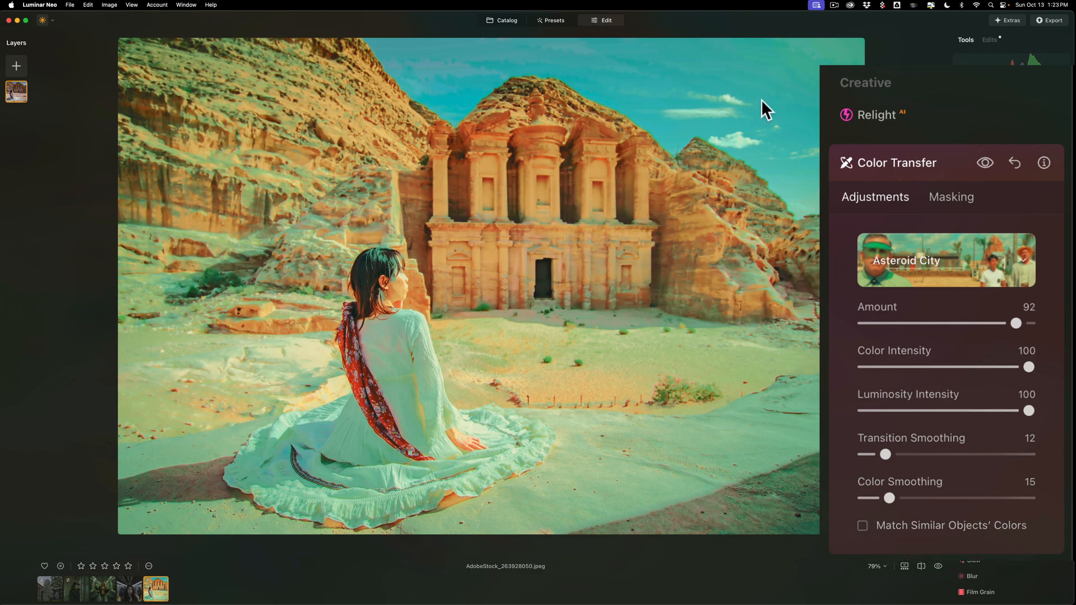
mouse_move(697, 271)
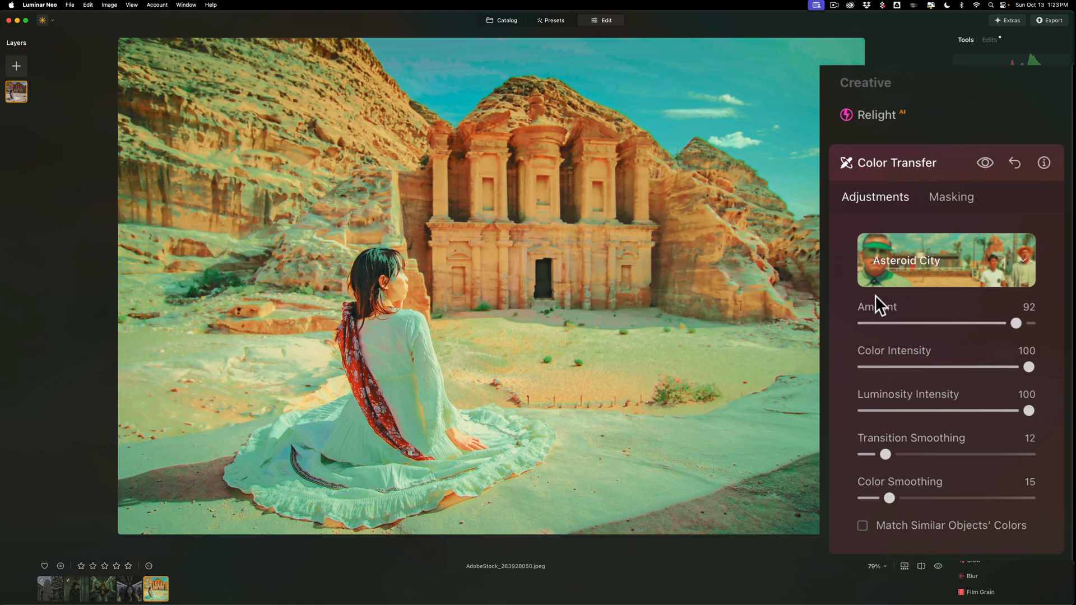
Reopen the reference gallery and expand the All References source dropdown
click(945, 260)
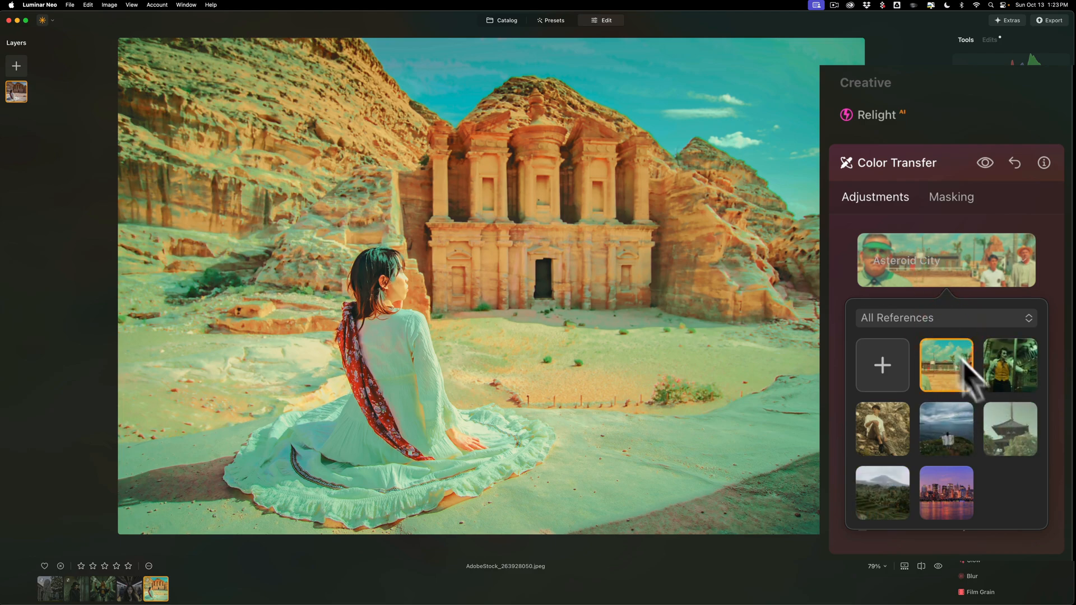
mouse_move(950, 381)
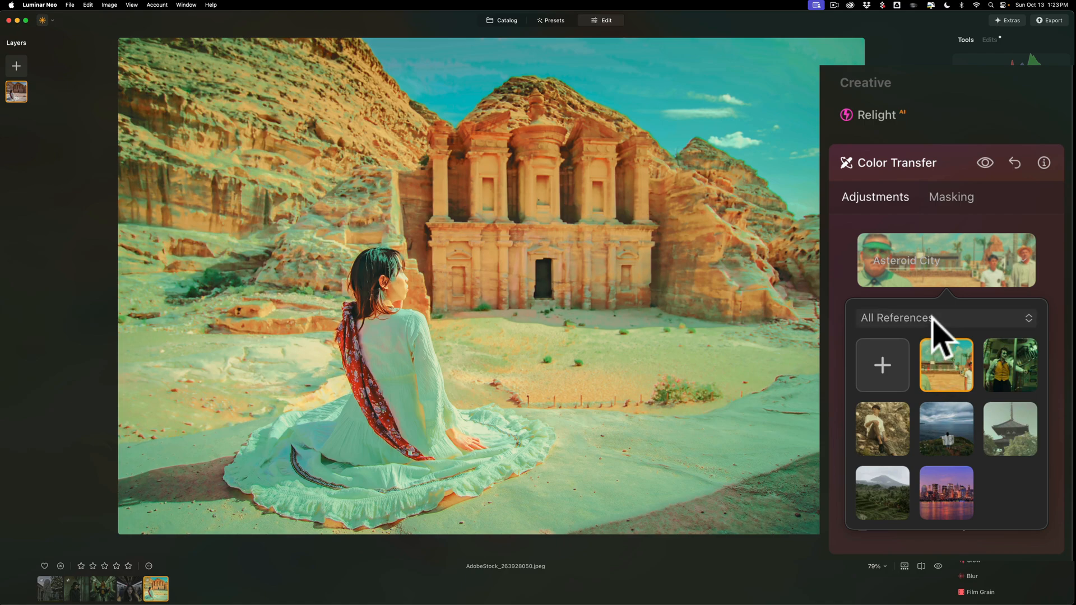
click(945, 317)
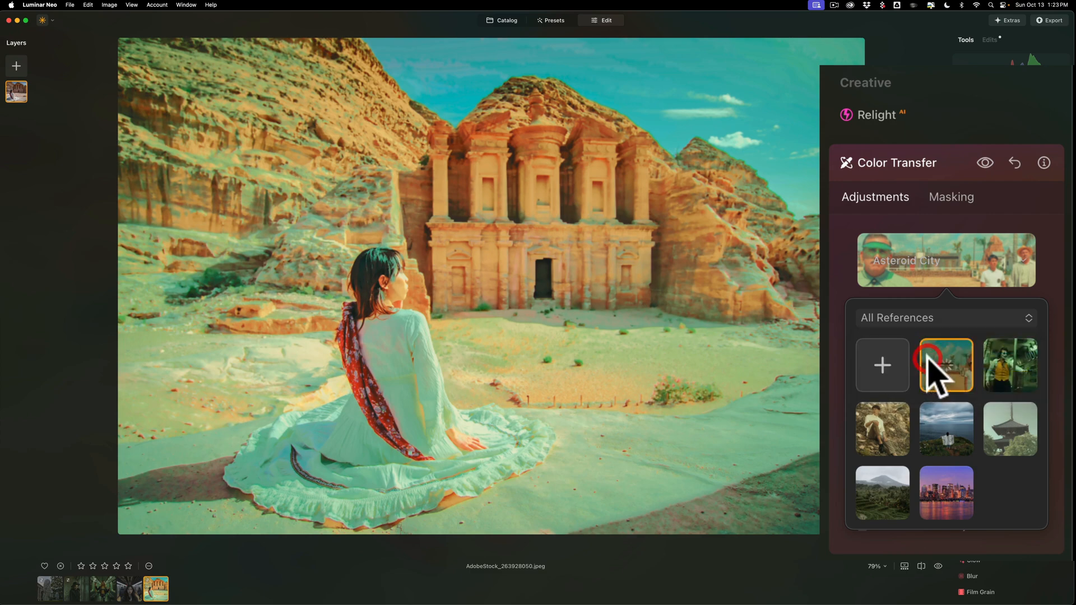
click(945, 318)
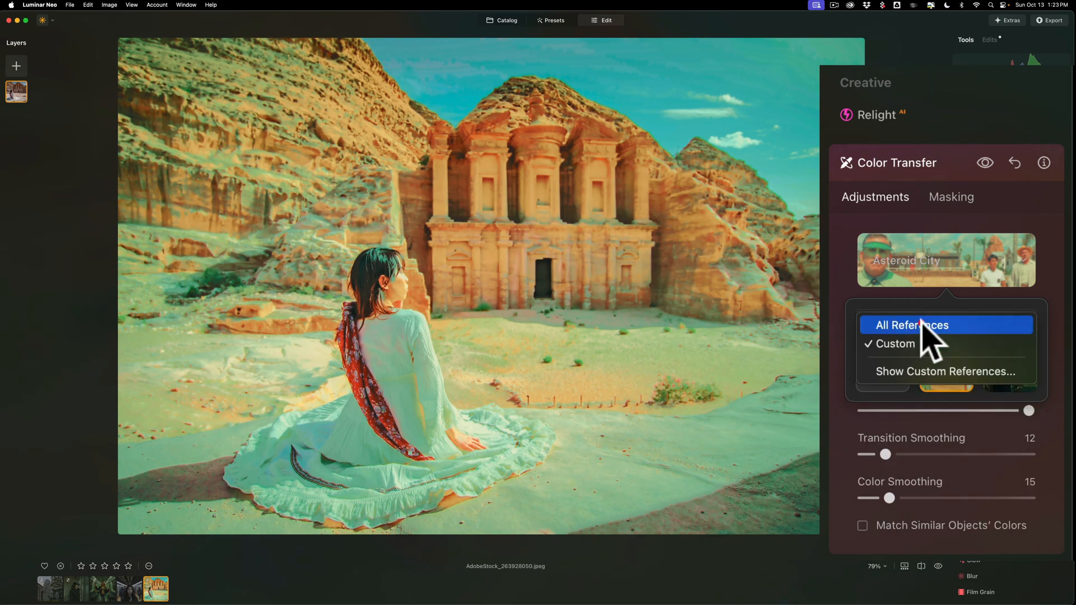
mouse_move(895, 342)
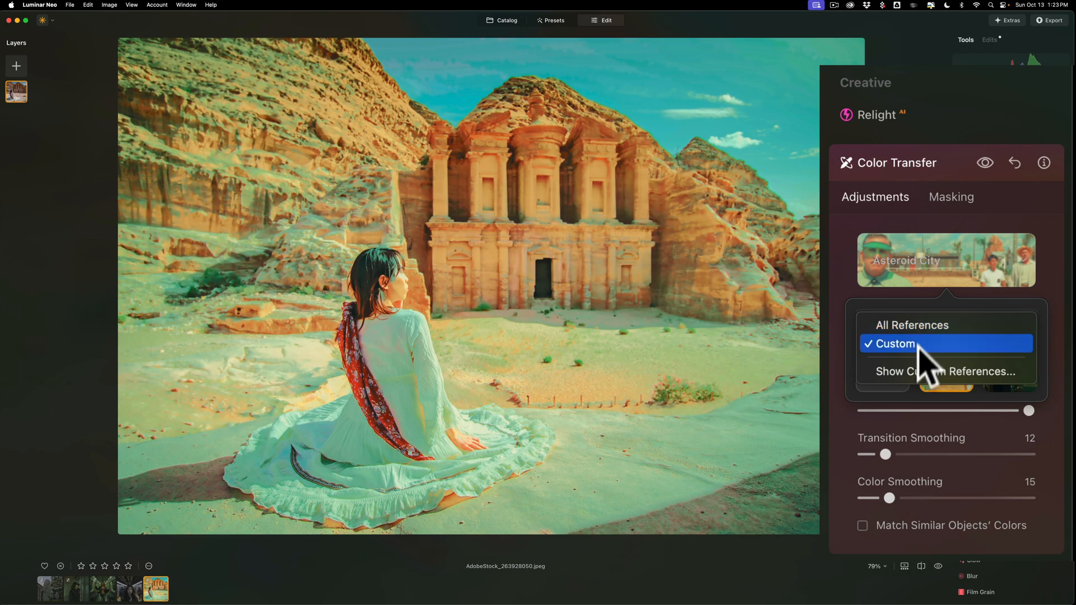
mouse_move(926, 381)
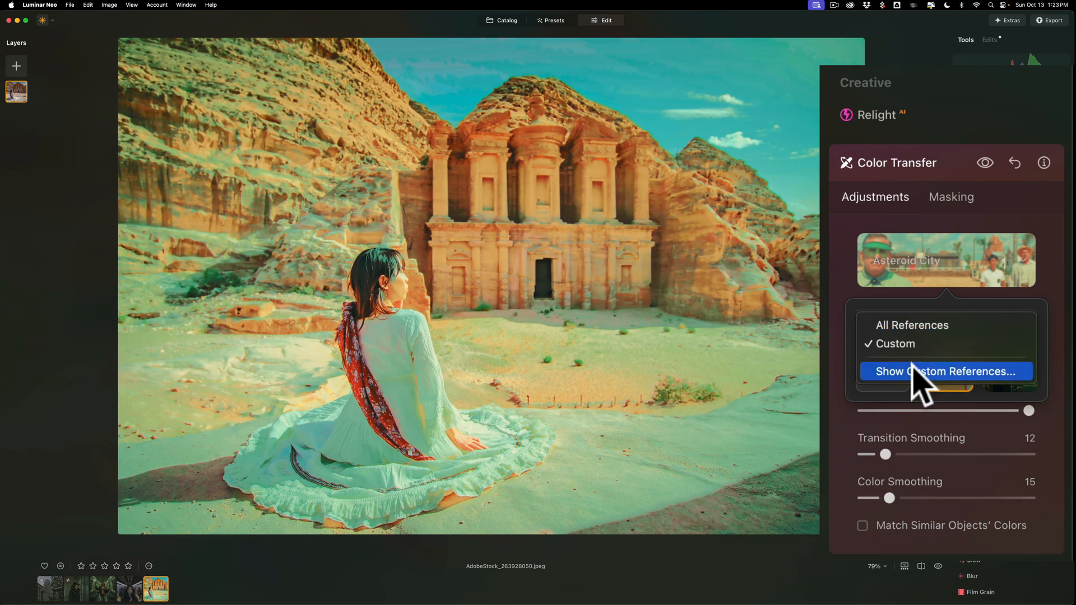
Reveal the Custom references folder in Finder and select Asteroid City.jpeg and The Joker.jpg
click(945, 371)
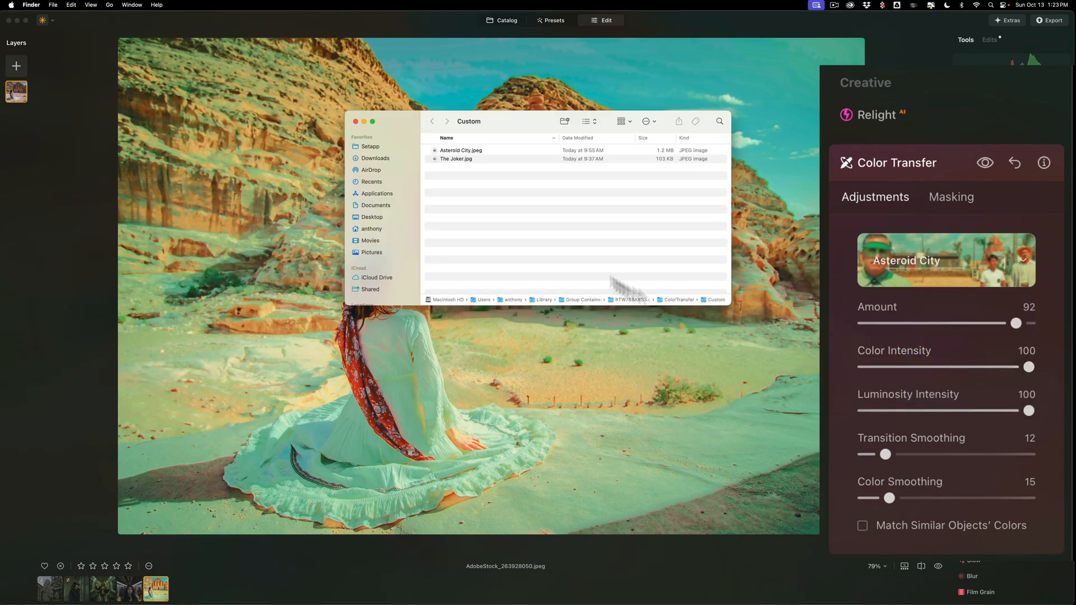
click(460, 150)
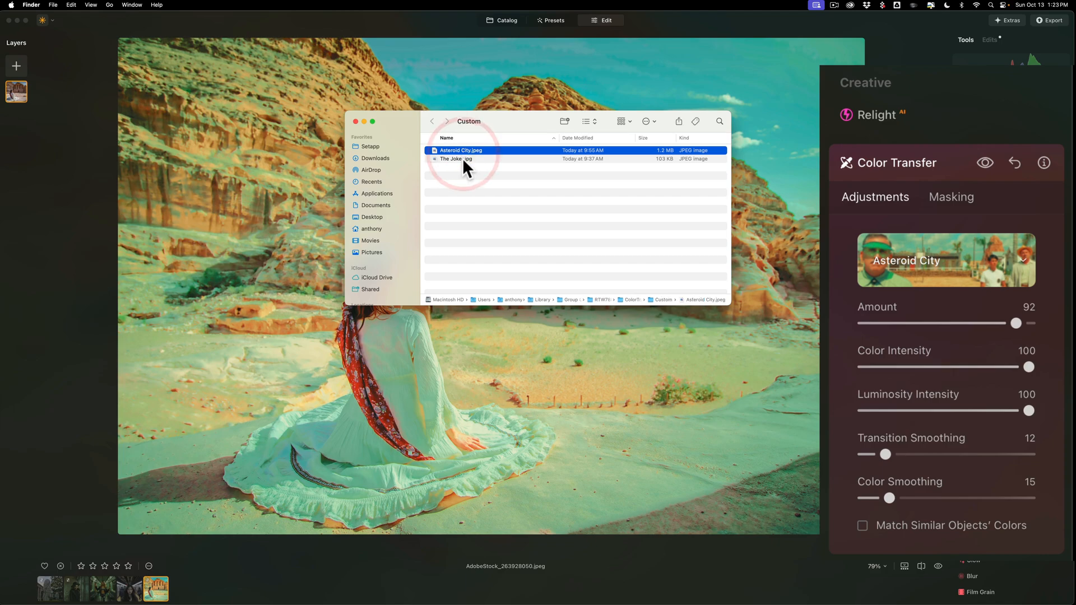
click(455, 158)
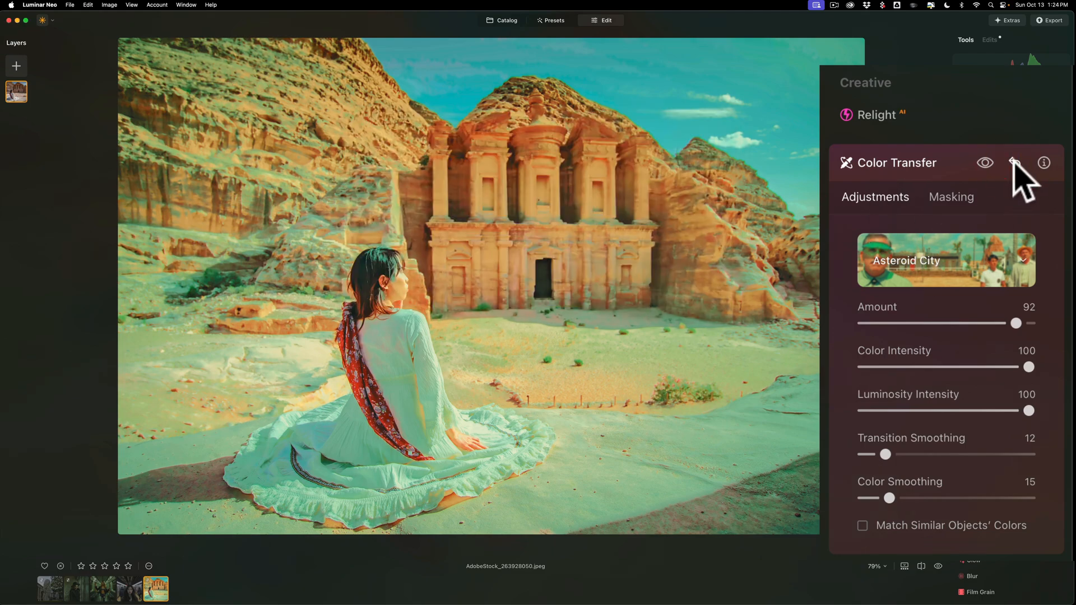
Reset Color Transfer on the temple photo and cancel the add-reference file picker
click(945, 260)
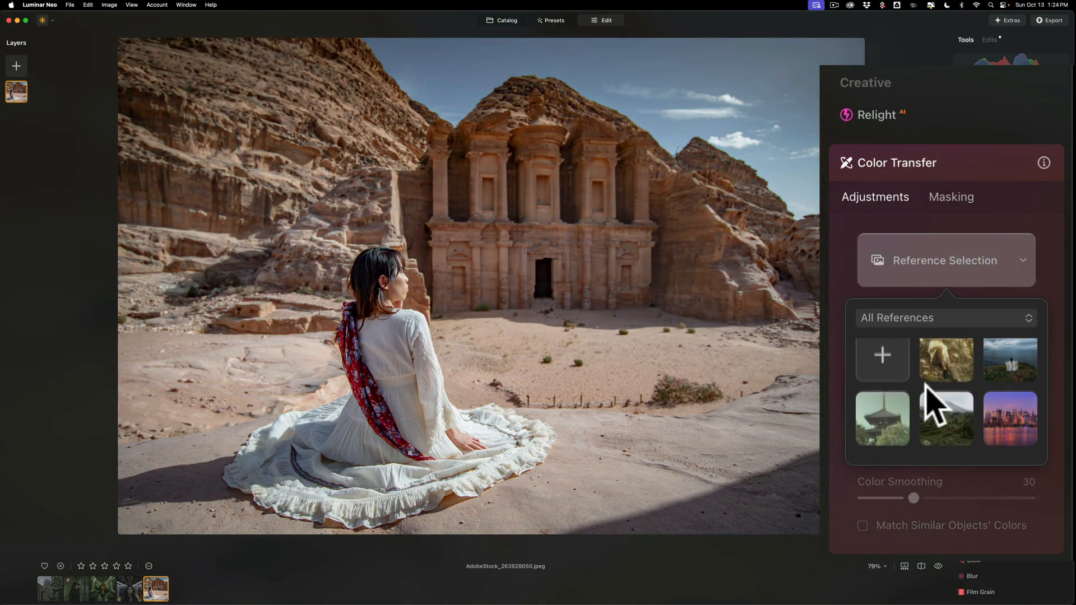
click(881, 355)
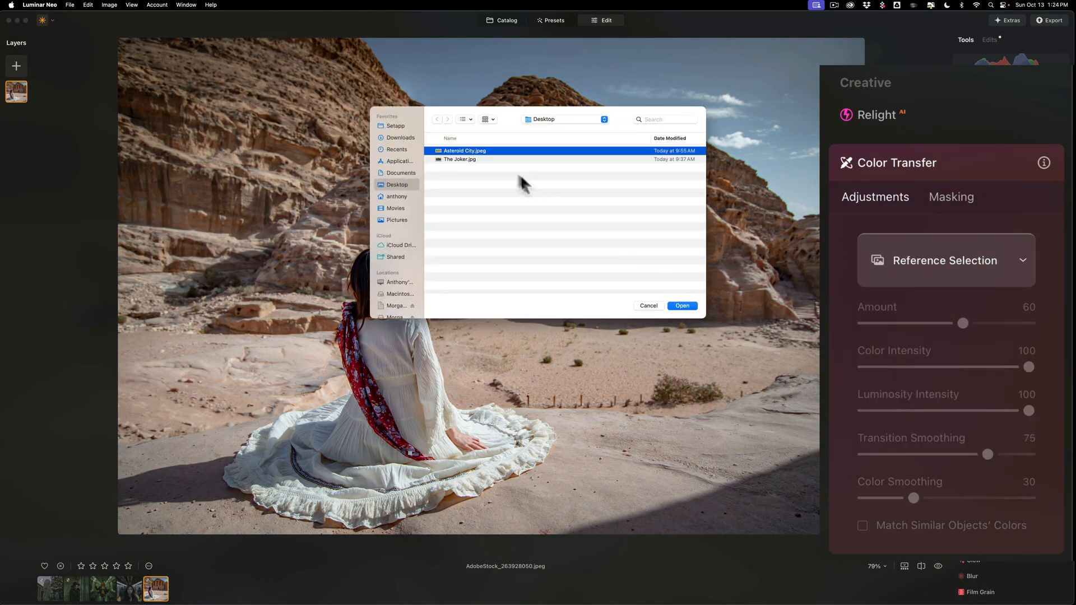
mouse_move(650, 314)
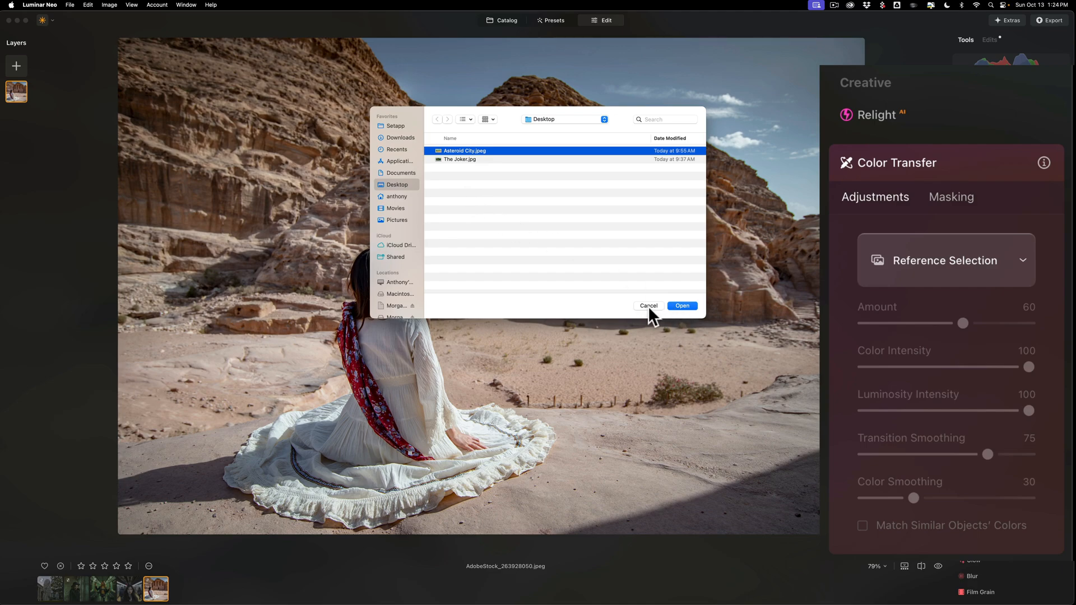
click(681, 305)
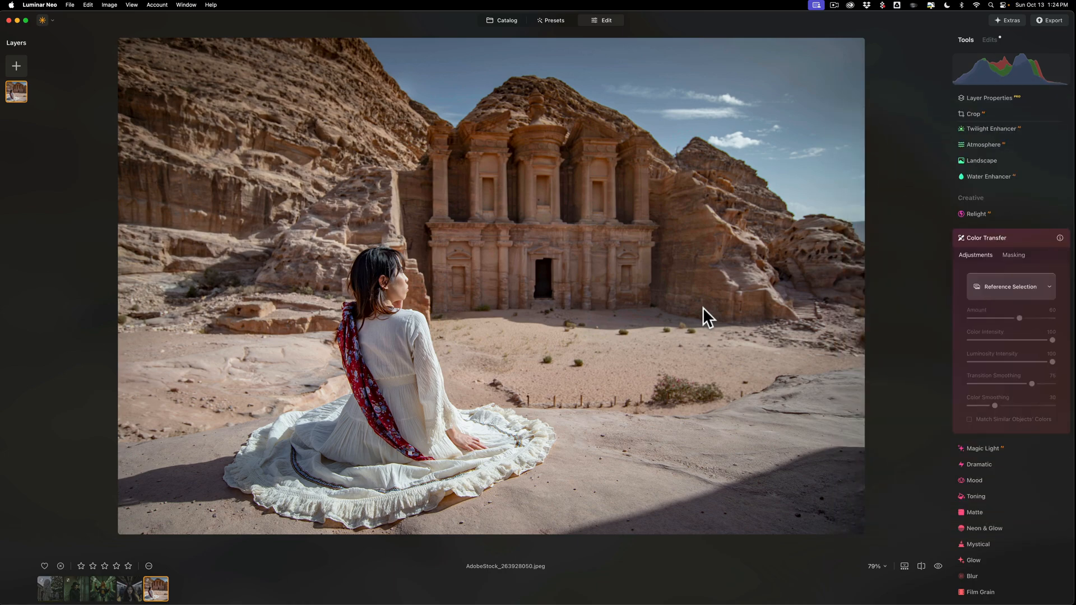
Check the references dropdown to confirm only All References remains
click(1009, 287)
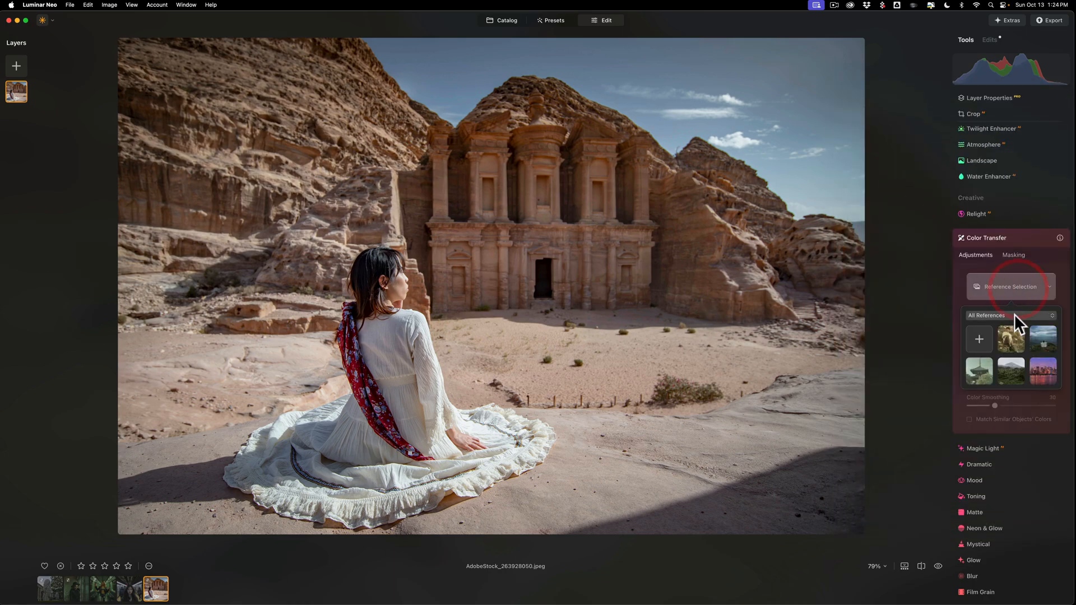
click(1009, 315)
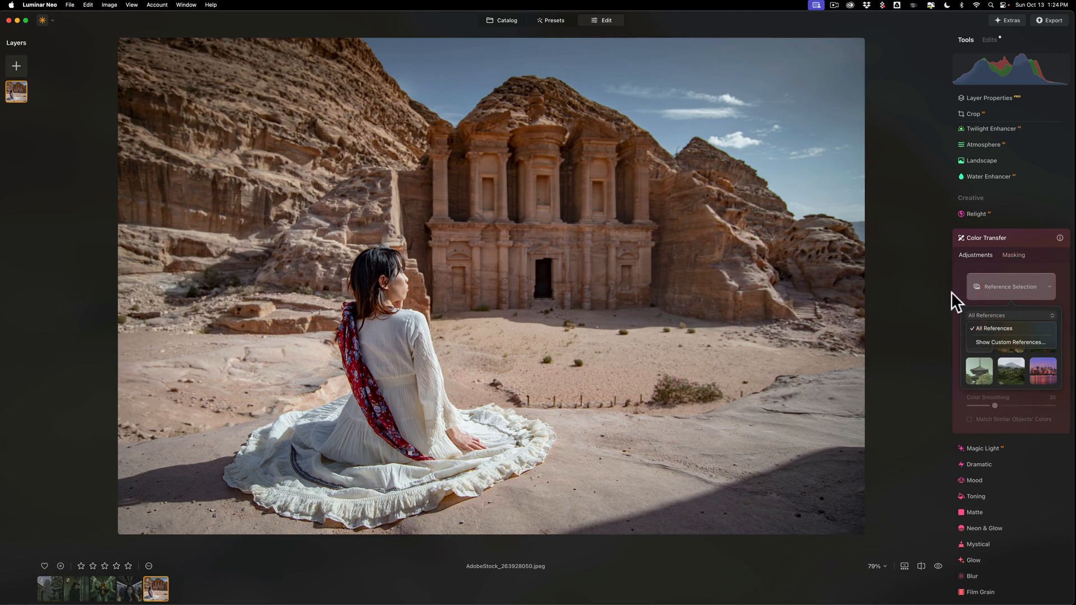
click(1010, 286)
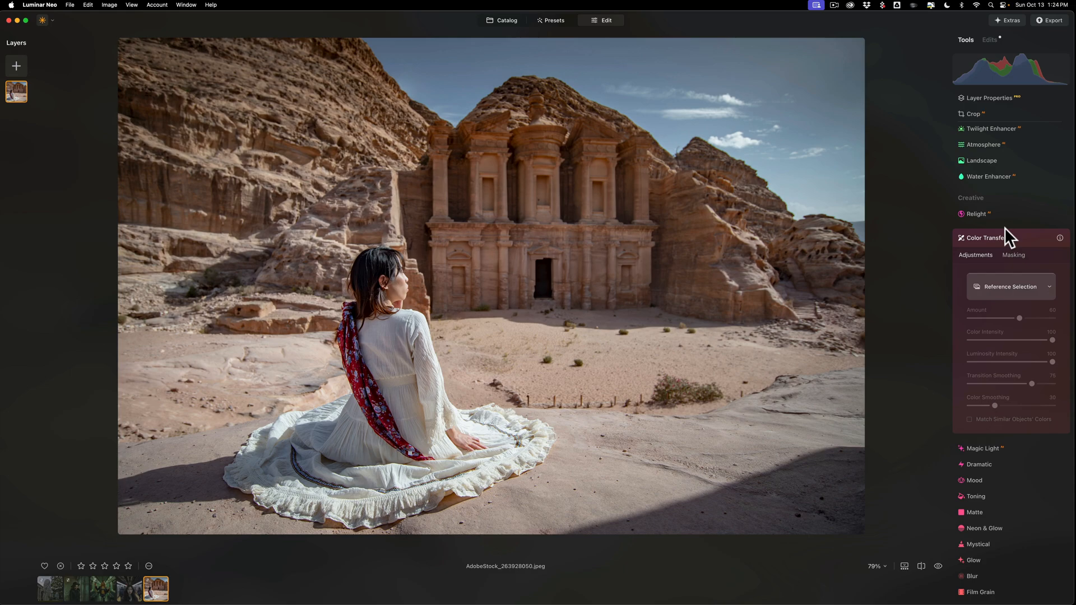
mouse_move(733, 386)
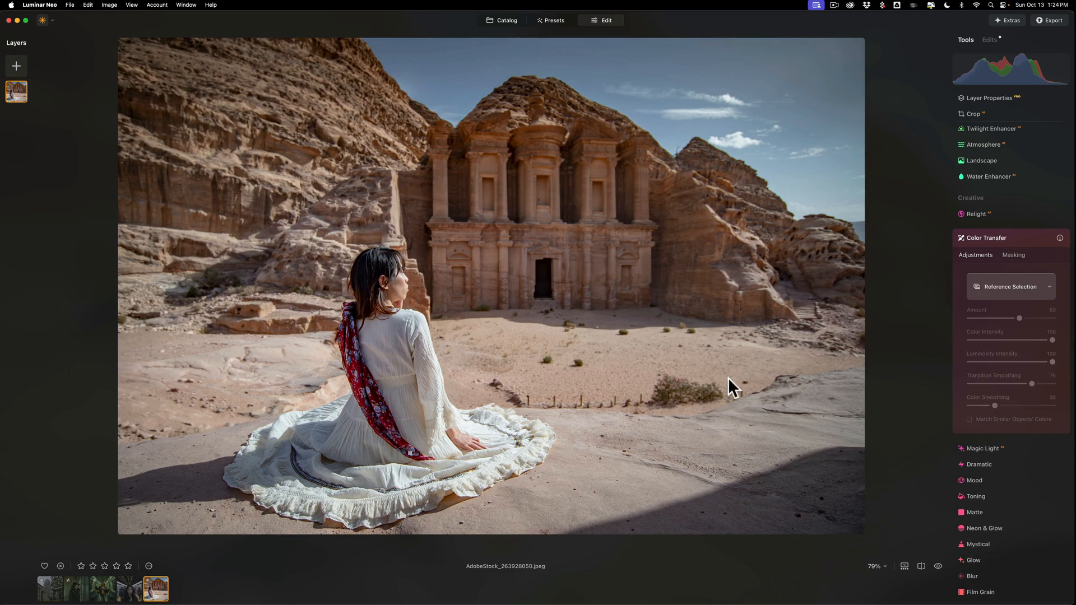
click(49, 589)
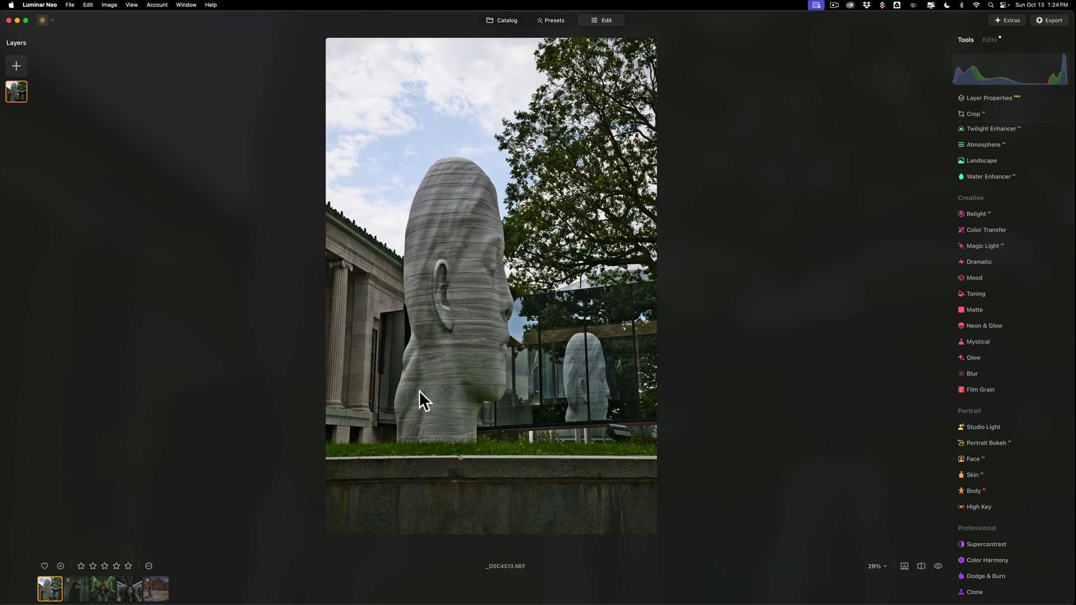
mouse_move(1042, 268)
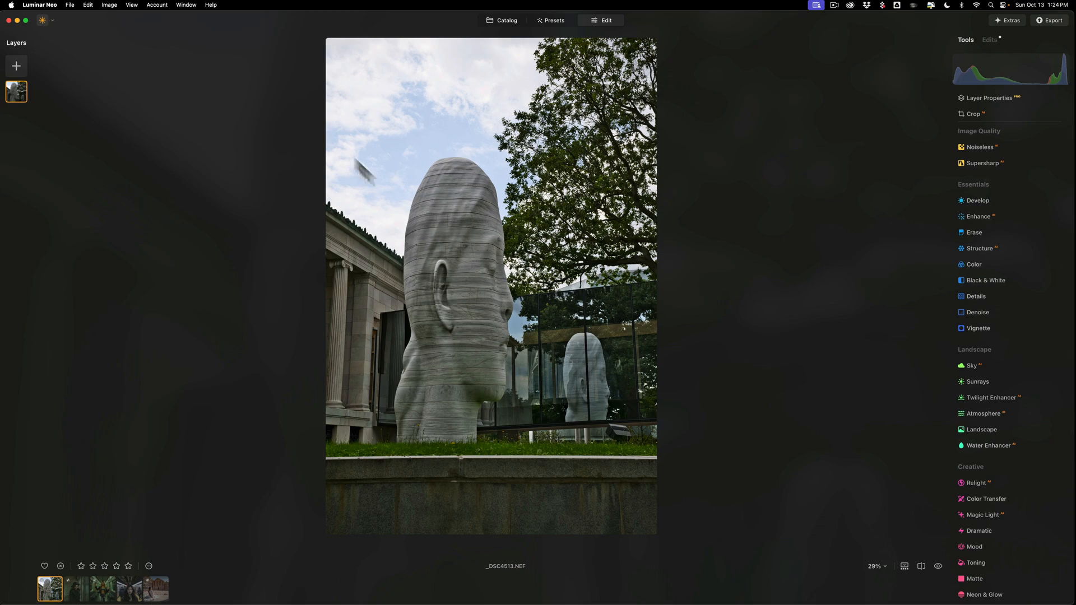
mouse_move(455, 143)
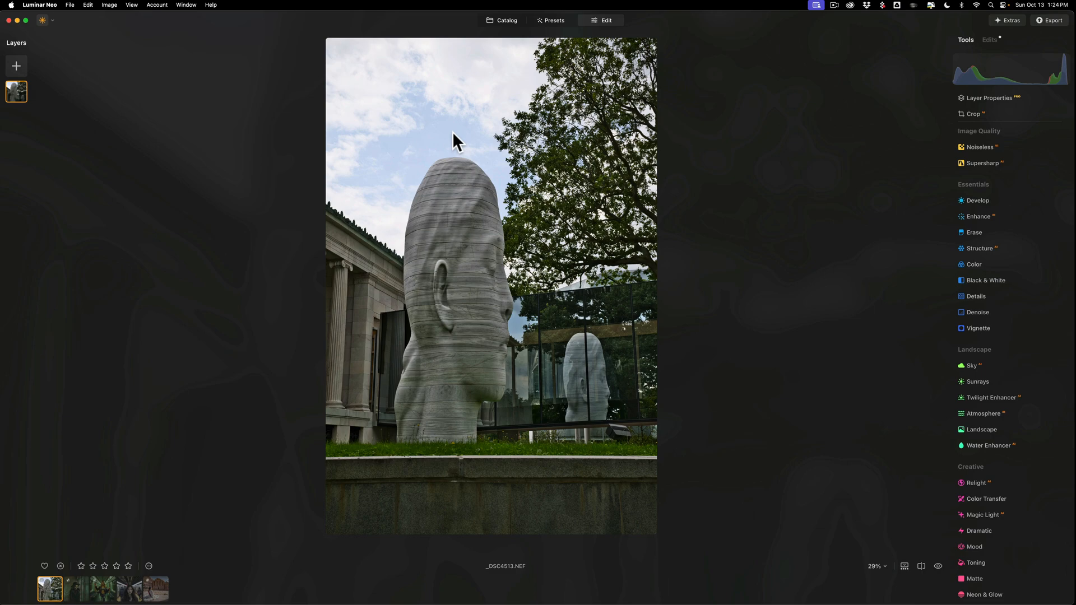
mouse_move(449, 144)
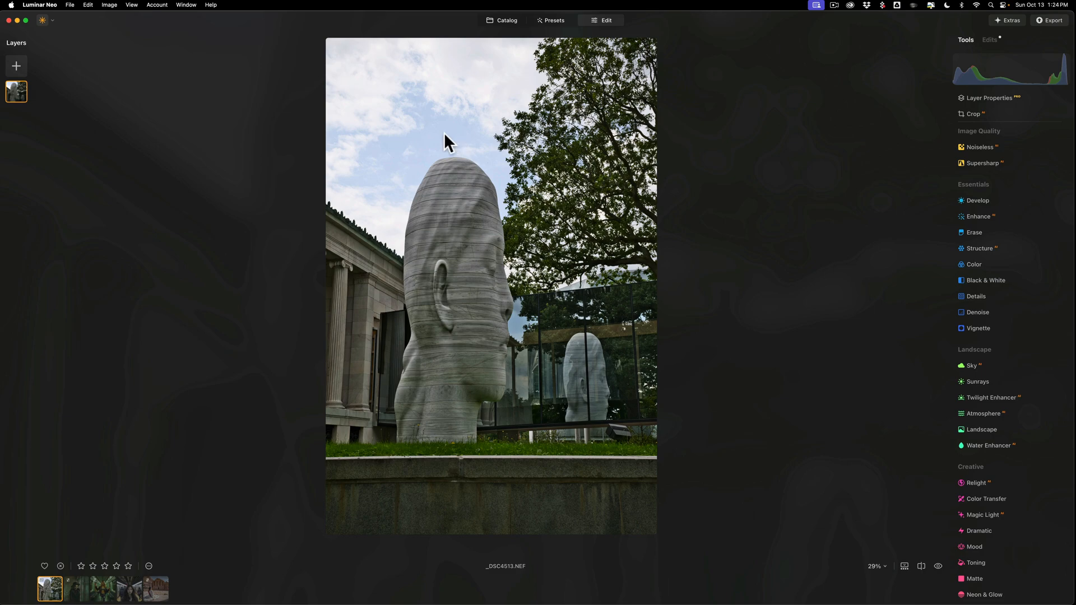
mouse_move(448, 146)
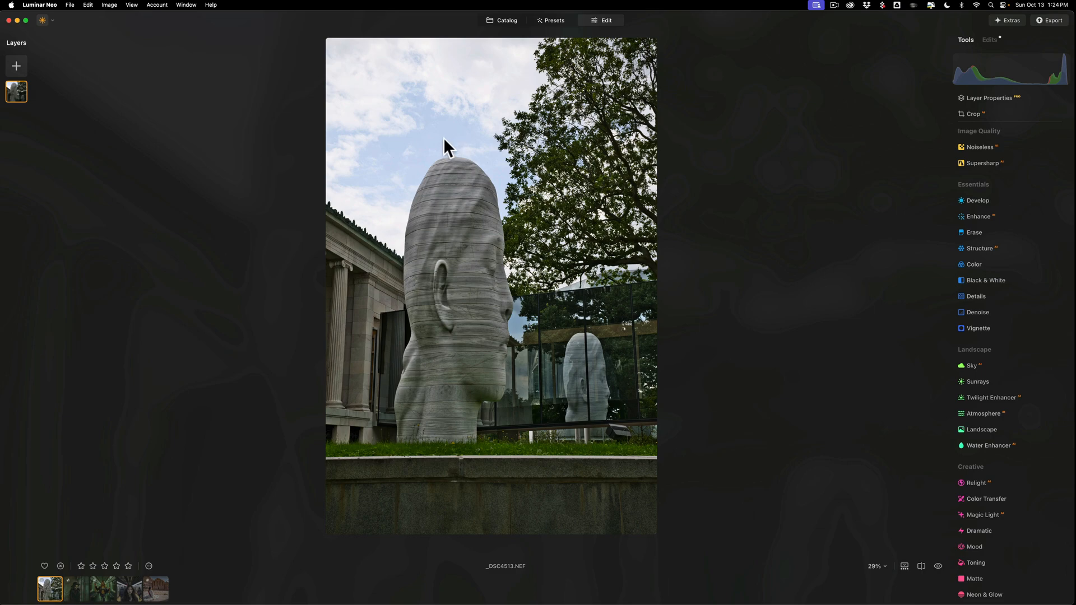
mouse_move(434, 144)
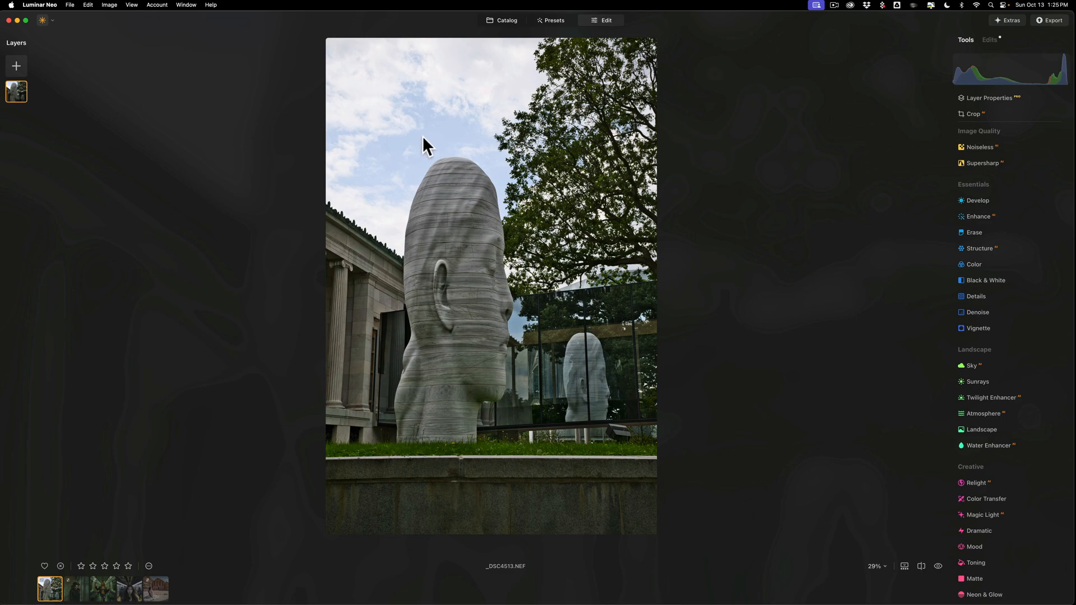
mouse_move(977, 200)
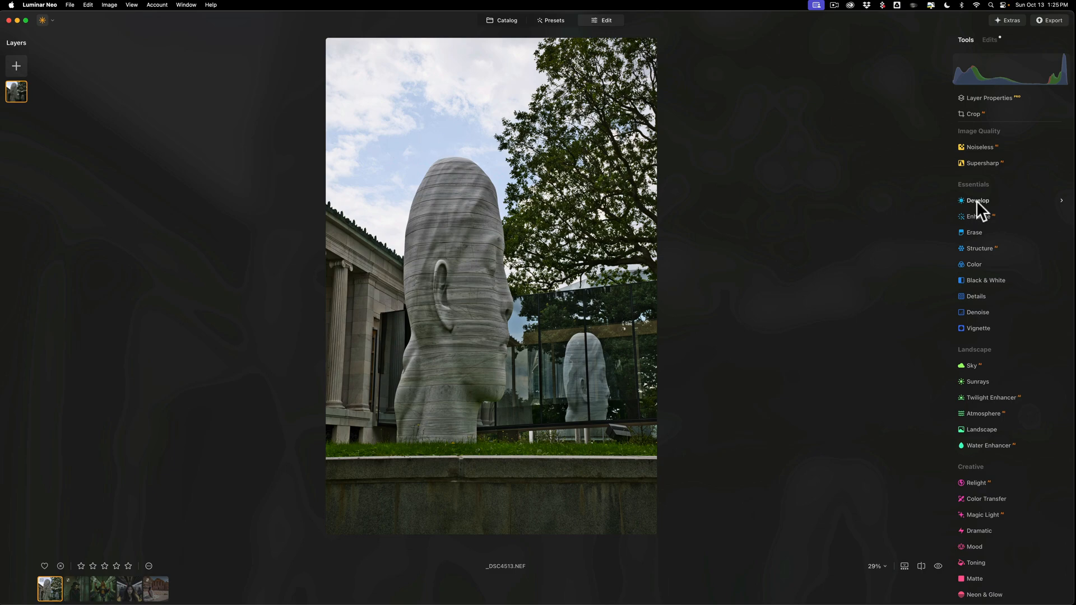
Open Develop on the sculpture photo and create a Color mask under Masking
click(977, 201)
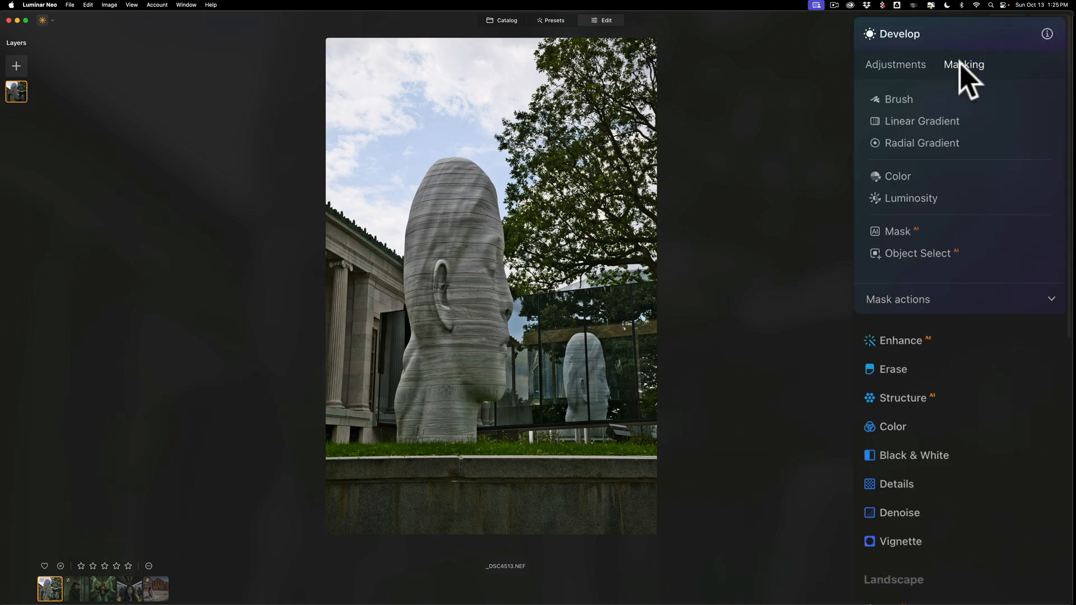
mouse_move(943, 110)
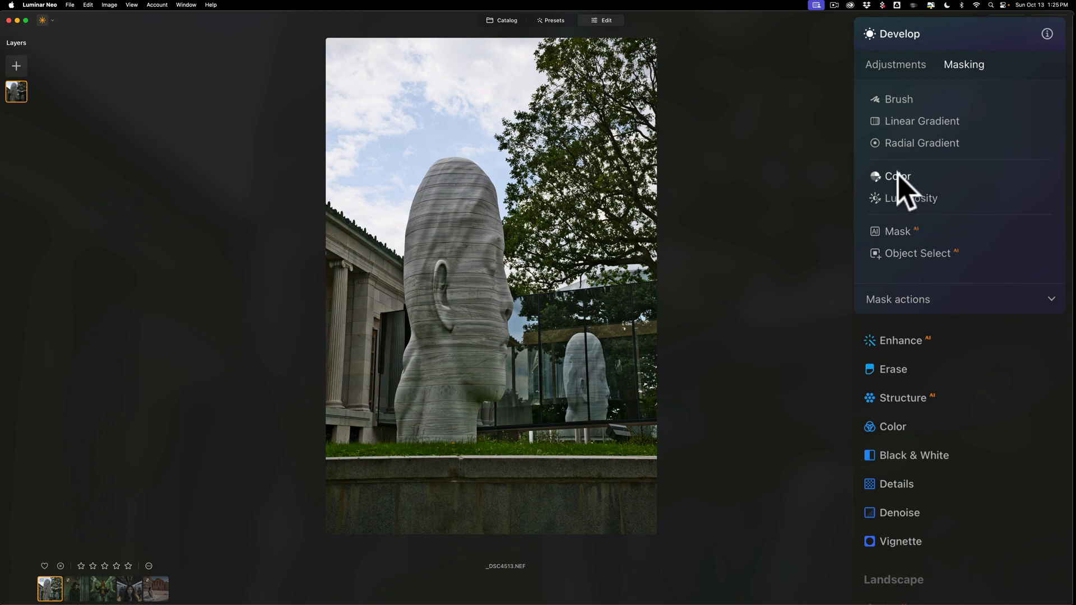
click(897, 176)
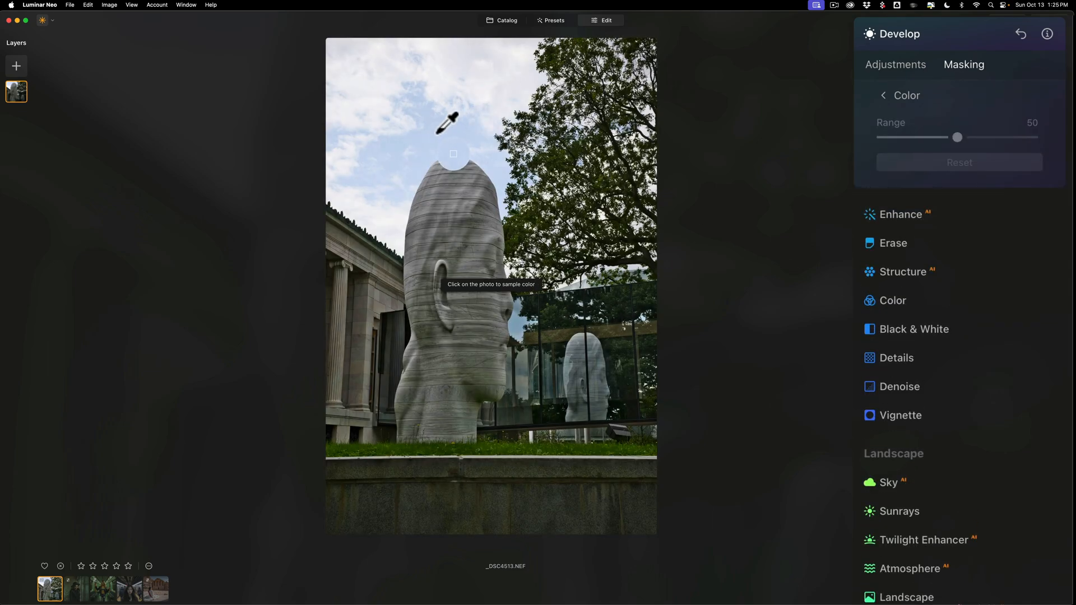
mouse_move(453, 120)
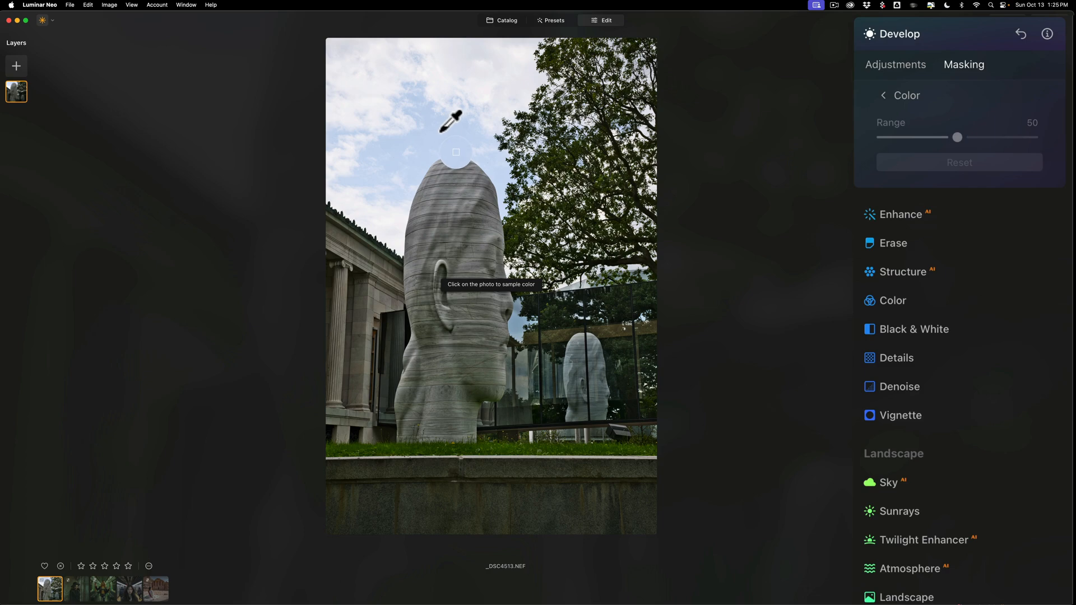
mouse_move(472, 132)
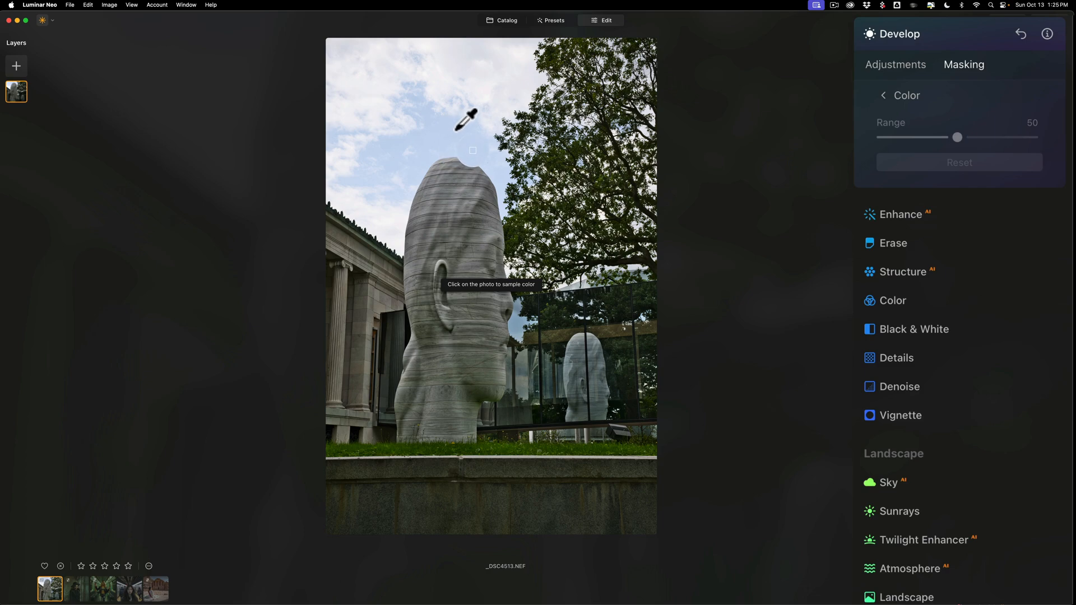
mouse_move(461, 150)
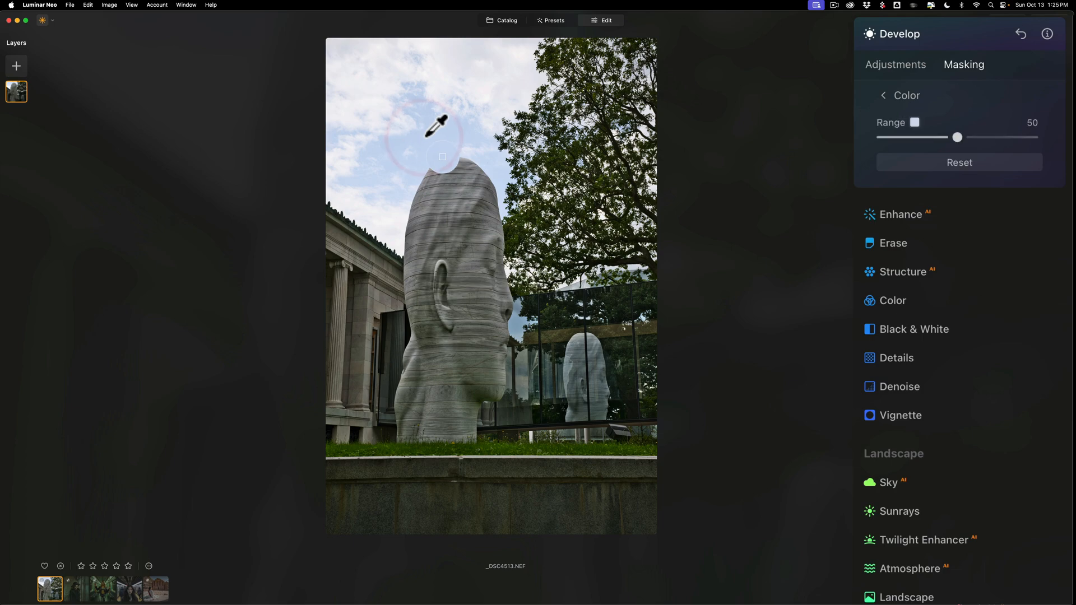
Sample the blue sky for the Color mask and lower Range from 50 to 4
click(442, 156)
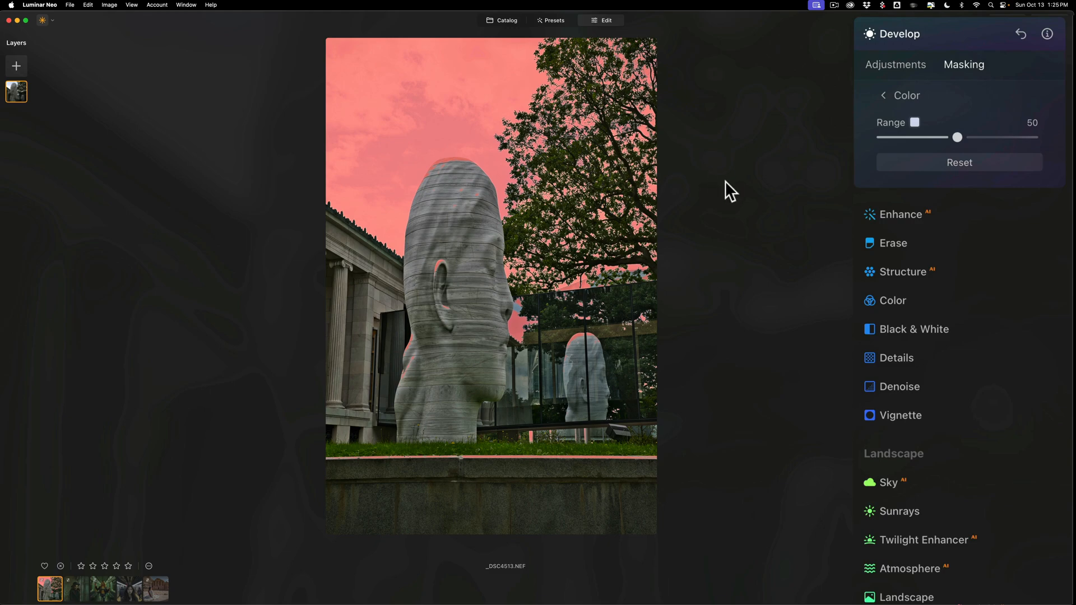
mouse_move(756, 192)
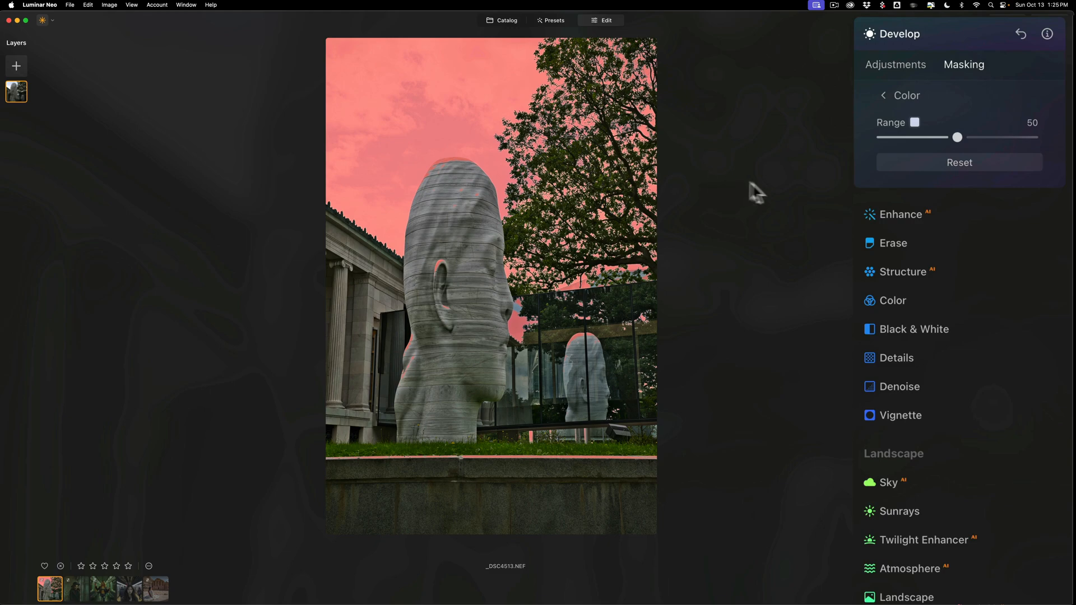
mouse_move(770, 193)
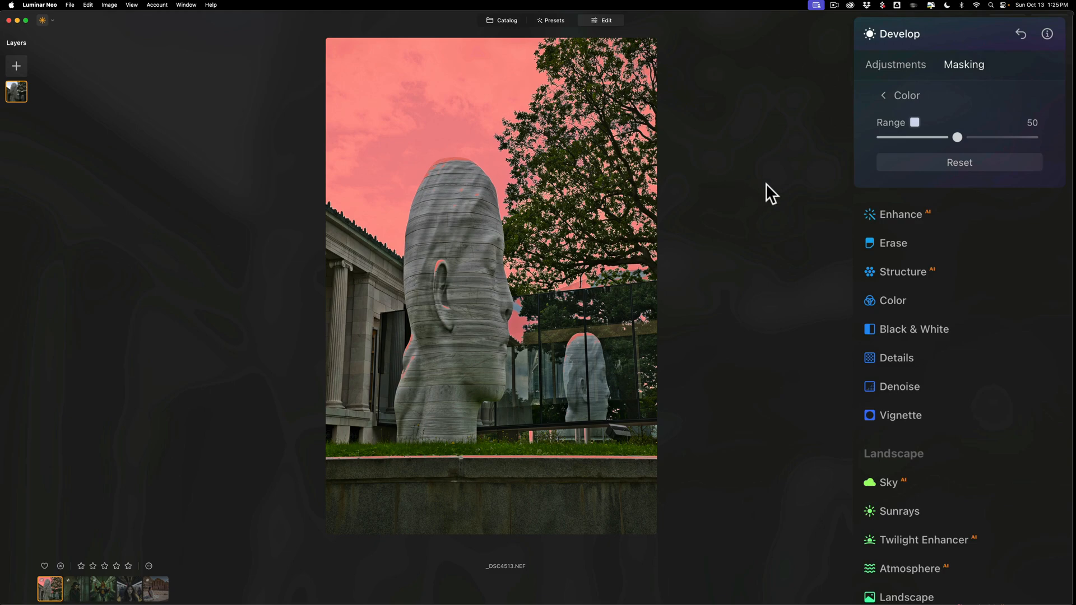
mouse_move(814, 216)
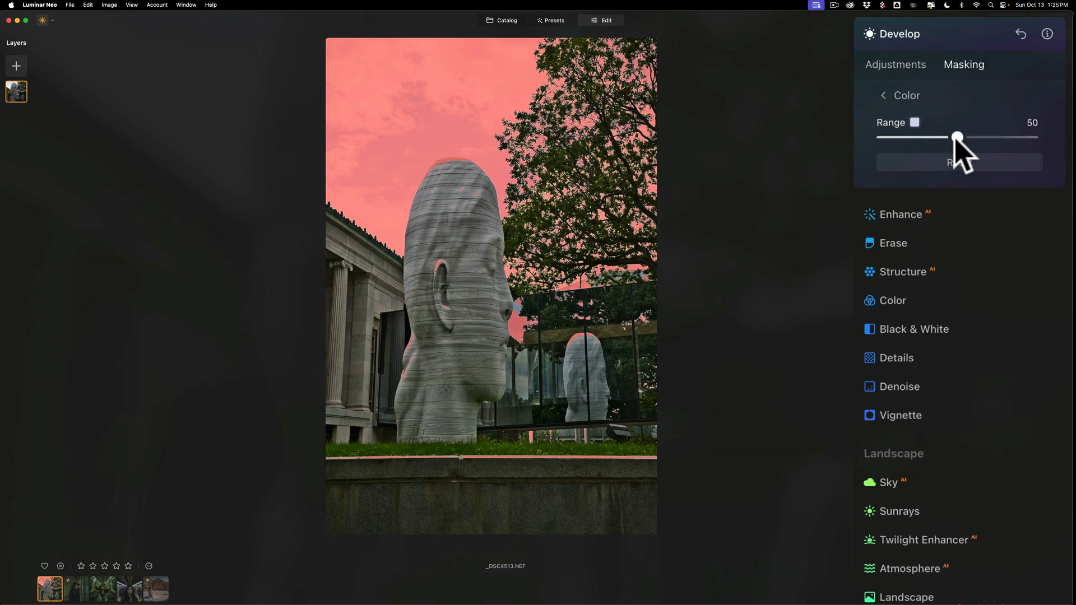
drag(958, 137, 935, 137)
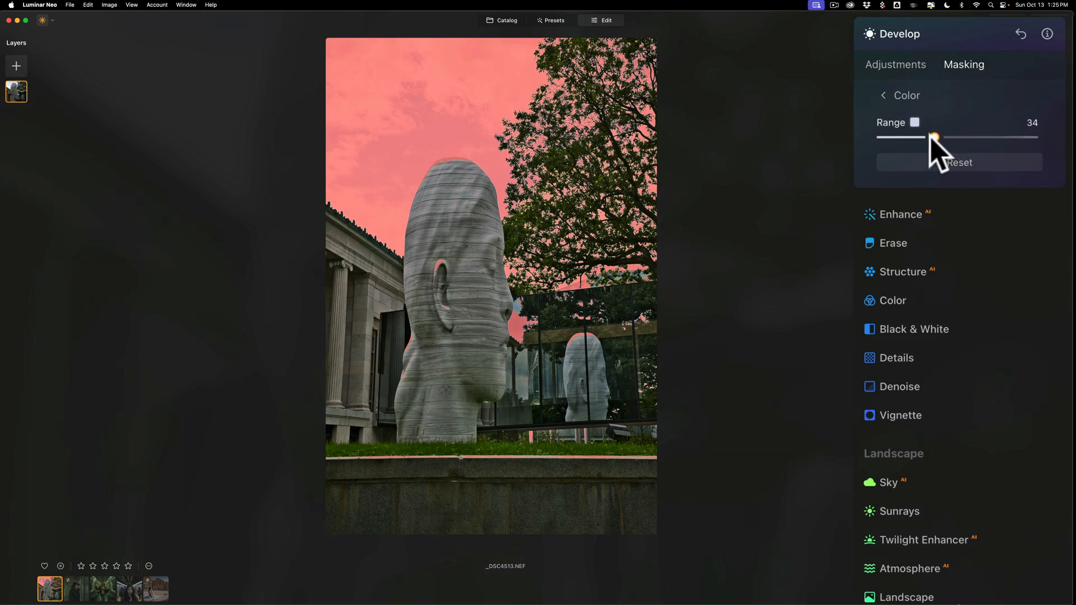
drag(933, 137, 907, 137)
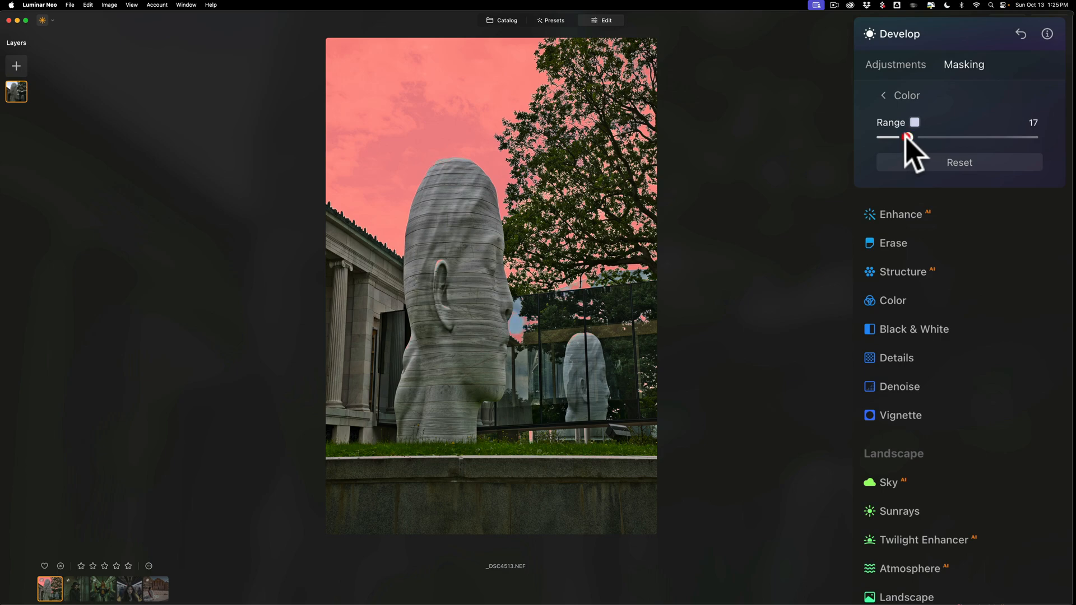
drag(909, 138, 901, 137)
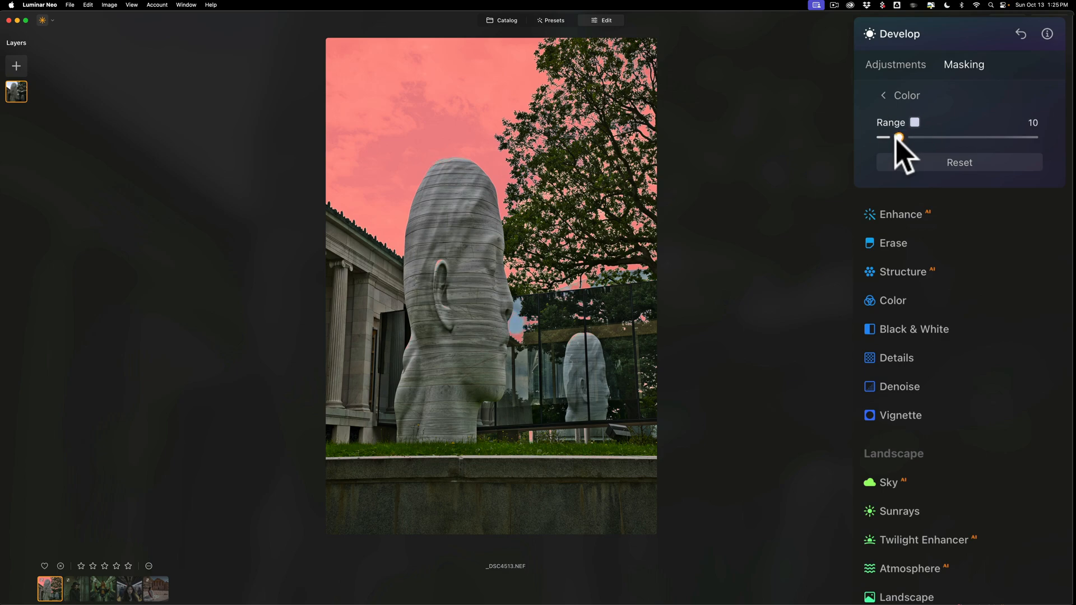
drag(900, 137, 890, 137)
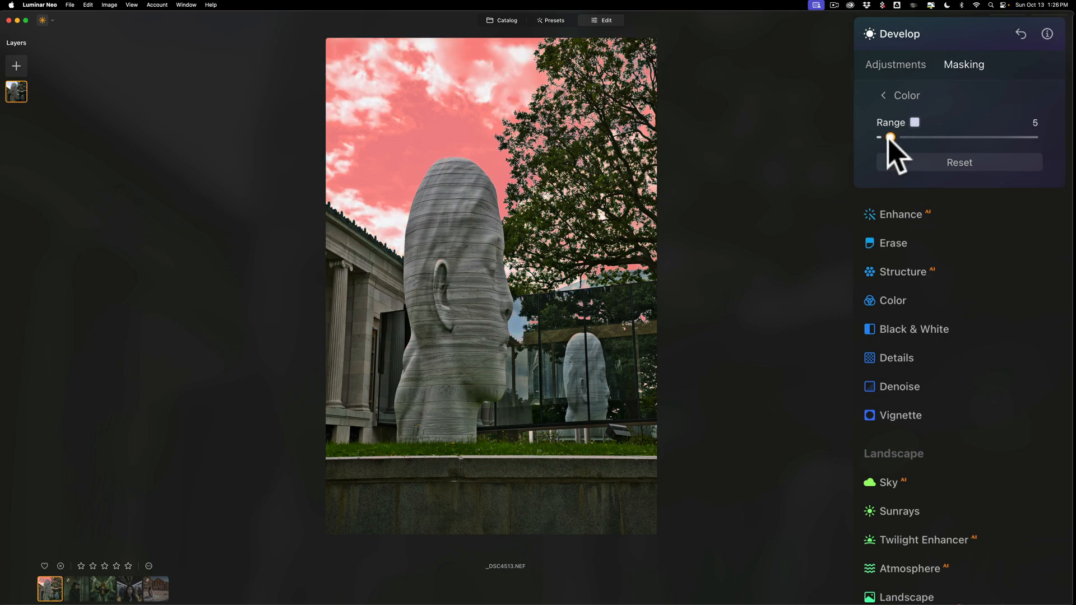
drag(891, 137, 889, 137)
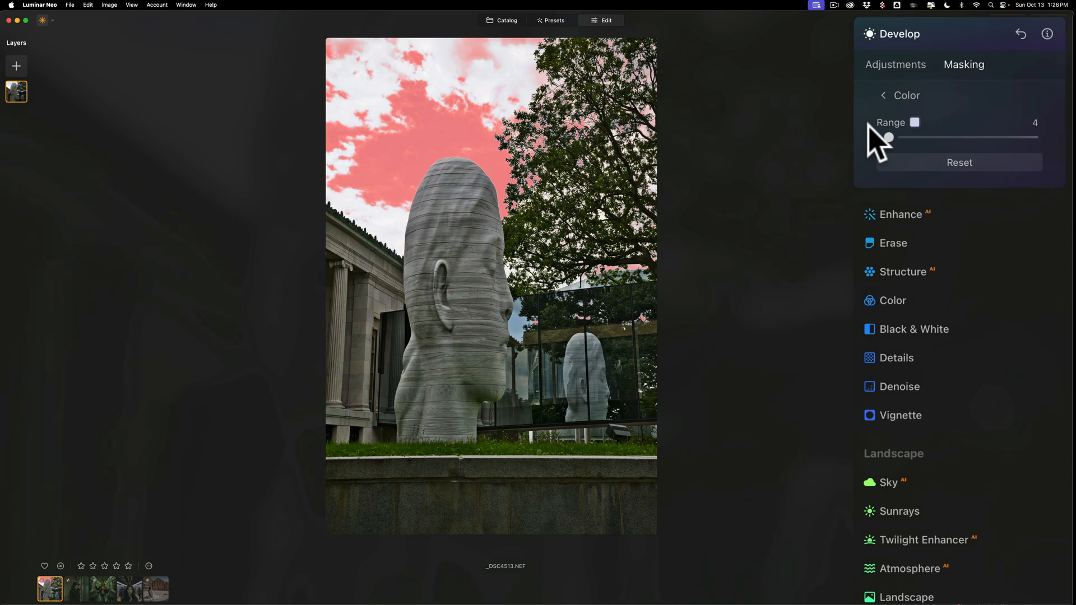
Darken the masked sky's exposure to -1.07
click(896, 64)
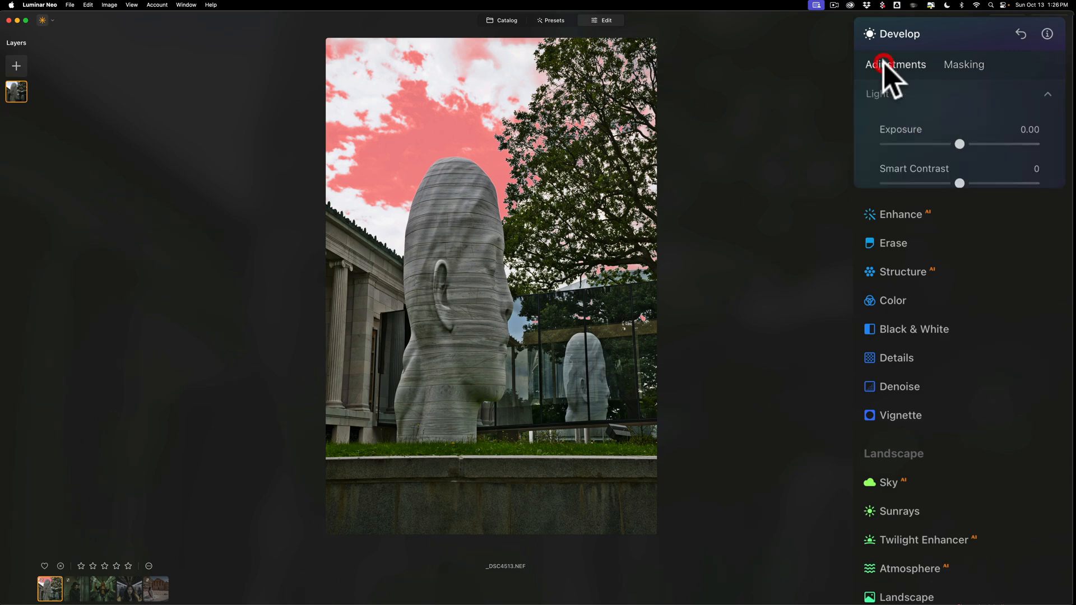
drag(959, 144, 949, 144)
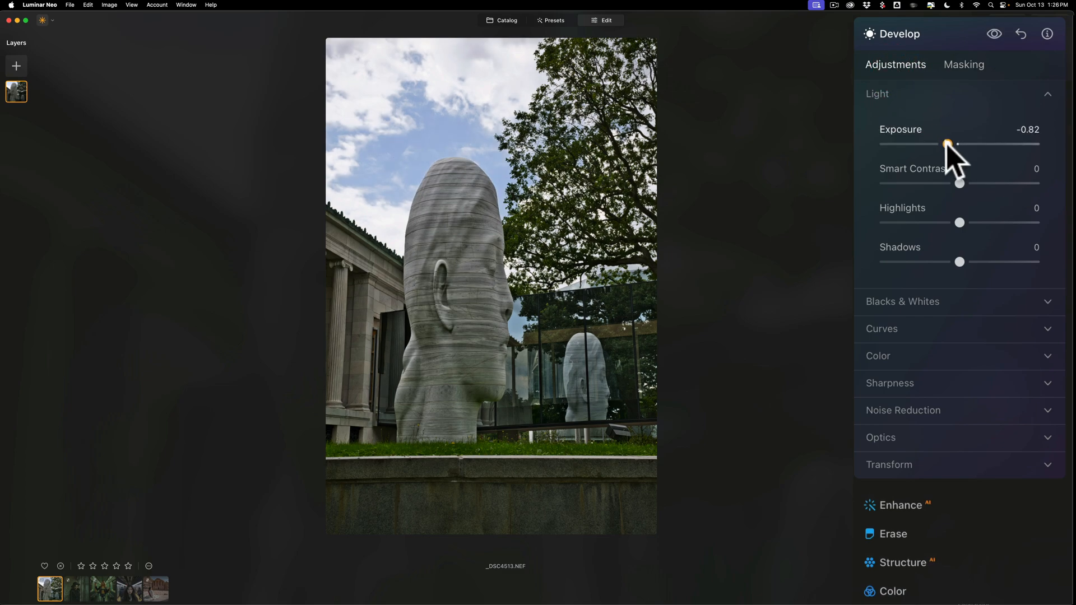
drag(948, 144, 944, 144)
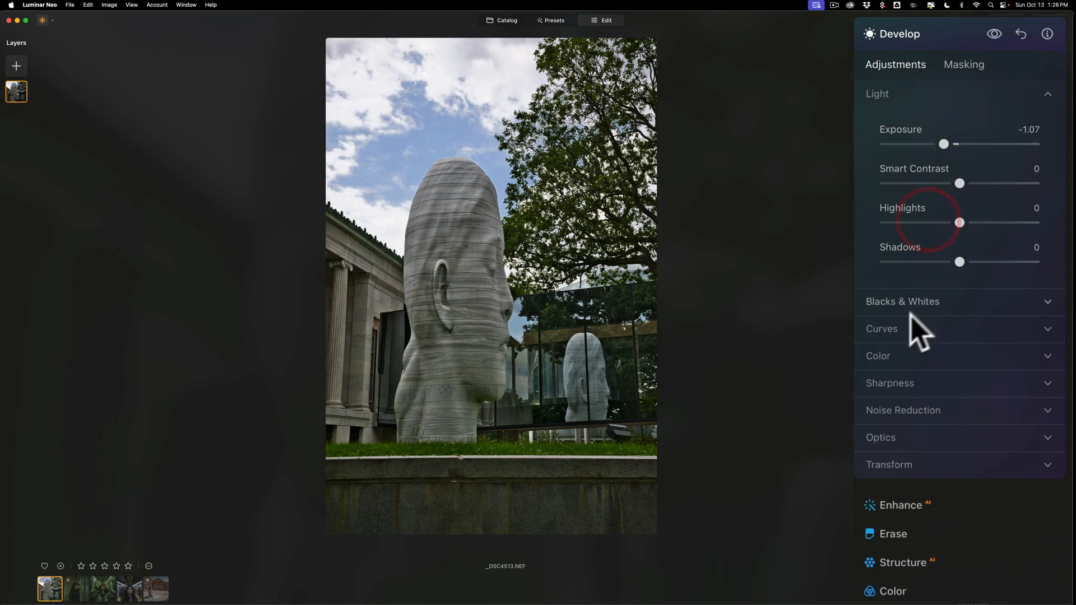
Raise the masked sky's saturation to 18
click(878, 356)
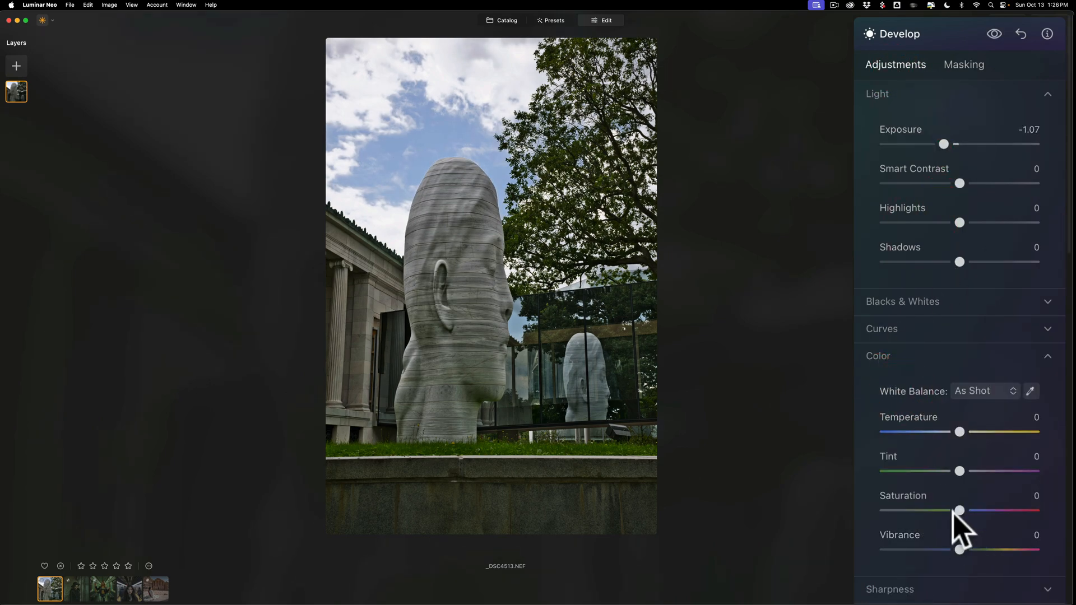
drag(959, 509, 974, 510)
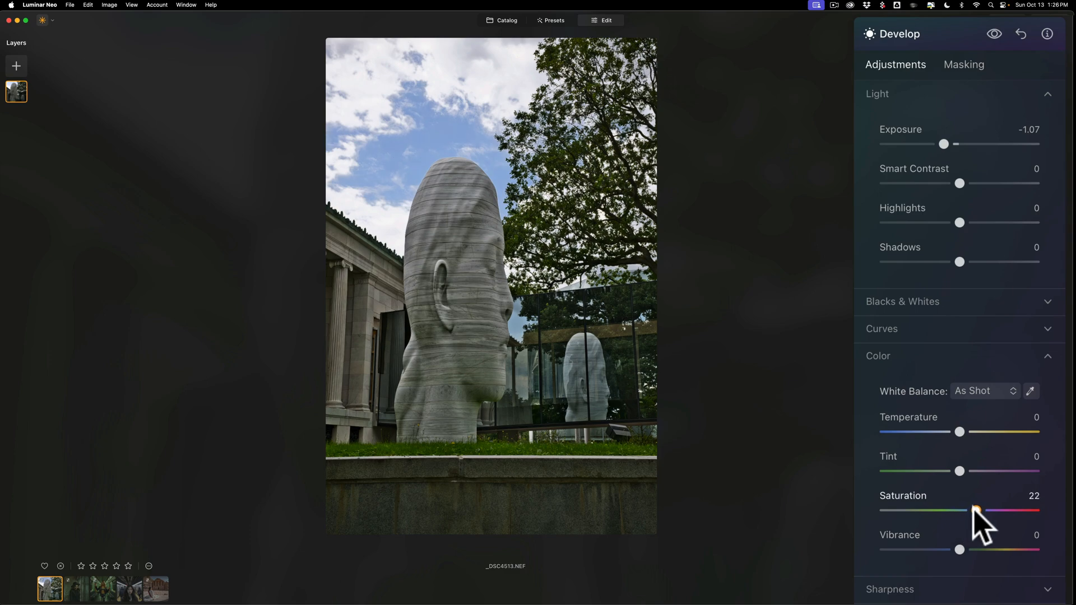
drag(978, 510, 971, 510)
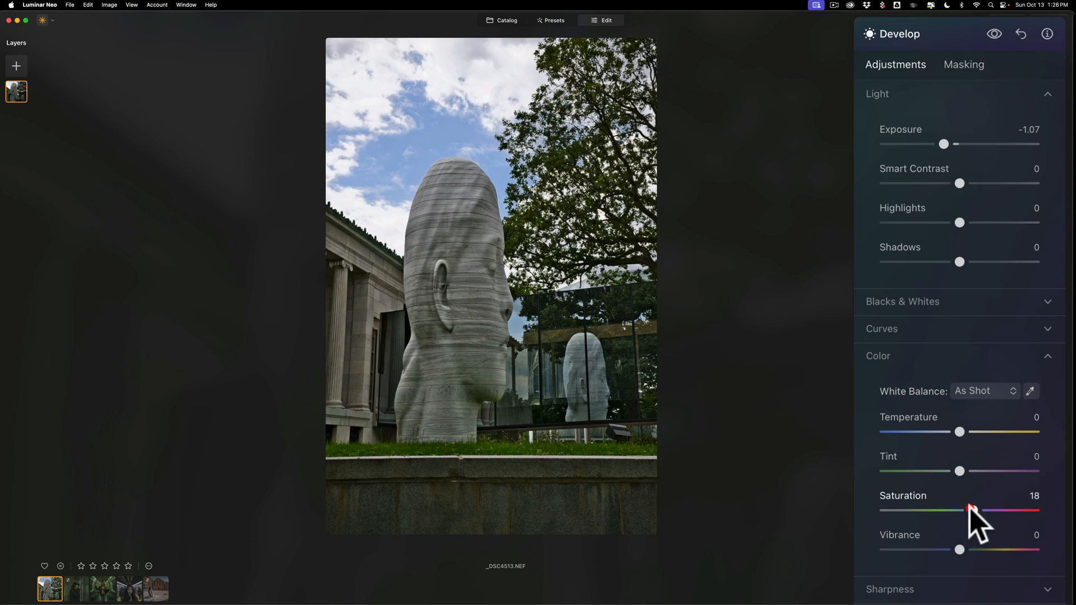